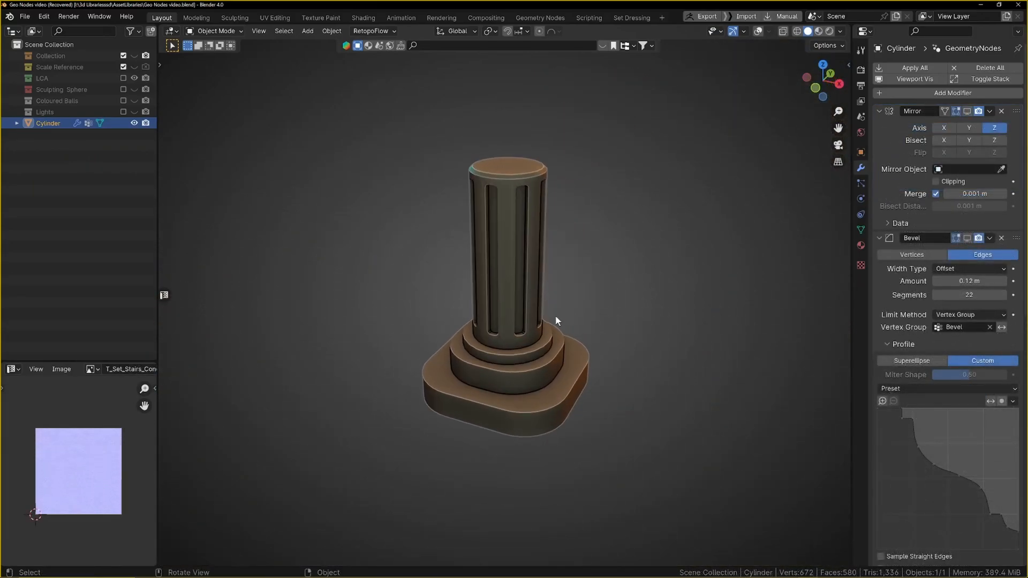
Show the column's full modifier result in the viewport so its capital appears
{"action": "left_click_drag", "start_coordinate": [556, 322], "coordinate": [585, 296]}
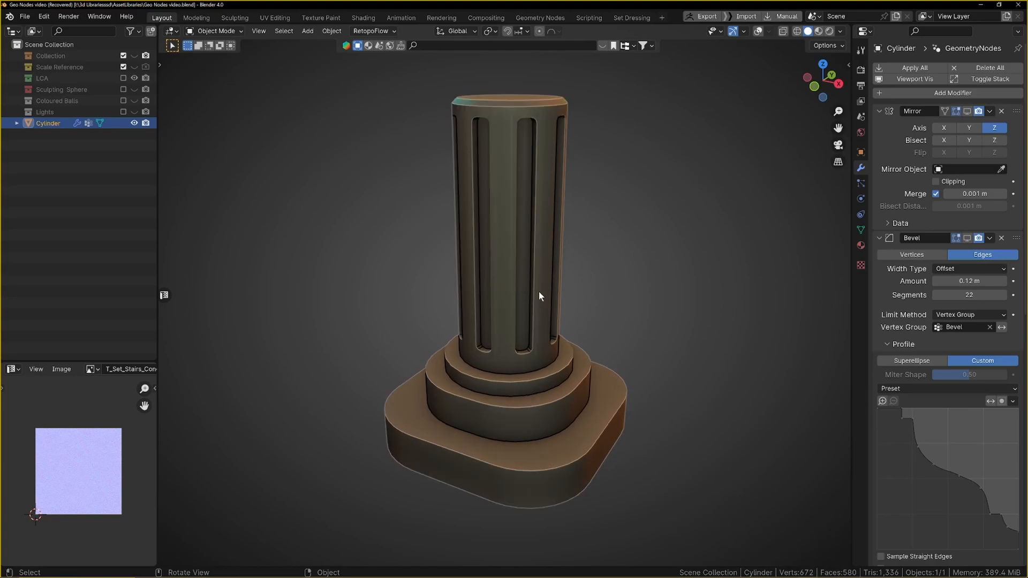
{"action": "mouse_move", "coordinate": [537, 241]}
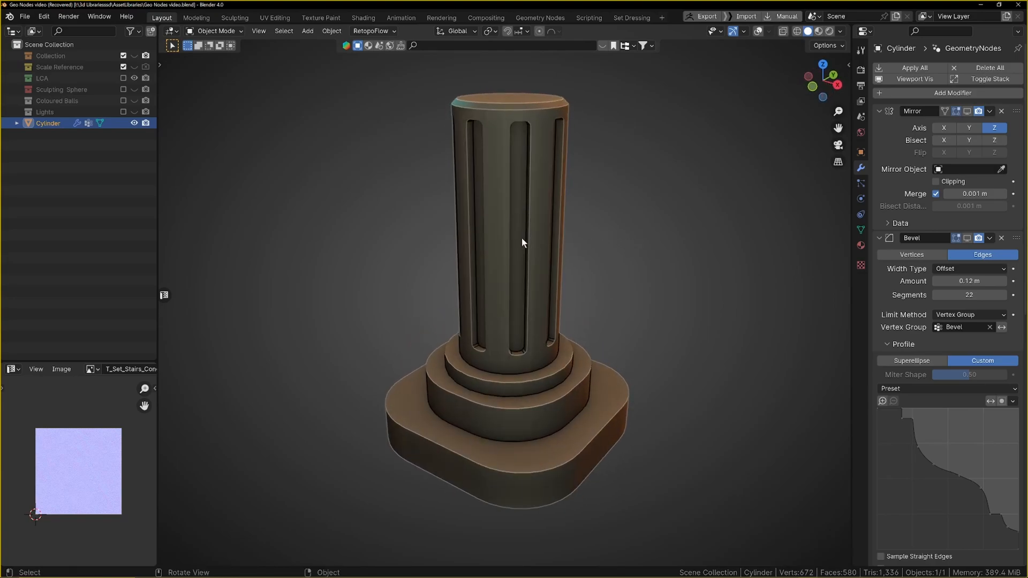
{"action": "mouse_move", "coordinate": [481, 245]}
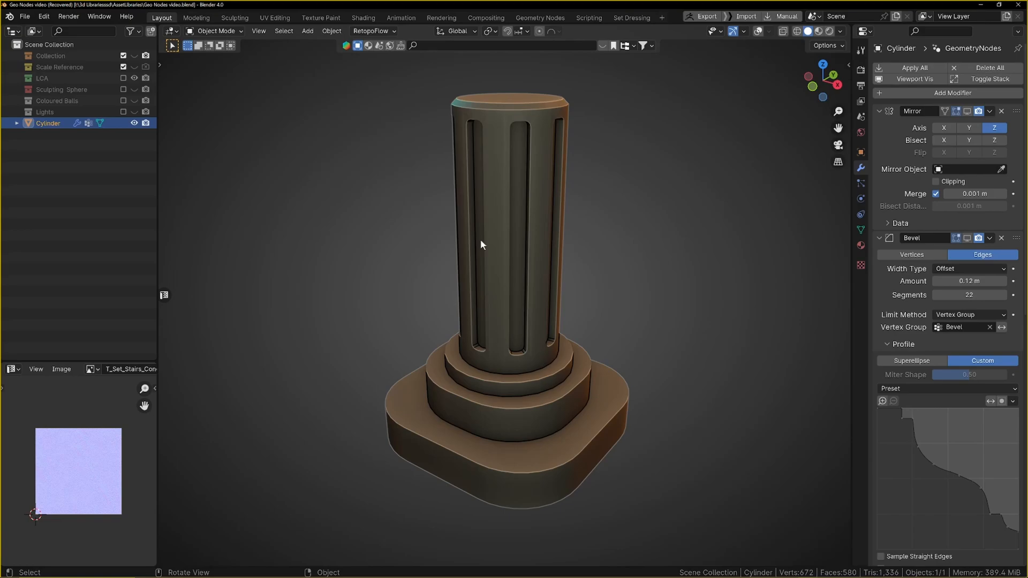
{"action": "mouse_move", "coordinate": [514, 124]}
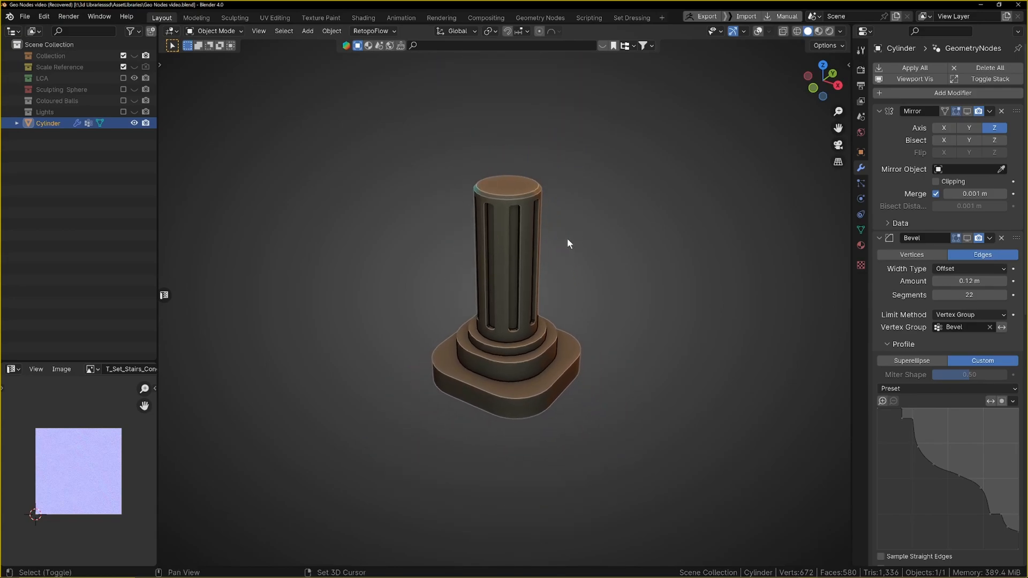
{"action": "left_click_drag", "start_coordinate": [557, 243], "coordinate": [554, 219]}
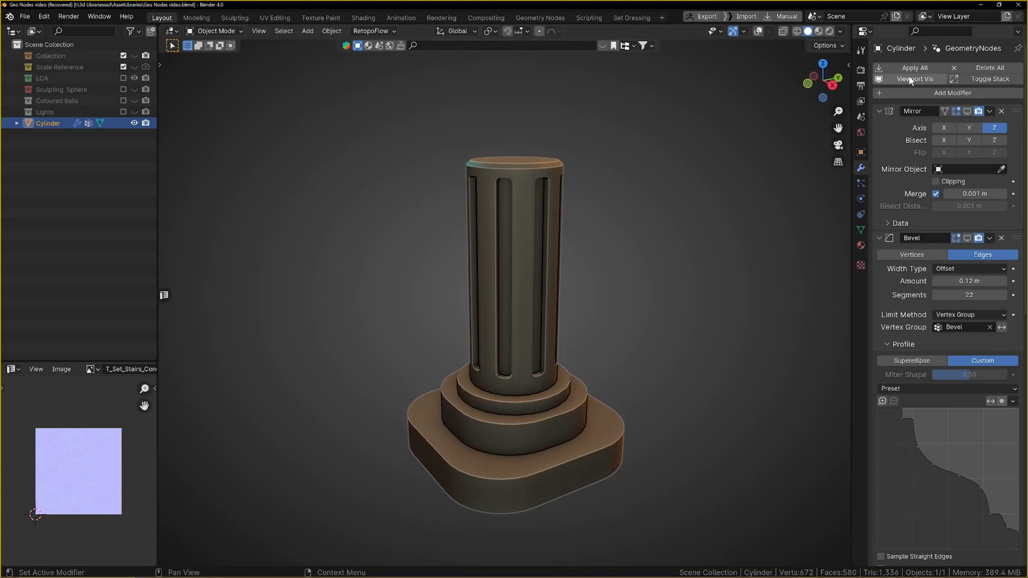
{"action": "left_click", "coordinate": [915, 78]}
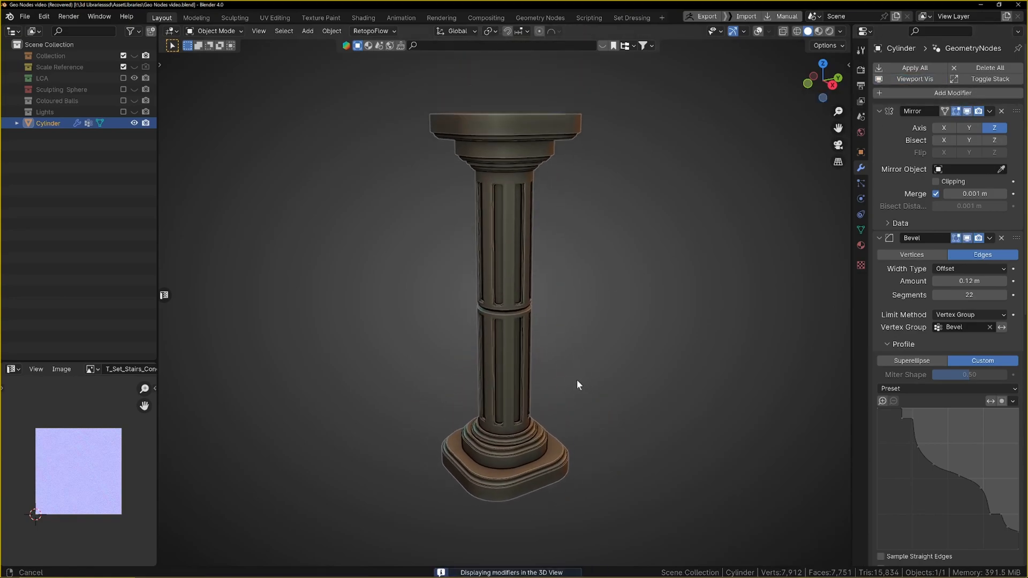
Add a cube and flatten it into a slab plinth beneath the column's base
{"action": "key", "text": "Tab"}
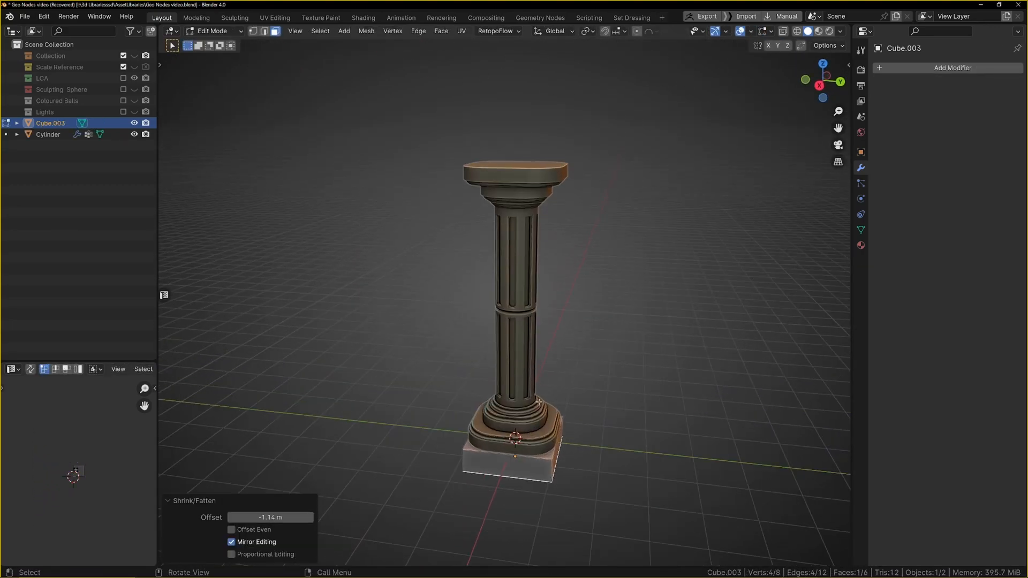
{"action": "key", "text": "Tab"}
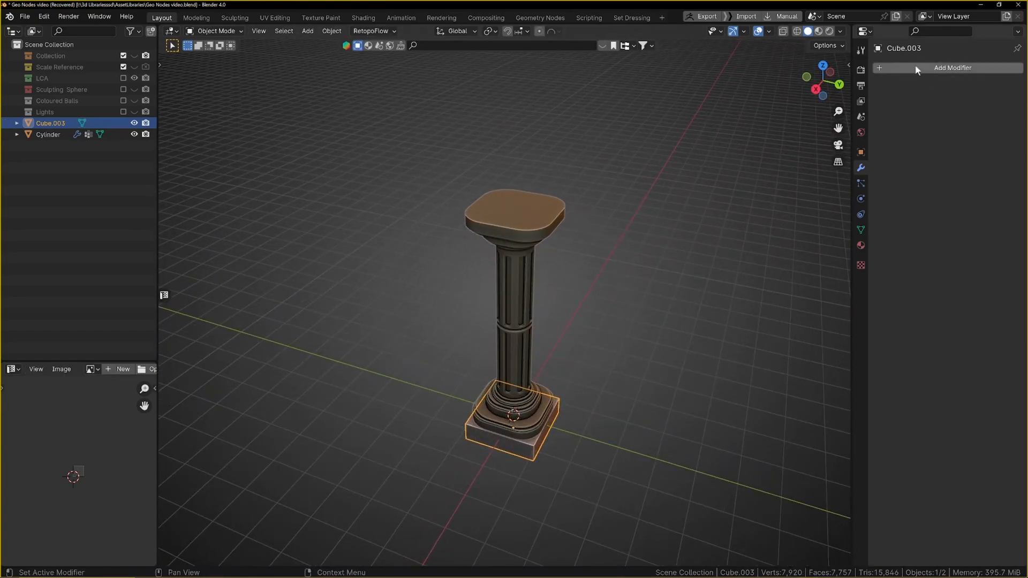
Add a Circular Array geometry-nodes modifier repeating the slab into a 32-piece, 10 m ring
{"action": "left_click", "coordinate": [952, 67]}
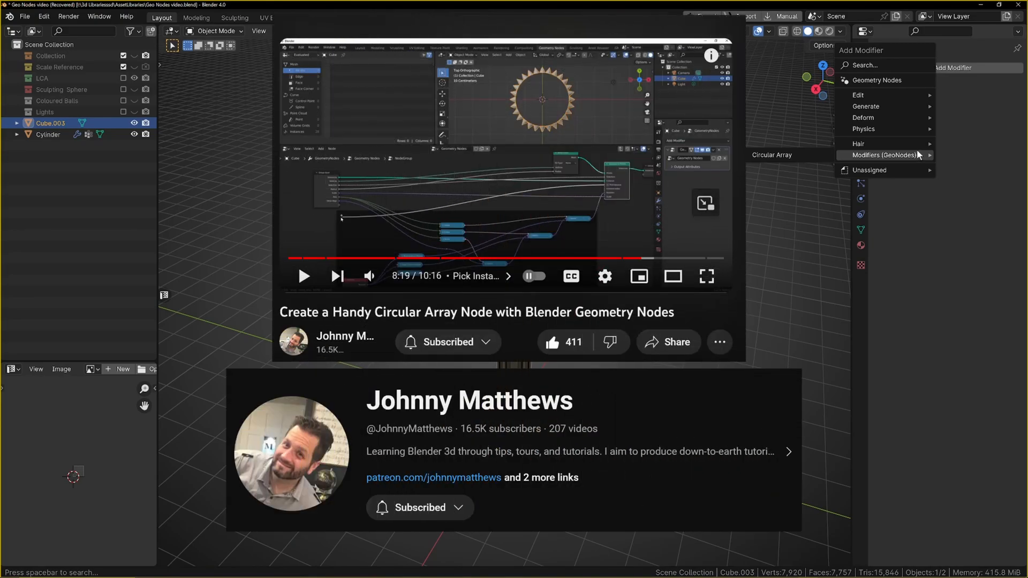
{"action": "mouse_move", "coordinate": [918, 157]}
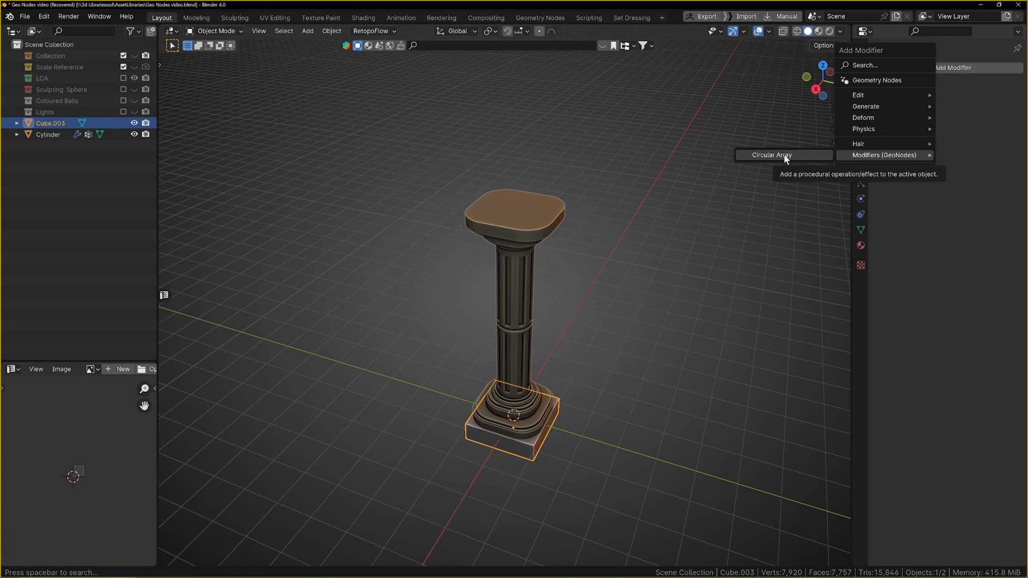
{"action": "left_click", "coordinate": [772, 155]}
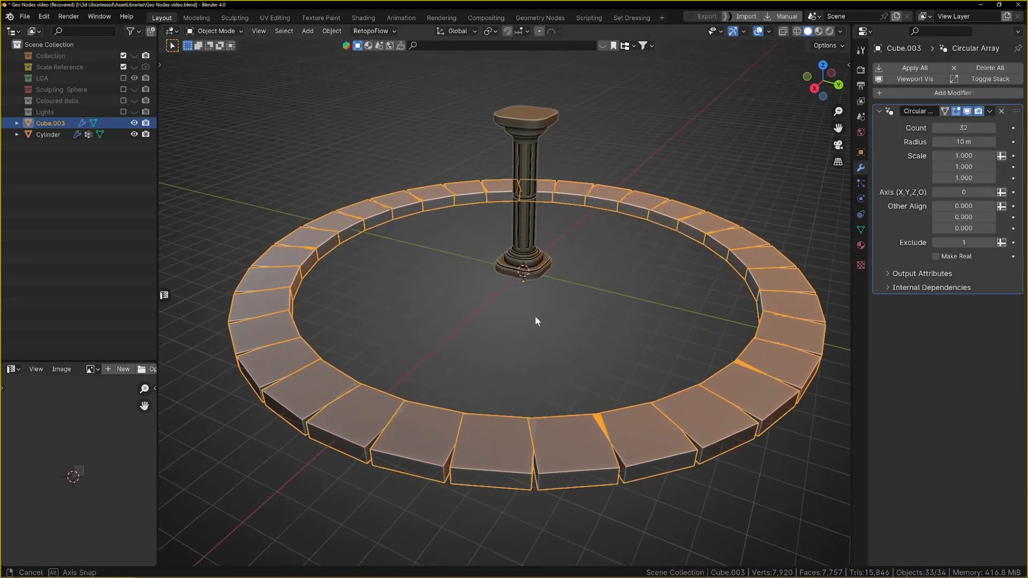
Scale the source slab down along Y so all 32 ring blocks become narrower
{"action": "left_click_drag", "start_coordinate": [537, 321], "coordinate": [715, 233]}
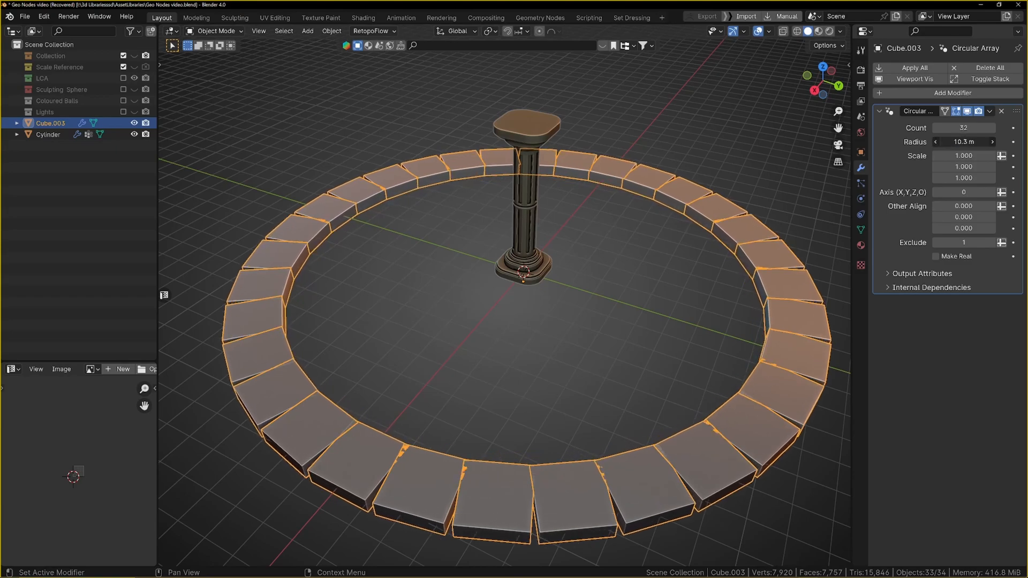
{"action": "key", "text": "Tab"}
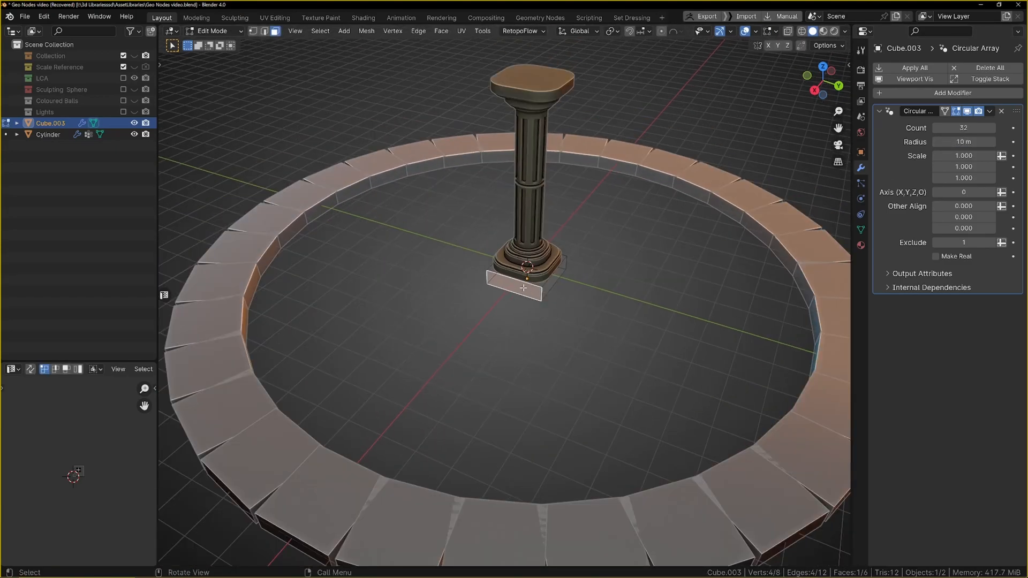
{"action": "key", "text": "s"}
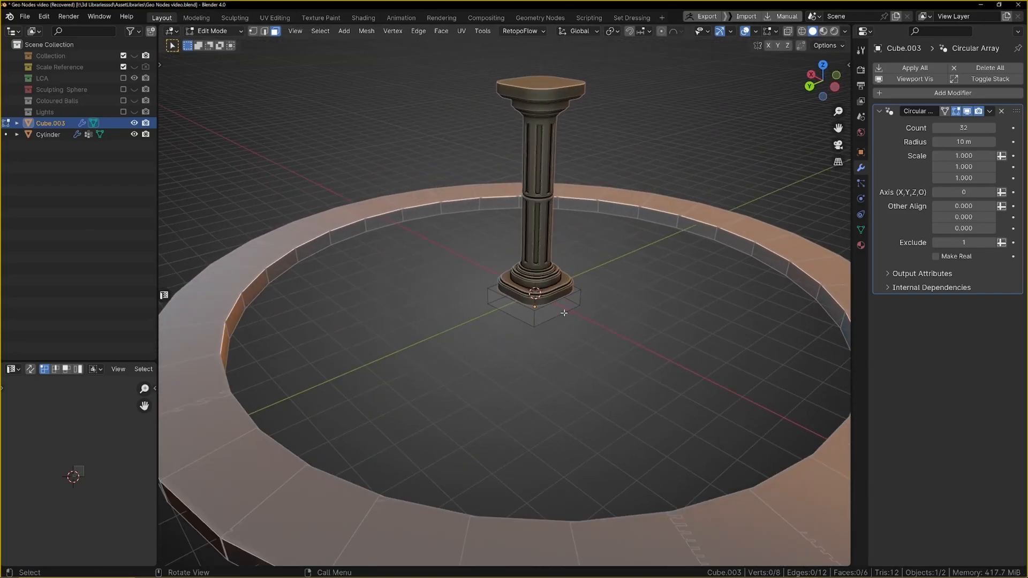
{"action": "key", "text": "s"}
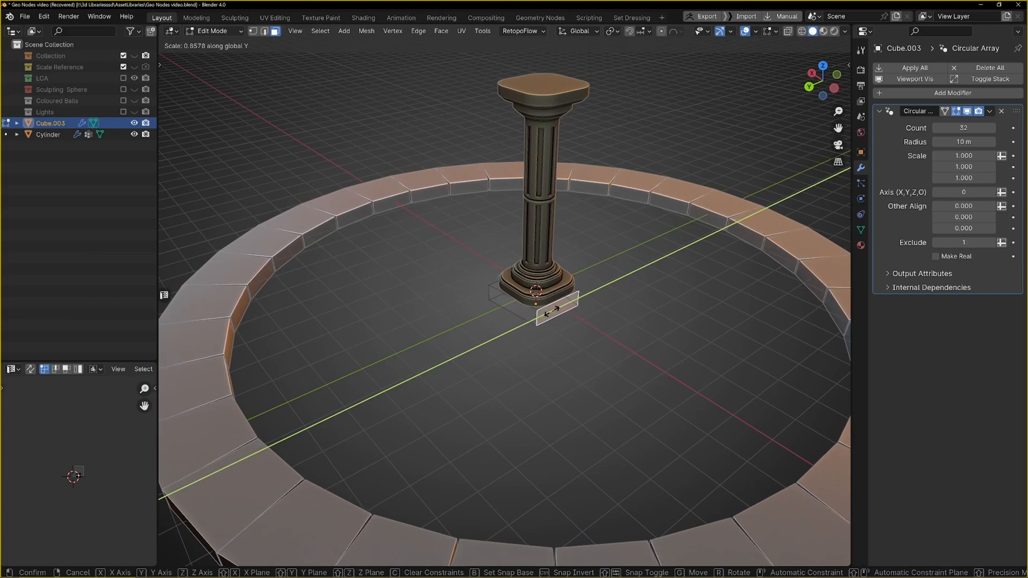
{"action": "key", "text": "Tab"}
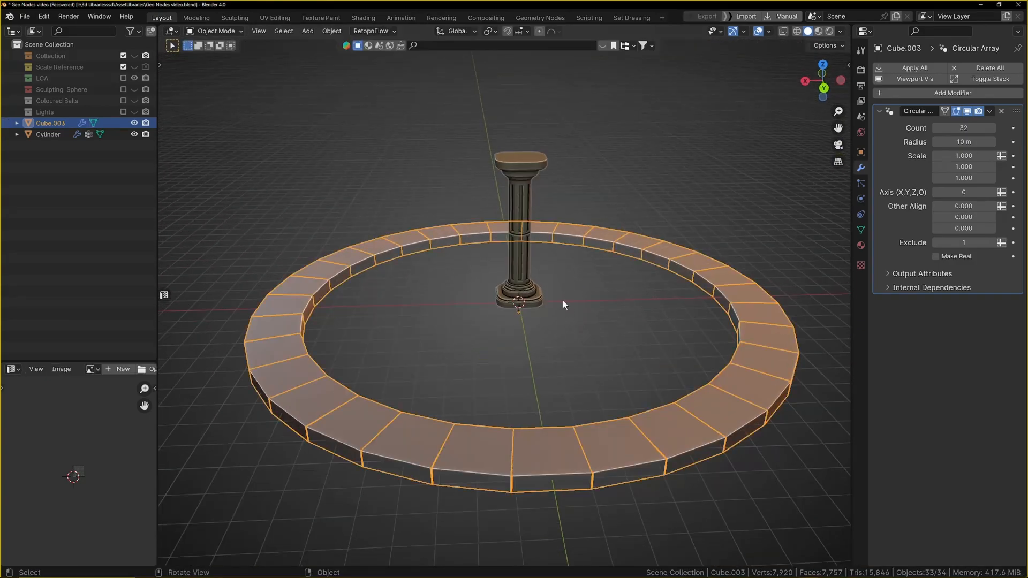
Add a Bevel modifier to the ring blocks with an amount of about 0.079 m
{"action": "left_click", "coordinate": [954, 92]}
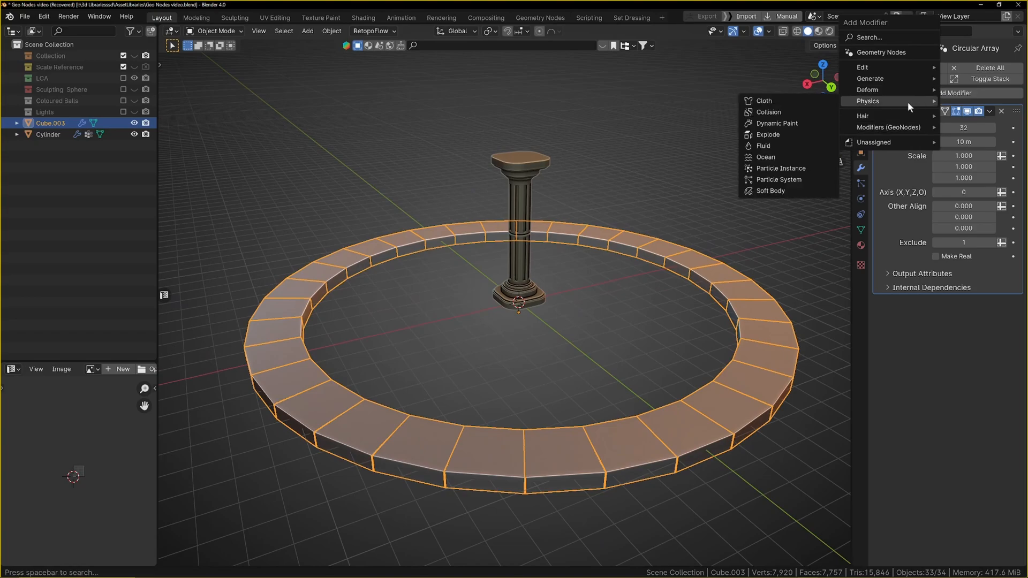
{"action": "type", "text": "BEV"}
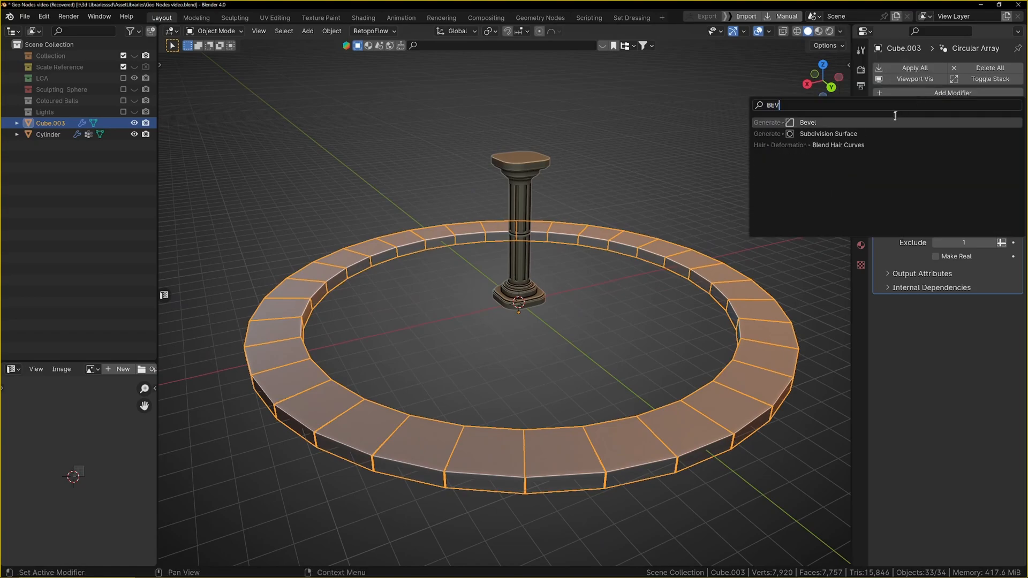
{"action": "left_click", "coordinate": [808, 123]}
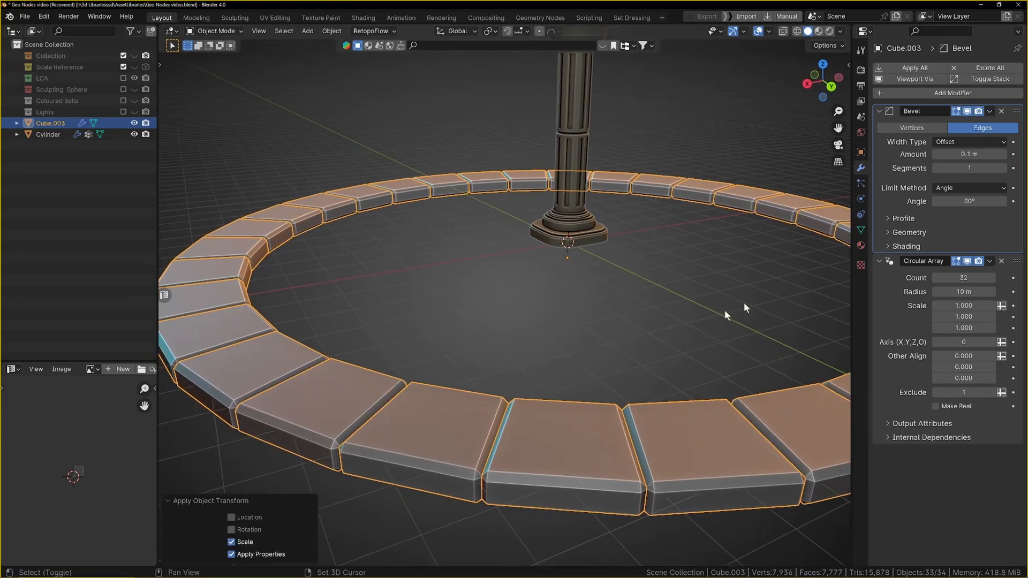
{"action": "left_click_drag", "start_coordinate": [970, 153], "coordinate": [951, 153]}
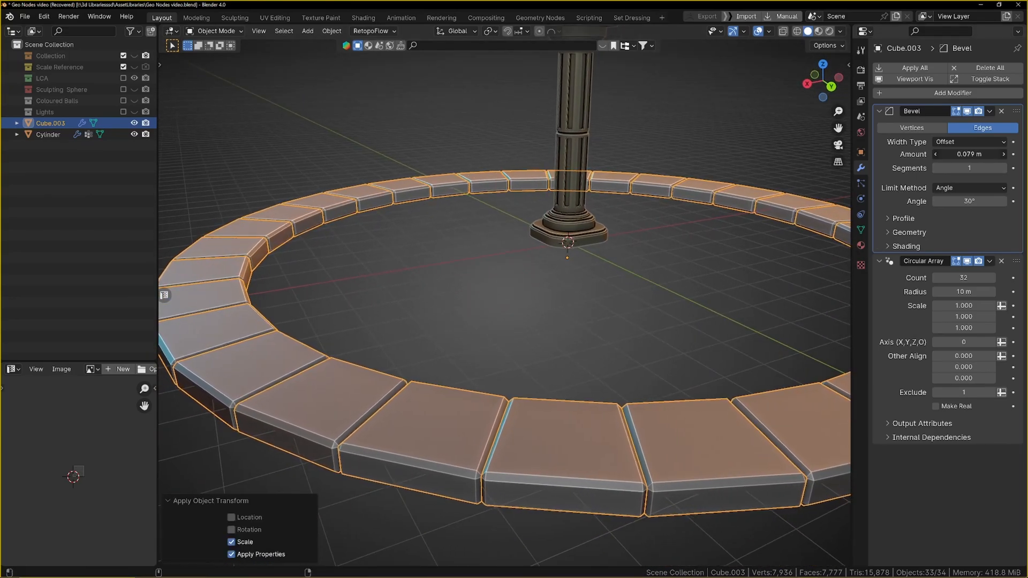
{"action": "left_click_drag", "start_coordinate": [977, 153], "coordinate": [964, 154]}
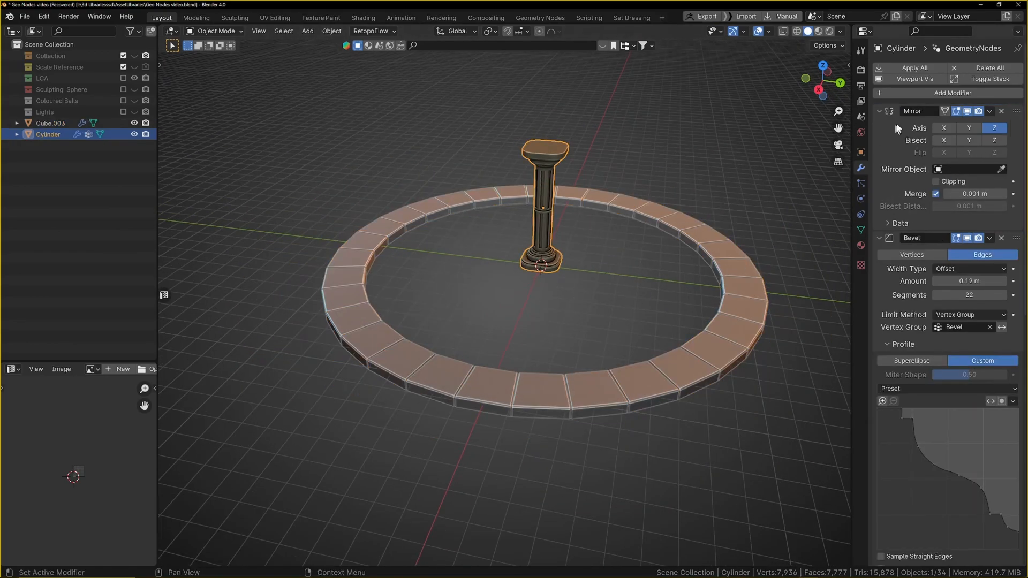
Circular-array the column around the ring with Exclude 2 so 16 pillars remain
{"action": "left_click", "coordinate": [954, 92]}
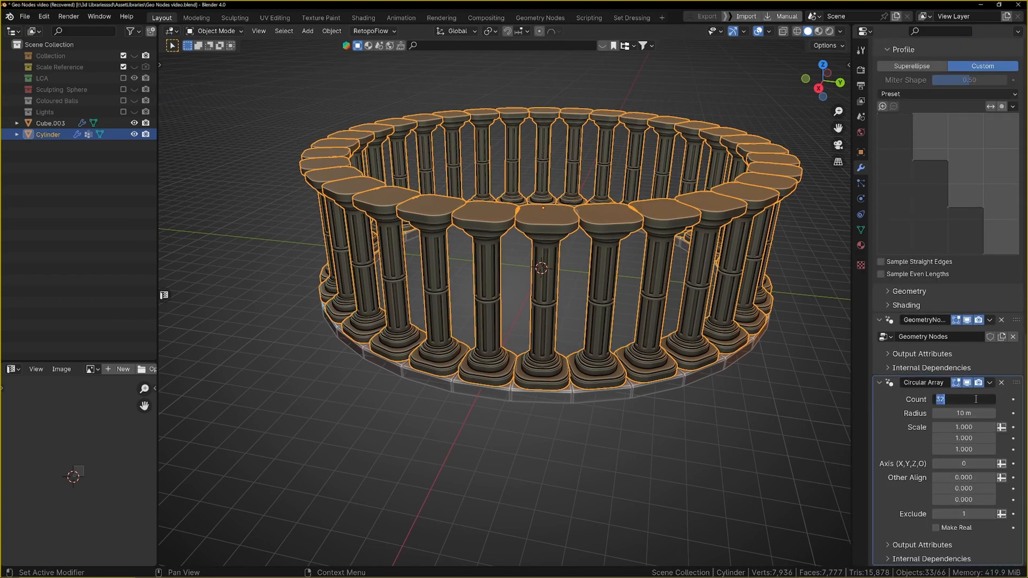
{"action": "type", "text": "16"}
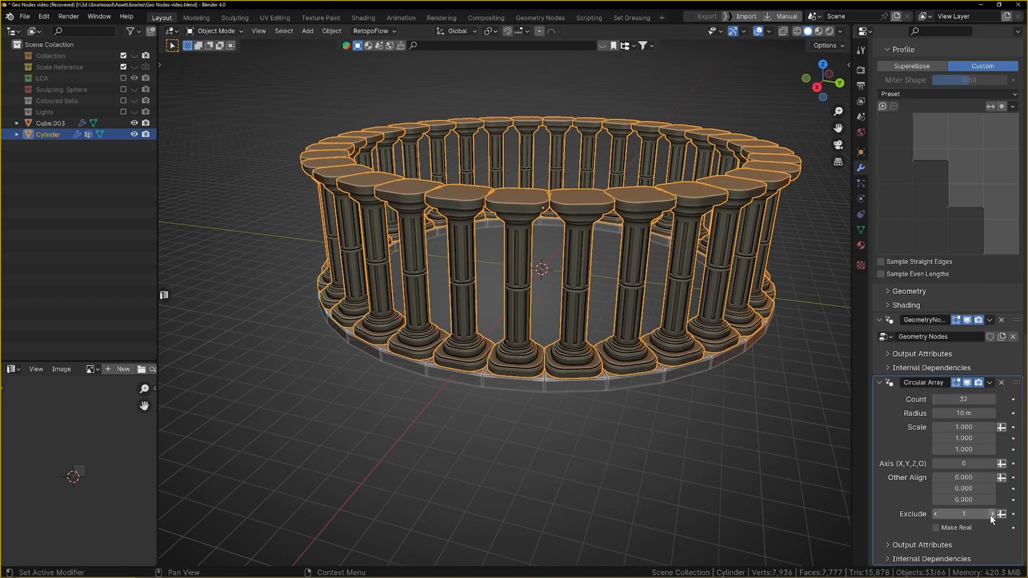
{"action": "left_click", "coordinate": [992, 514]}
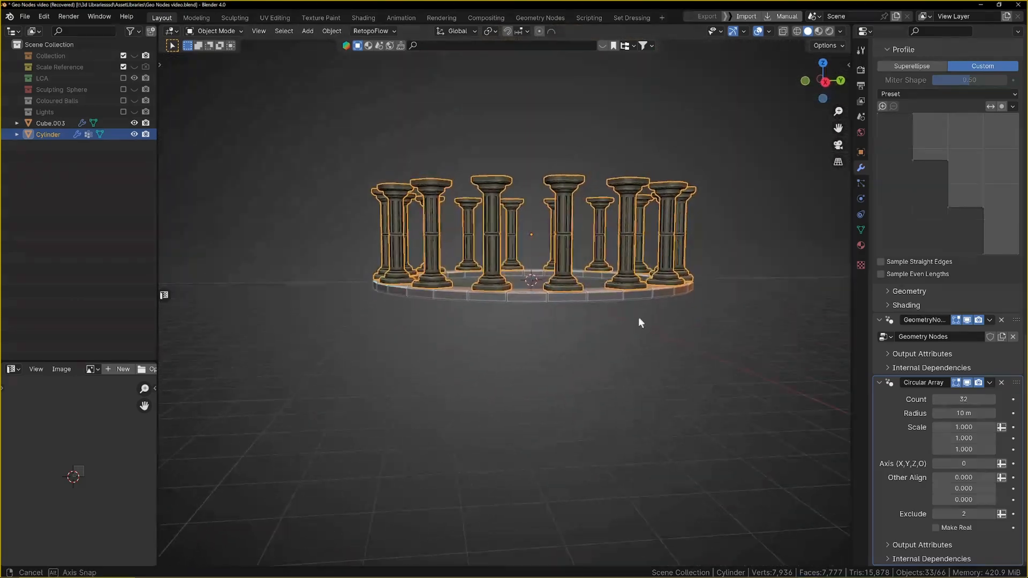
{"action": "left_click_drag", "start_coordinate": [640, 322], "coordinate": [565, 314]}
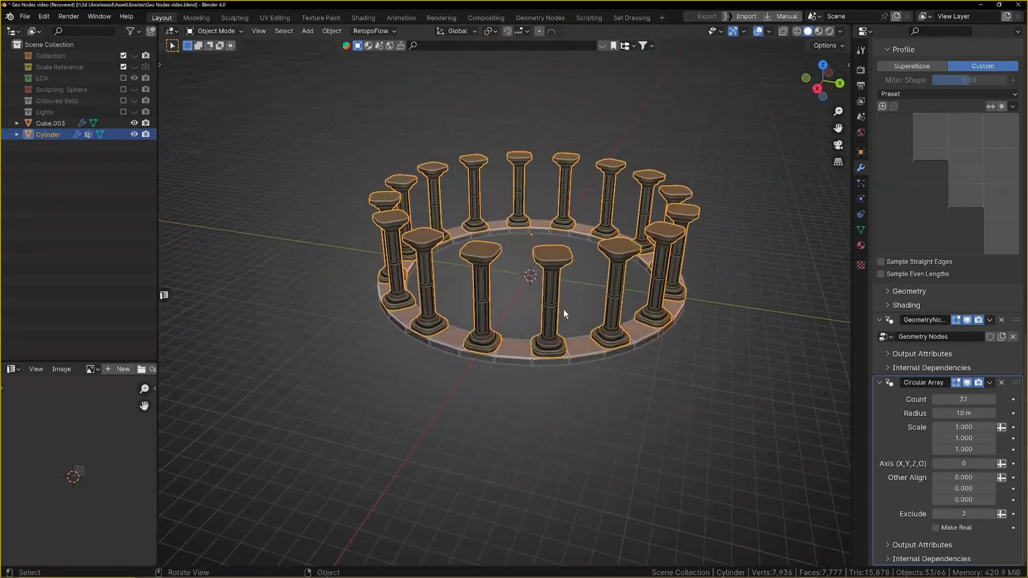
{"action": "left_click", "coordinate": [51, 123]}
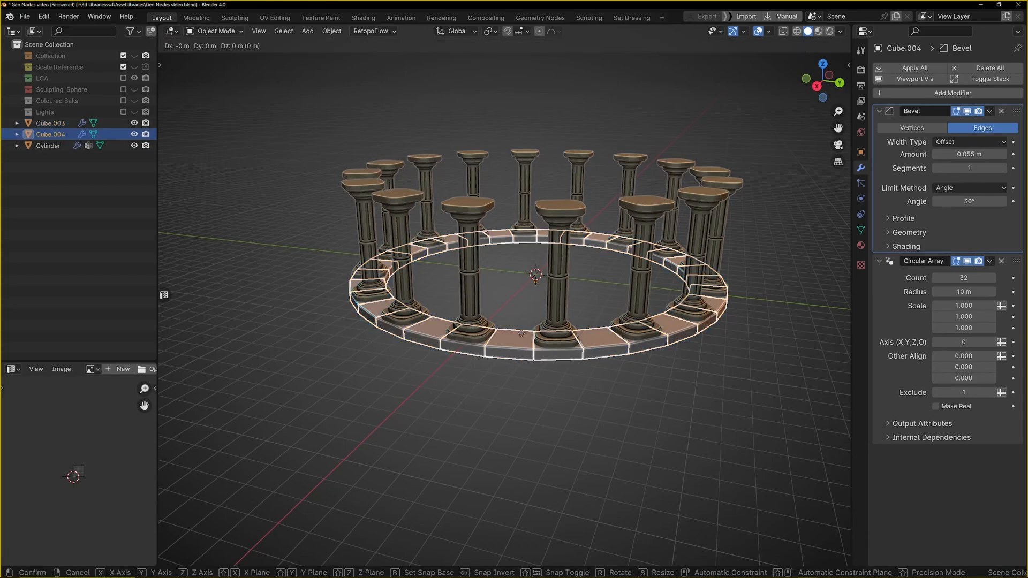
Lower the duplicated slab ring and widen its array radius to about 11.7–12.2 m
{"action": "left_click_drag", "start_coordinate": [534, 276], "coordinate": [525, 328]}
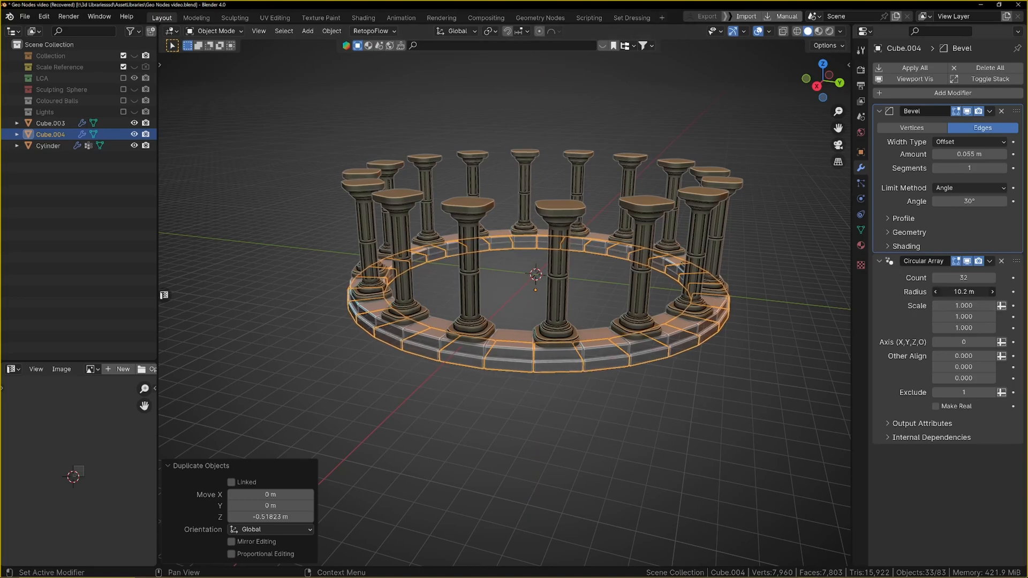
{"action": "left_click", "coordinate": [991, 291]}
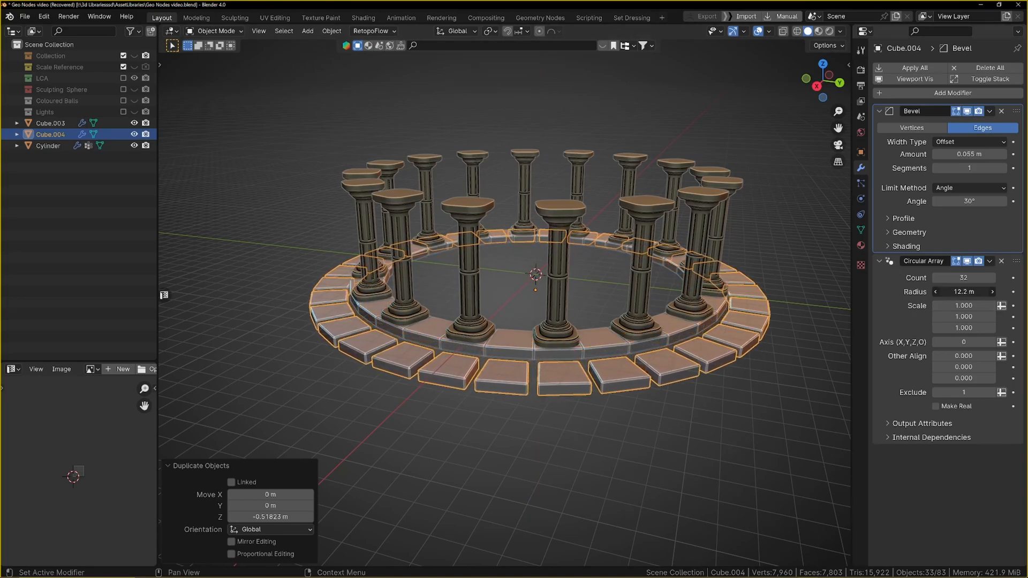
{"action": "left_click", "coordinate": [992, 277]}
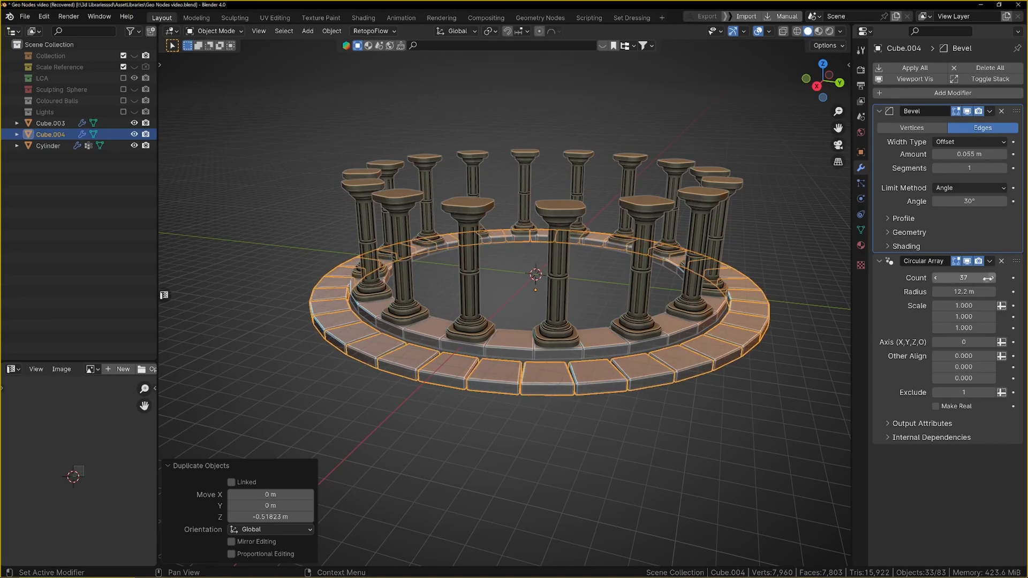
{"action": "left_click_drag", "start_coordinate": [535, 275], "coordinate": [574, 347]}
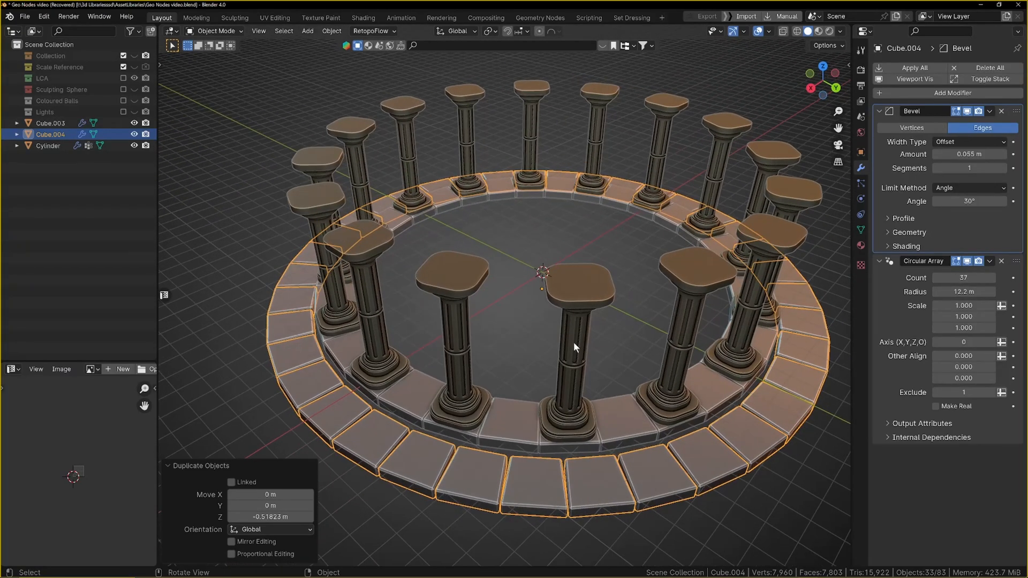
{"action": "left_click_drag", "start_coordinate": [574, 347], "coordinate": [568, 334]}
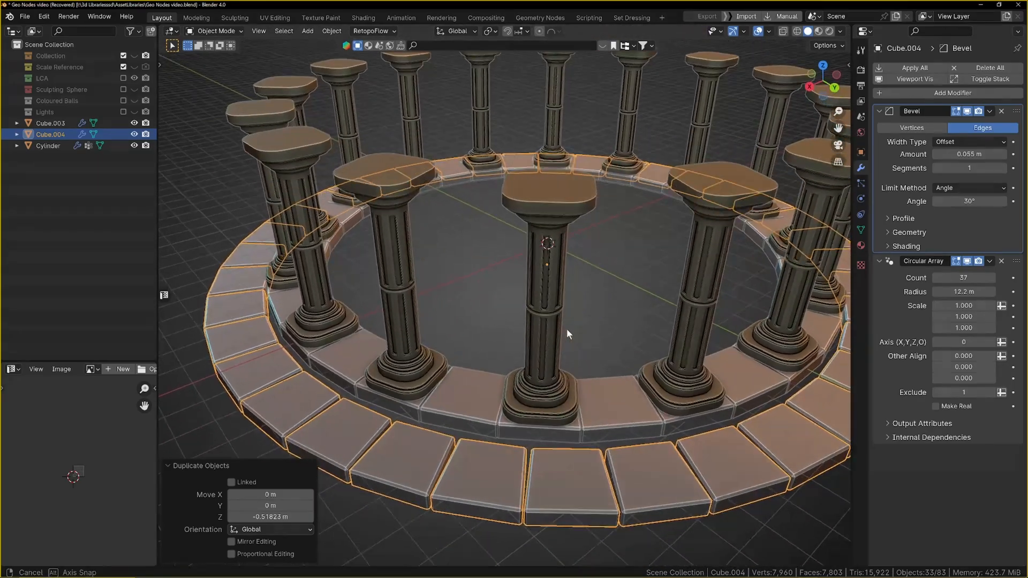
{"action": "left_click_drag", "start_coordinate": [568, 334], "coordinate": [557, 374]}
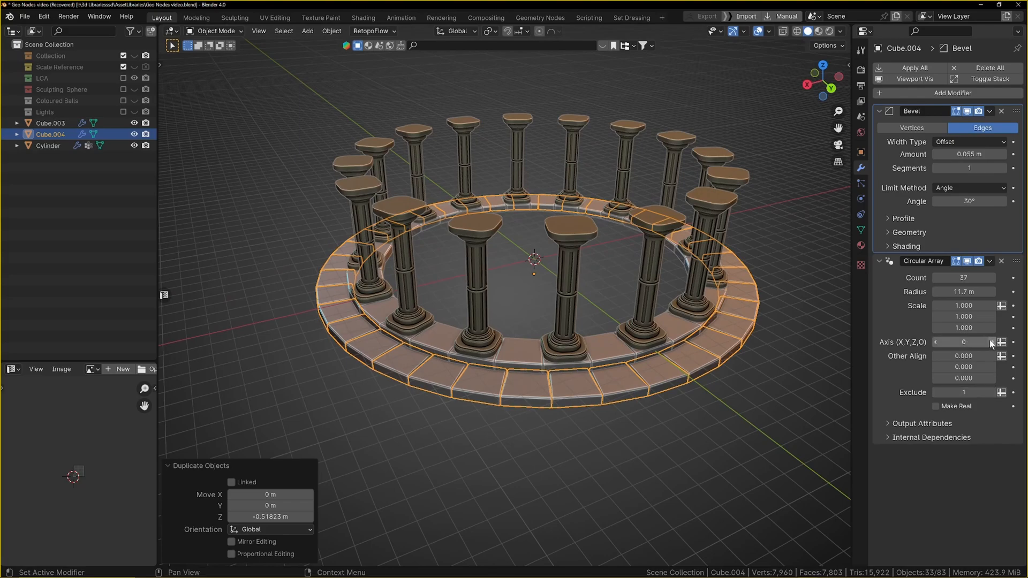
Change the wider ring's array rotation axis so it lies as a stepped layer beneath the pillars
{"action": "left_click", "coordinate": [990, 342]}
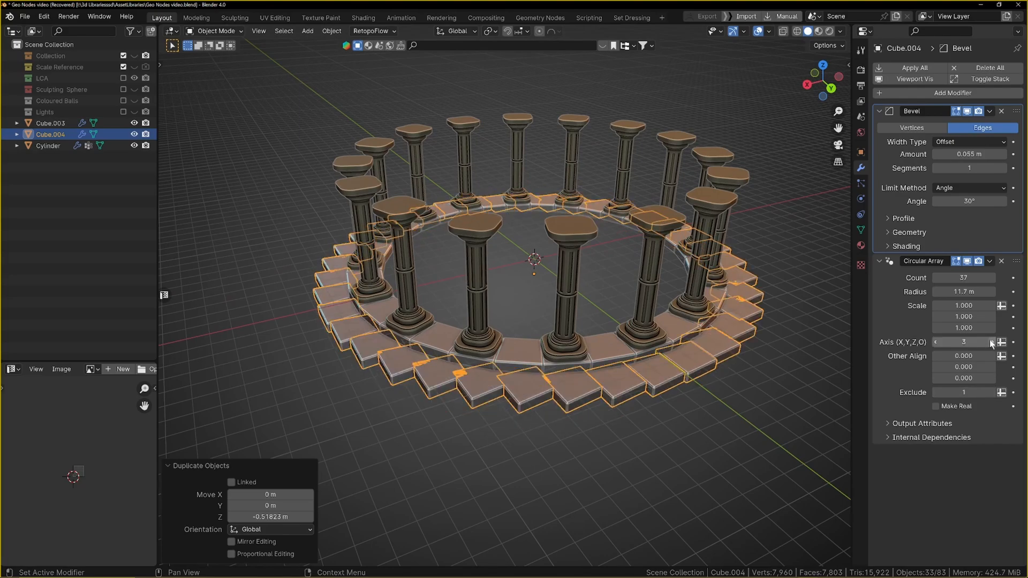
{"action": "left_click", "coordinate": [936, 342]}
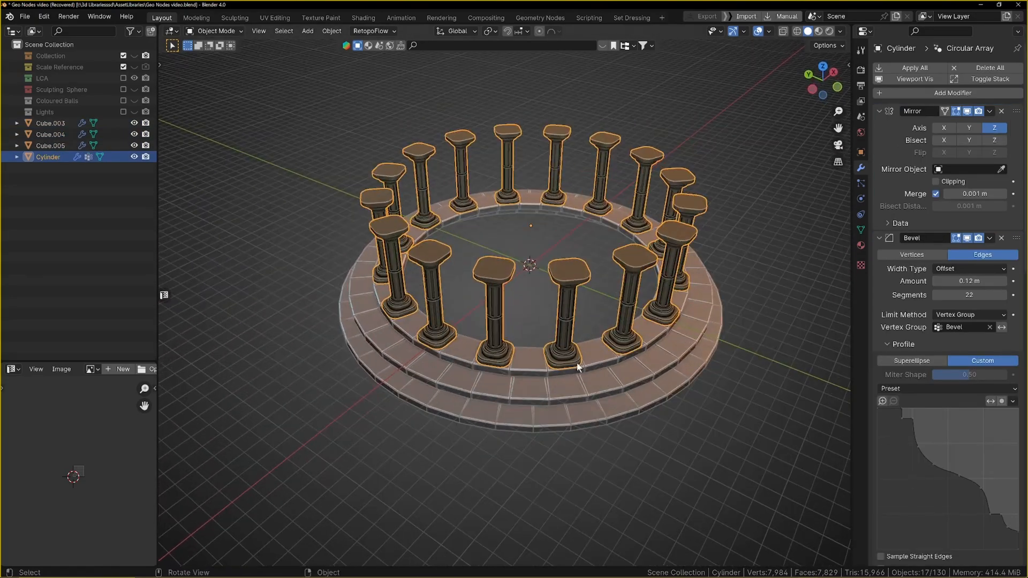
Add a 64-vertex cylinder mesh at the temple's centre
{"action": "left_click", "coordinate": [307, 31]}
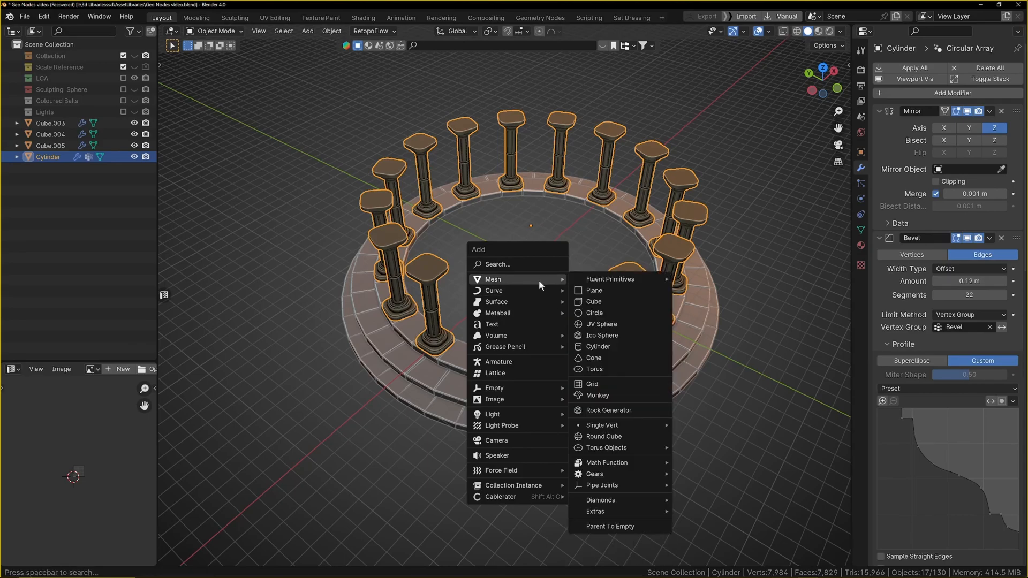
{"action": "left_click", "coordinate": [598, 346]}
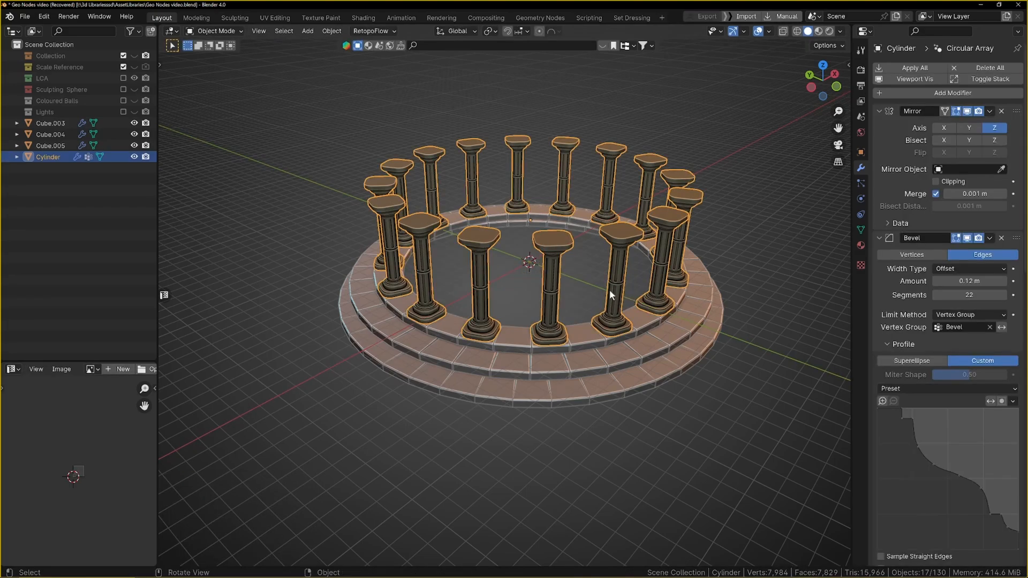
{"action": "left_click", "coordinate": [307, 32]}
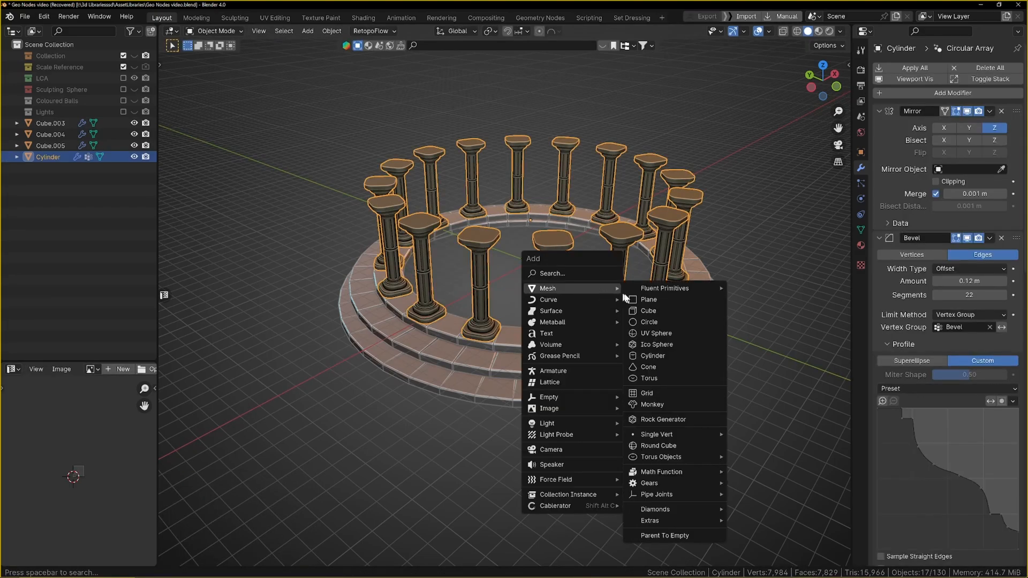
{"action": "left_click", "coordinate": [653, 356]}
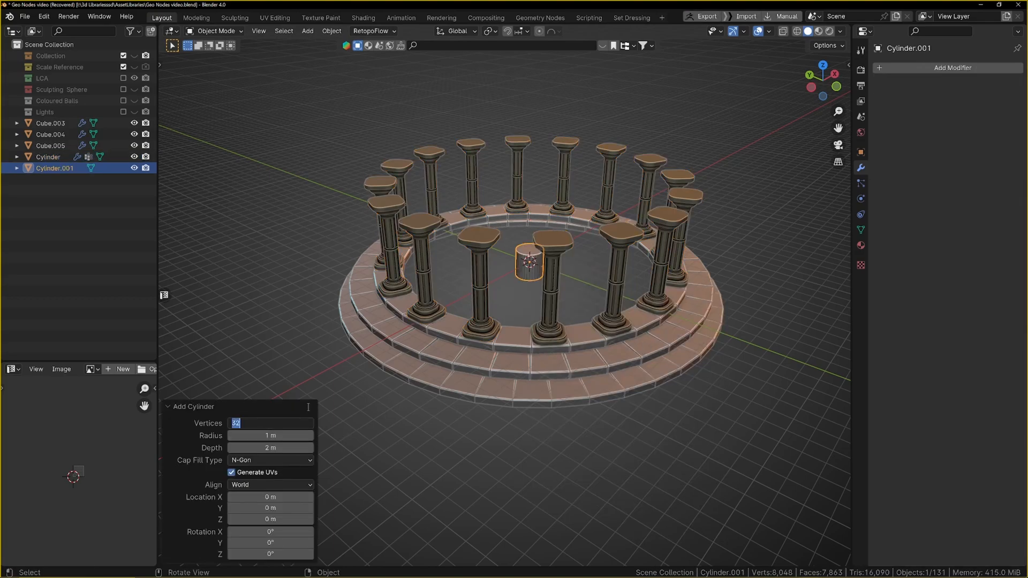
{"action": "type", "text": "64"}
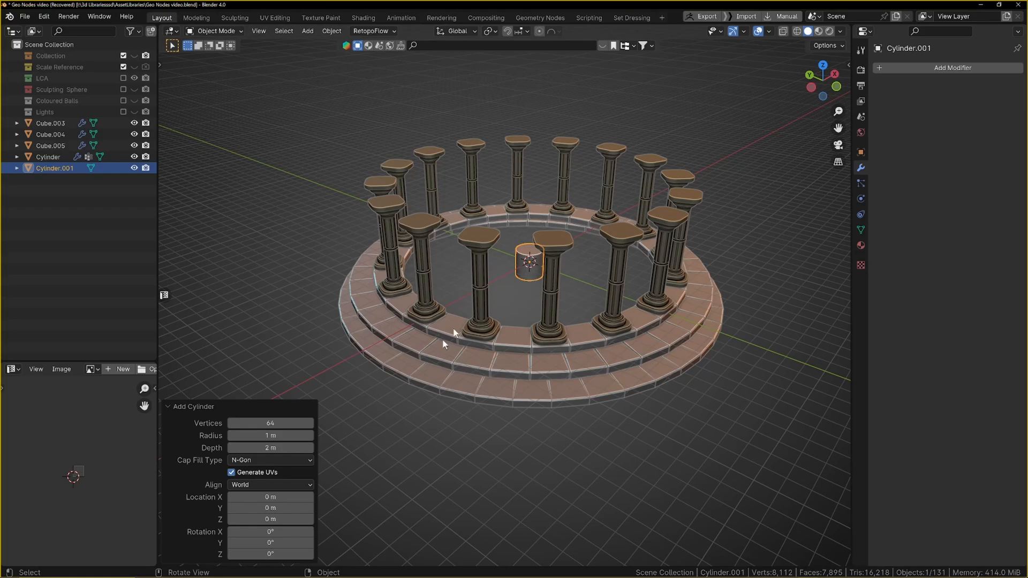
{"action": "left_click", "coordinate": [270, 424]}
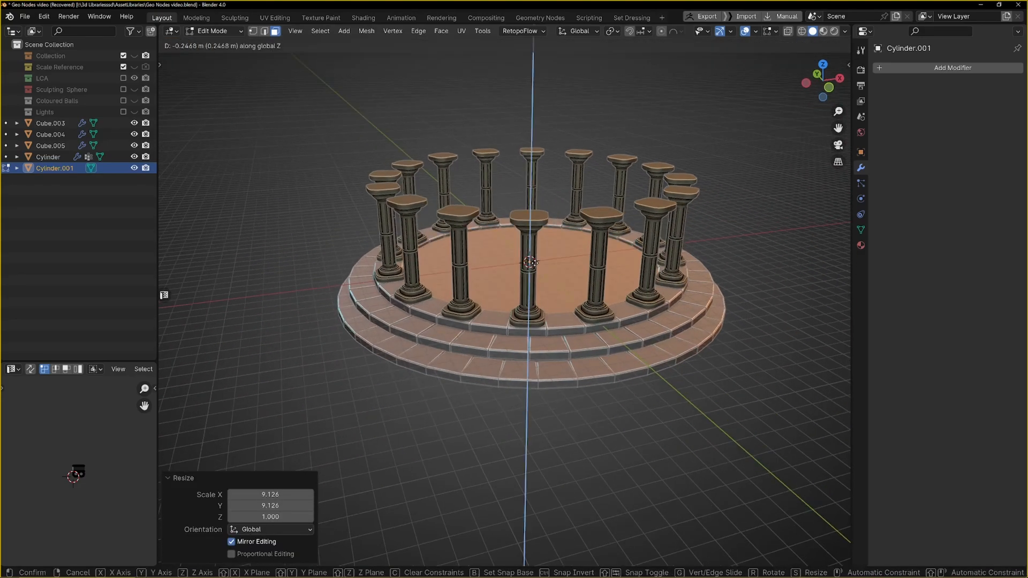
Scale the cylinder out into a floor disc filling the space inside the columns
{"action": "key", "text": "Tab"}
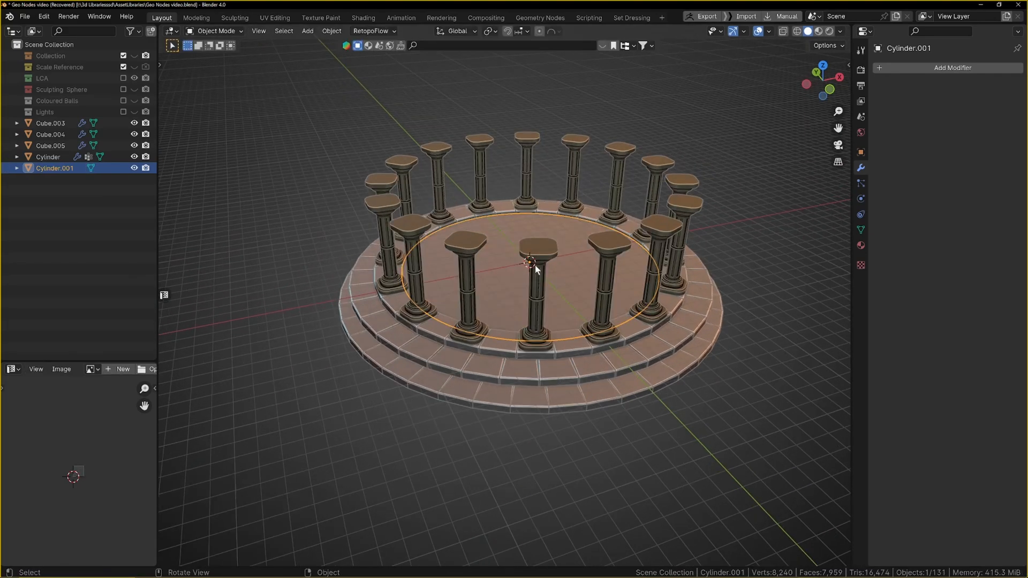
{"action": "left_click_drag", "start_coordinate": [535, 269], "coordinate": [519, 329]}
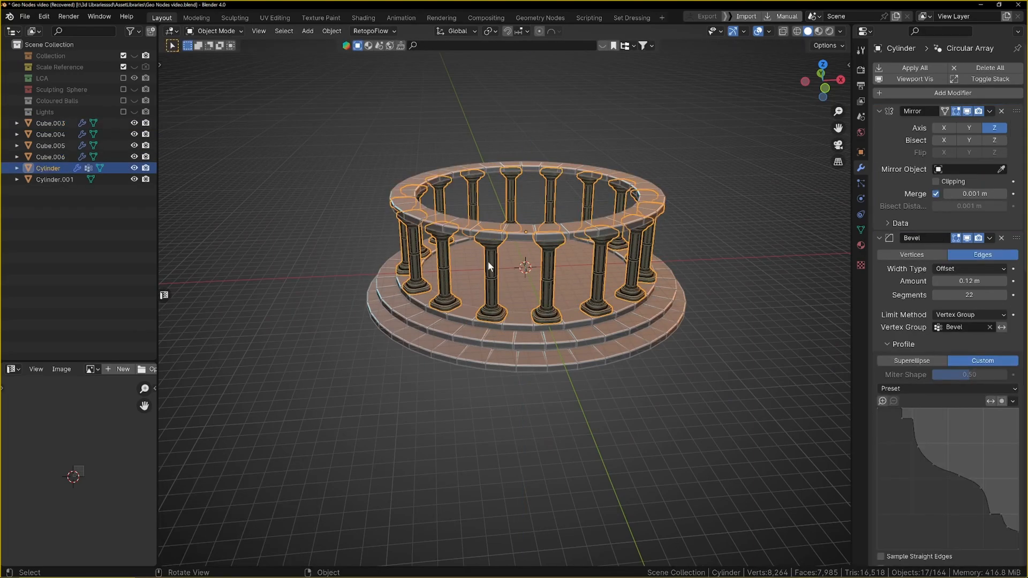
{"action": "key", "text": "Tab"}
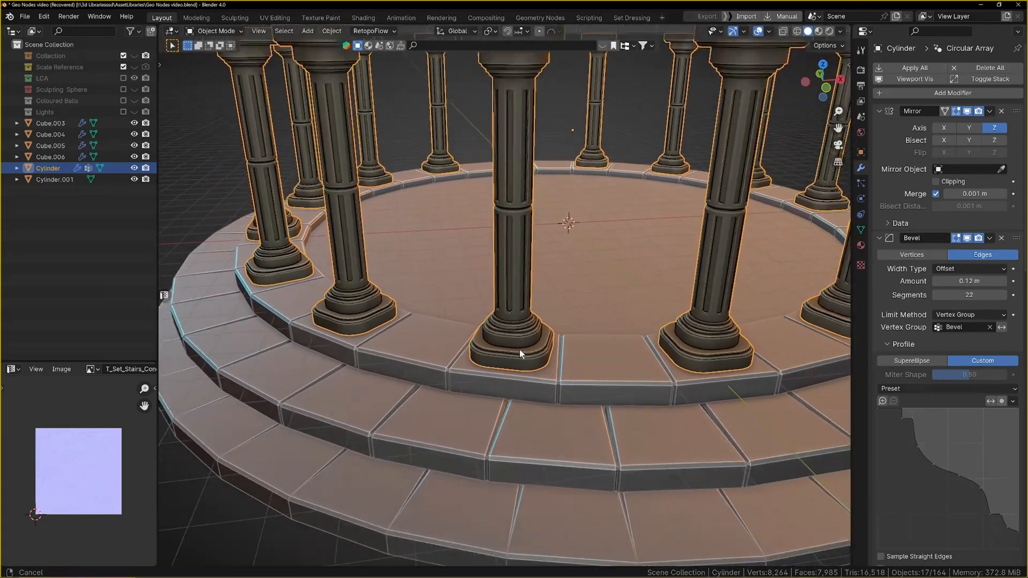
{"action": "scroll", "scroll_direction": "down", "scroll_amount": 3}
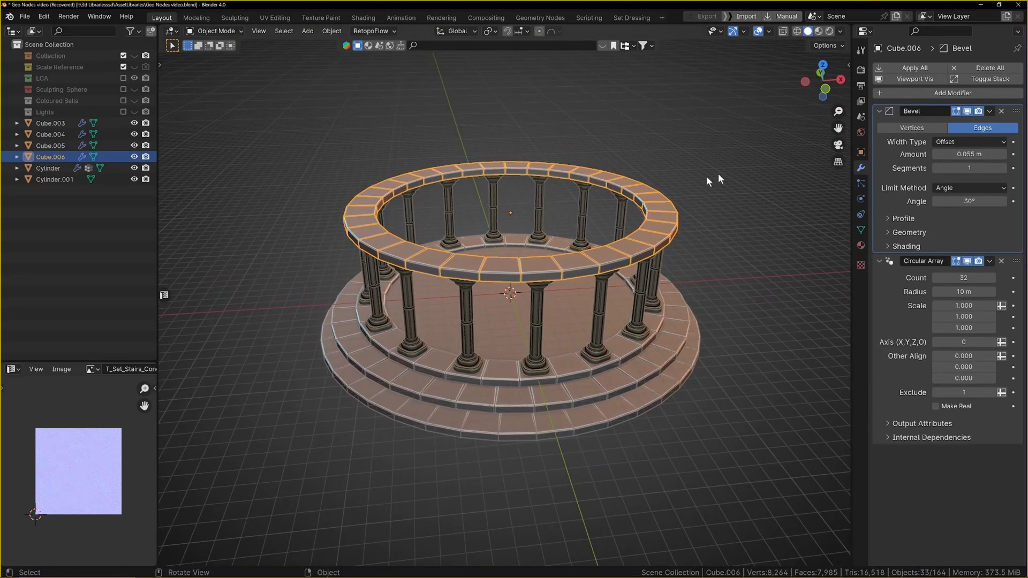
{"action": "left_click_drag", "start_coordinate": [708, 183], "coordinate": [544, 232]}
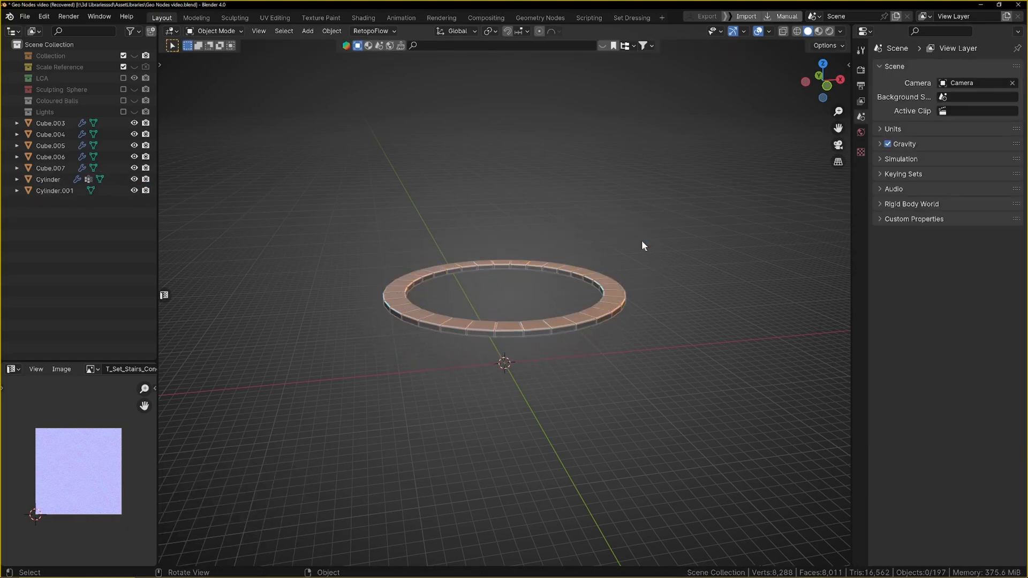
Stack a second Circular Array on Cube.007 with Count 8, Axis 1 and Radius 15.5 m
{"action": "left_click", "coordinate": [51, 169]}
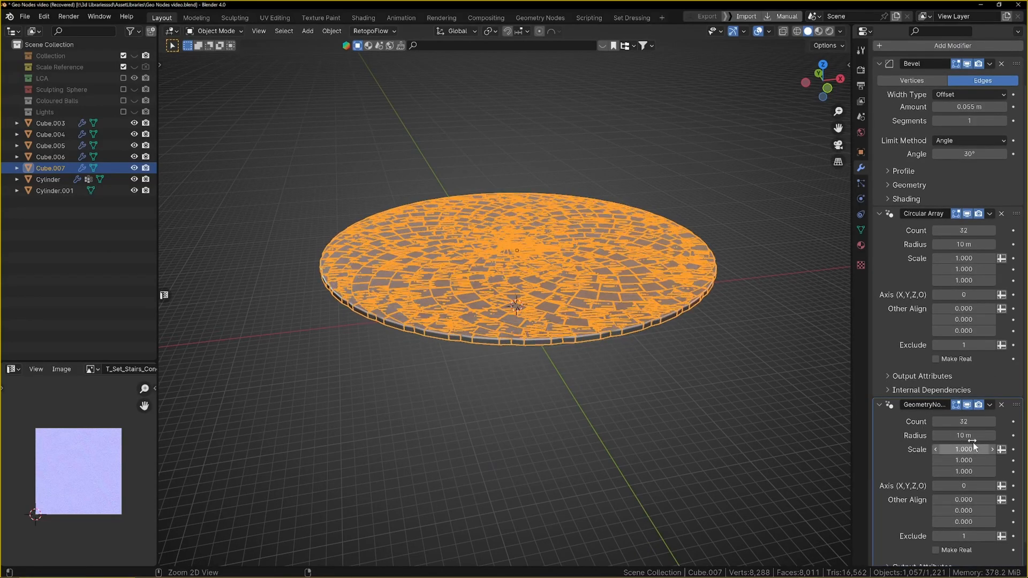
{"action": "left_click_drag", "start_coordinate": [977, 421], "coordinate": [951, 421]}
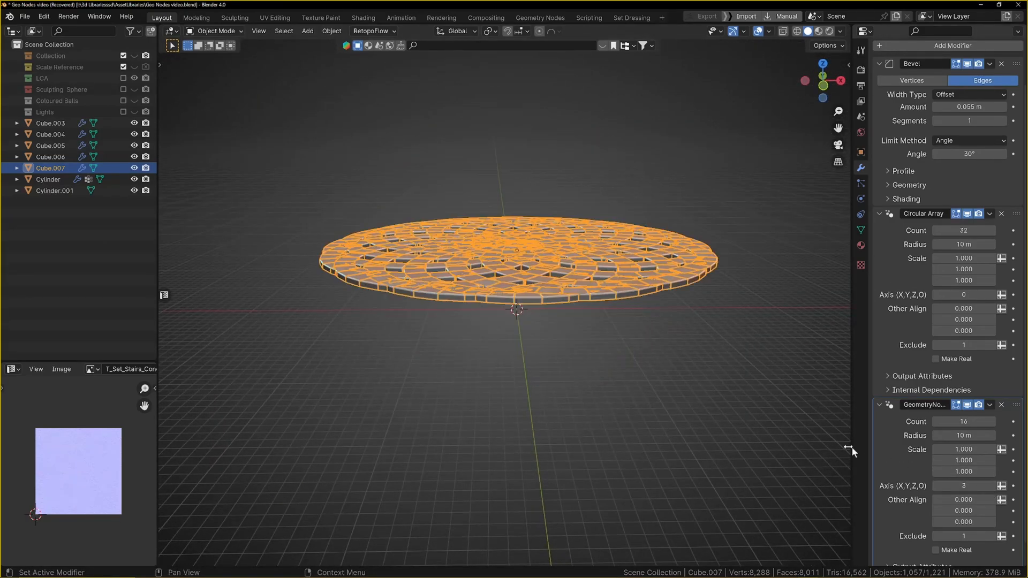
{"action": "left_click_drag", "start_coordinate": [964, 500], "coordinate": [977, 500]}
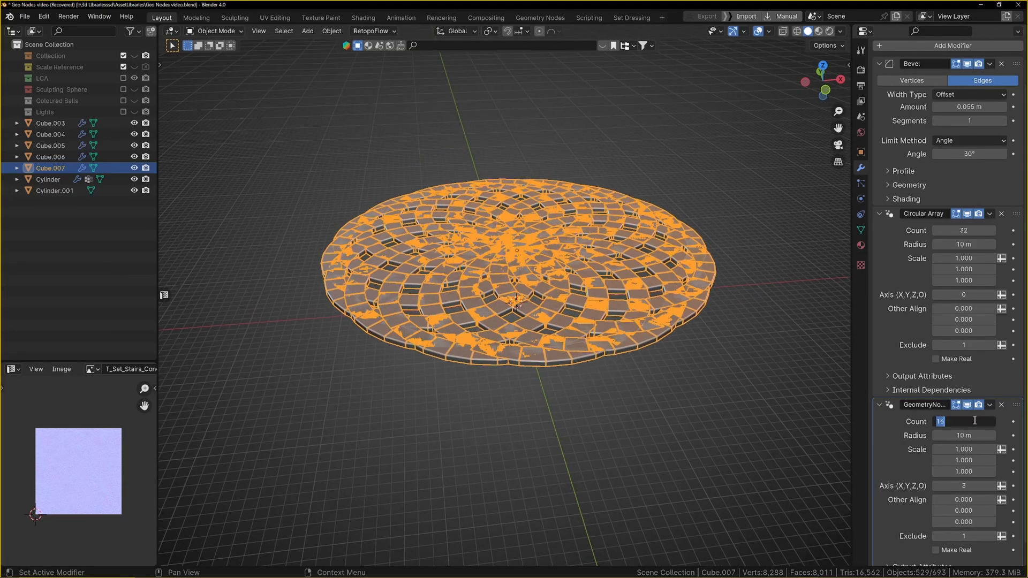
{"action": "type", "text": "8"}
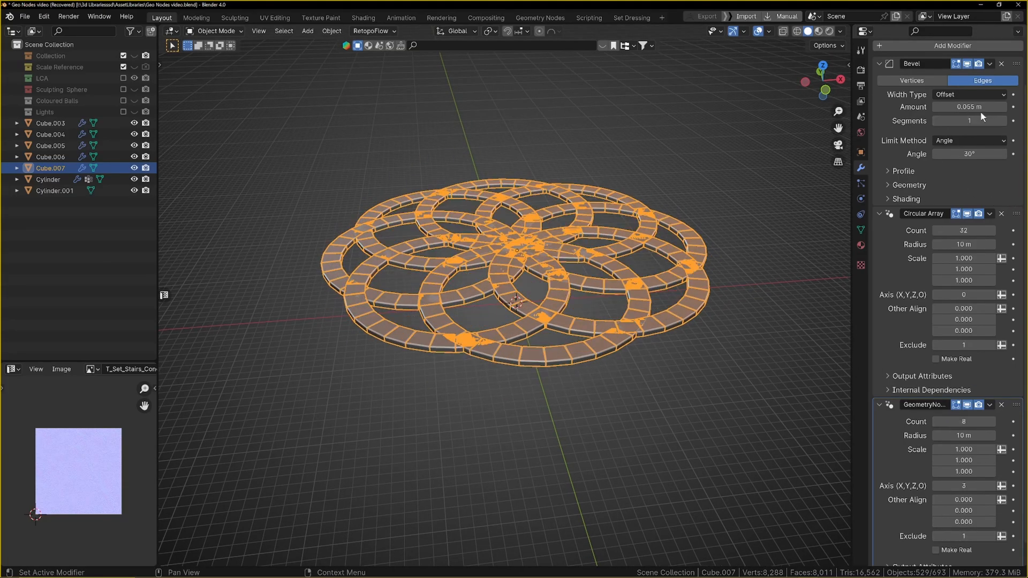
{"action": "left_click_drag", "start_coordinate": [977, 230], "coordinate": [945, 230]}
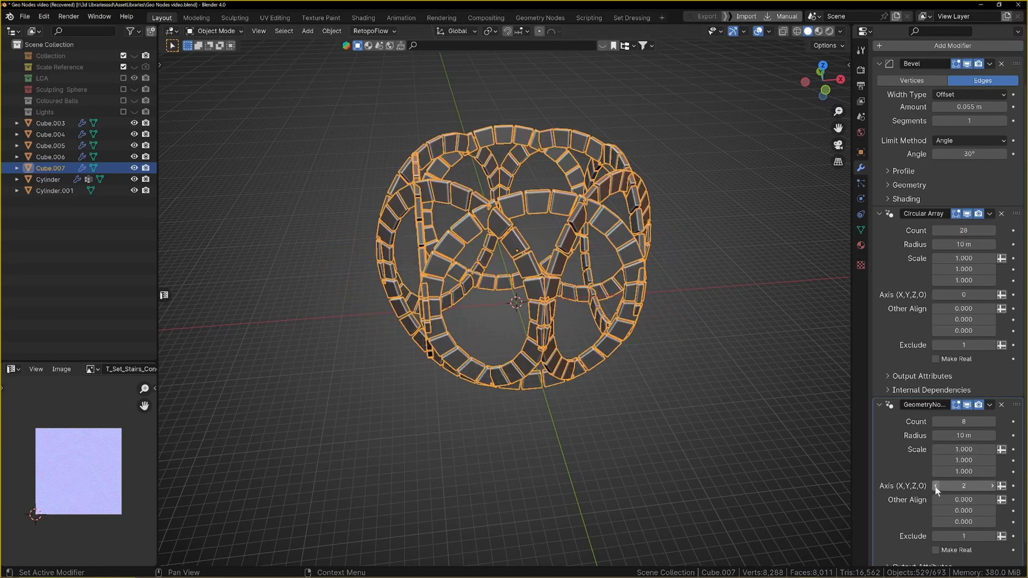
{"action": "left_click", "coordinate": [936, 486]}
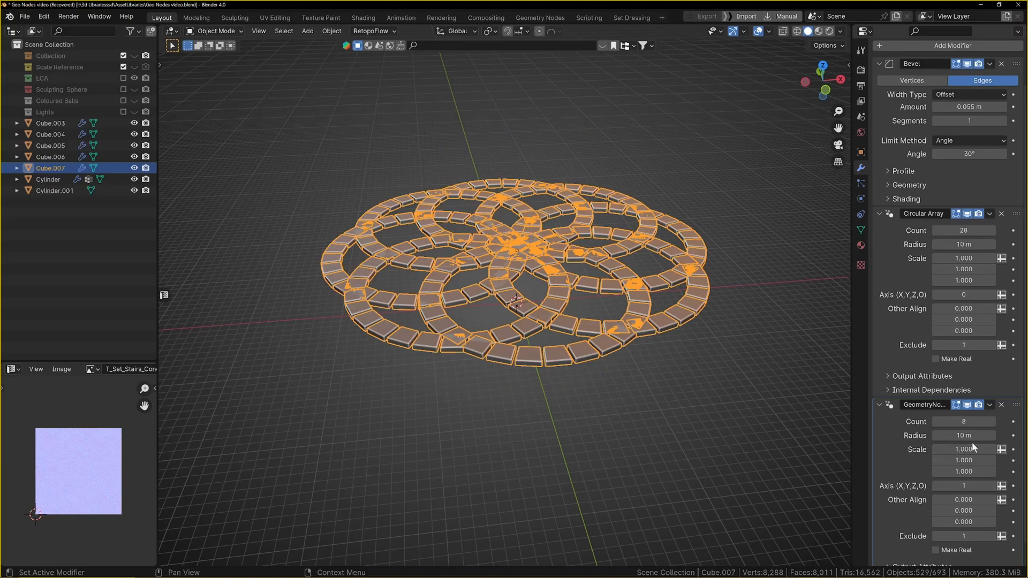
{"action": "left_click_drag", "start_coordinate": [964, 436], "coordinate": [989, 436]}
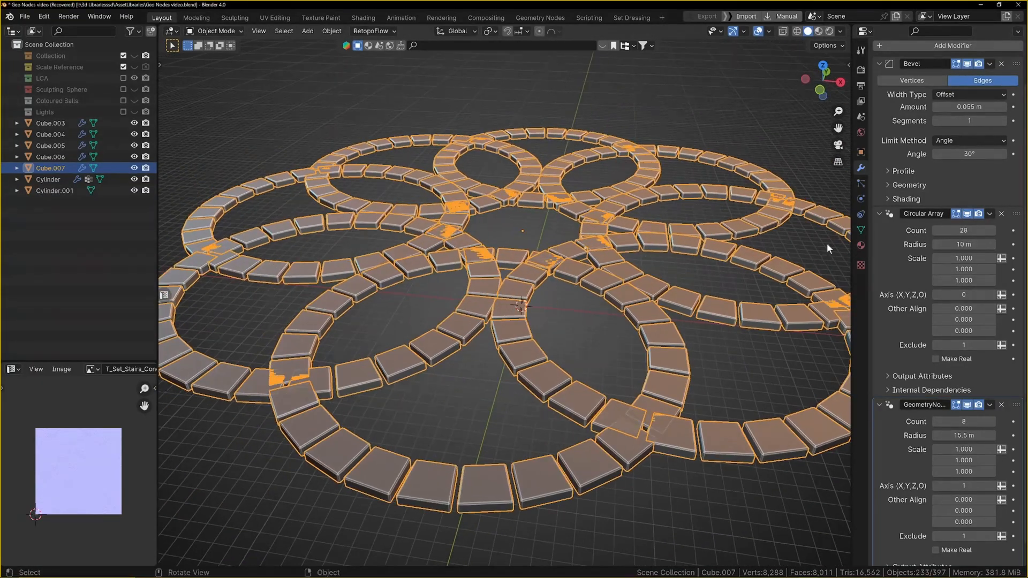
Set the arrays to 33 and 12 rings with Make Real, forming the rosette roof cap
{"action": "left_click", "coordinate": [937, 336]}
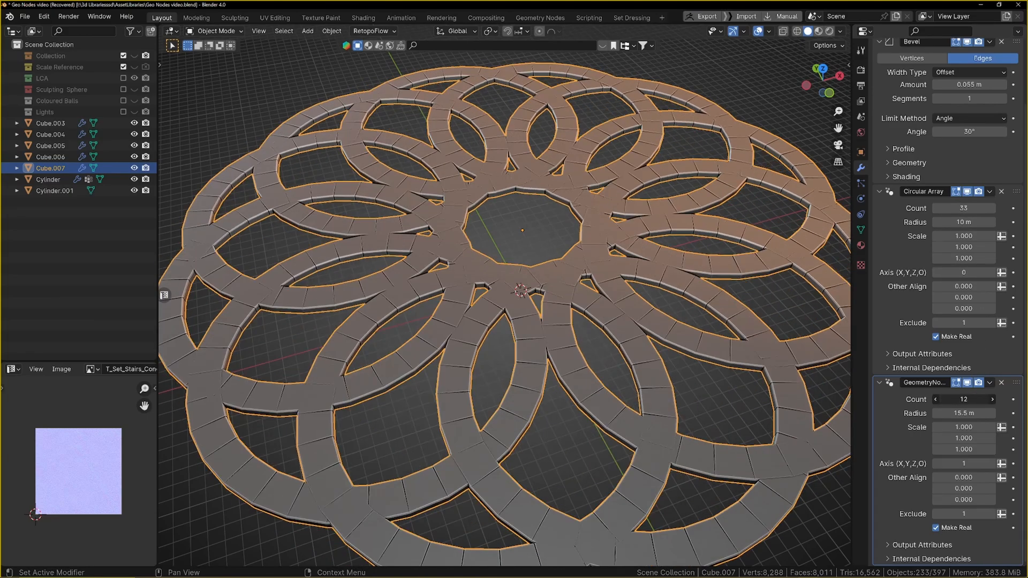
{"action": "left_click", "coordinate": [992, 399]}
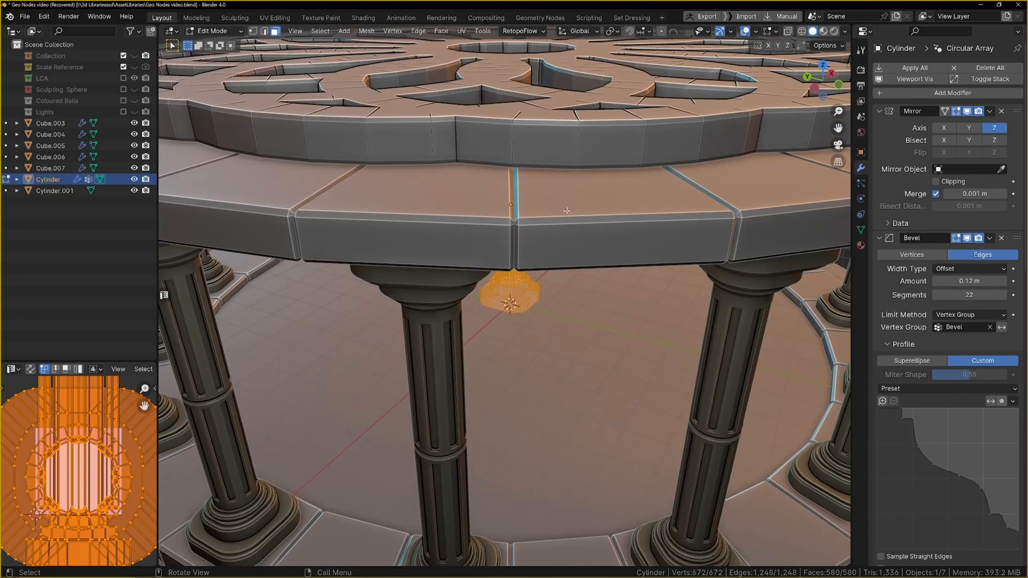
Visit the Geometry Nodes workspace, then return to editing the single column in X-ray
{"action": "left_click", "coordinate": [539, 19]}
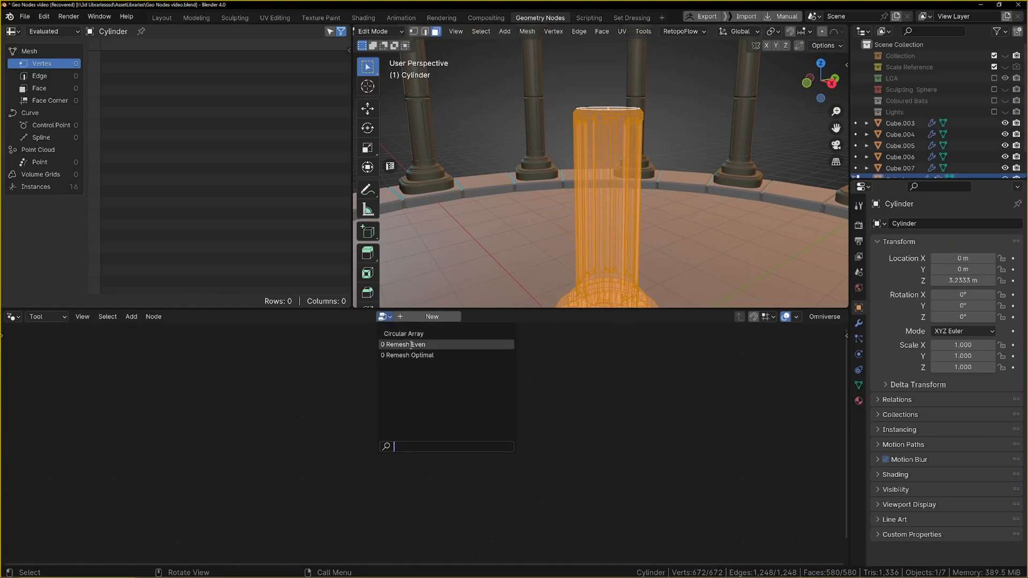
{"action": "left_click", "coordinate": [403, 343]}
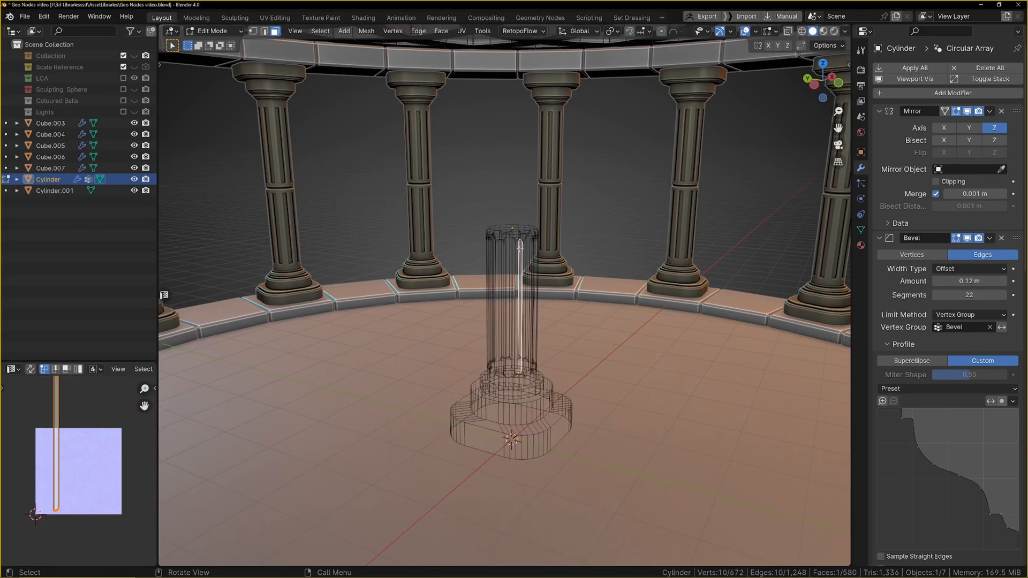
{"action": "key", "text": "Tab"}
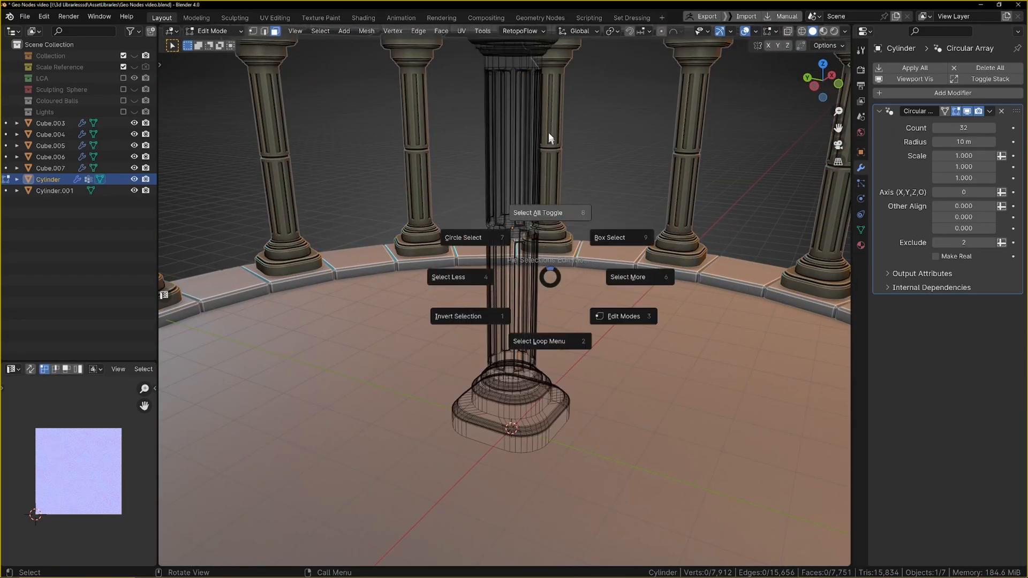
Run Remesh Optimal on the column from the Tools menu, then check the viewport MatCap shading
{"action": "left_click", "coordinate": [537, 212]}
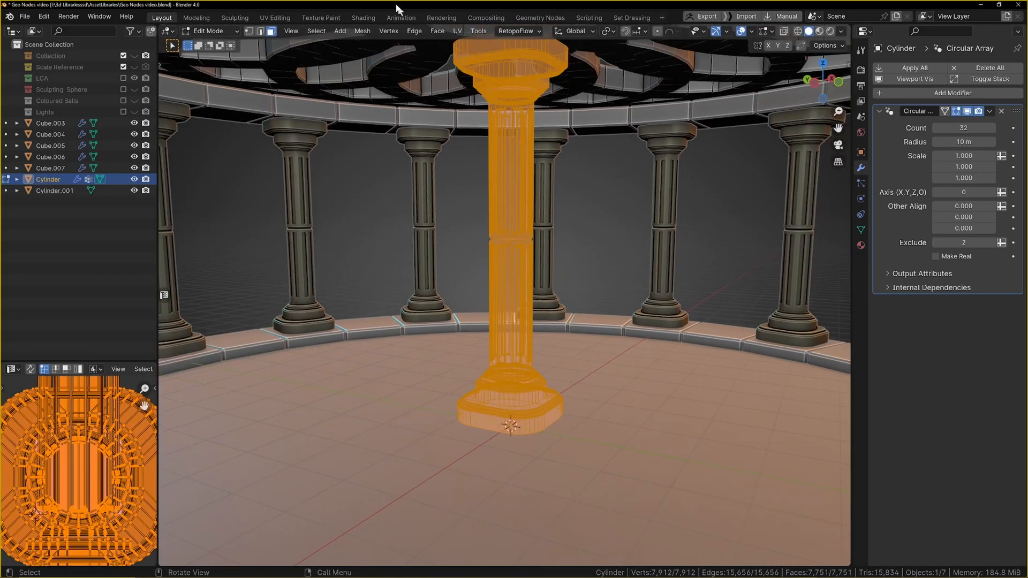
{"action": "left_click", "coordinate": [478, 31]}
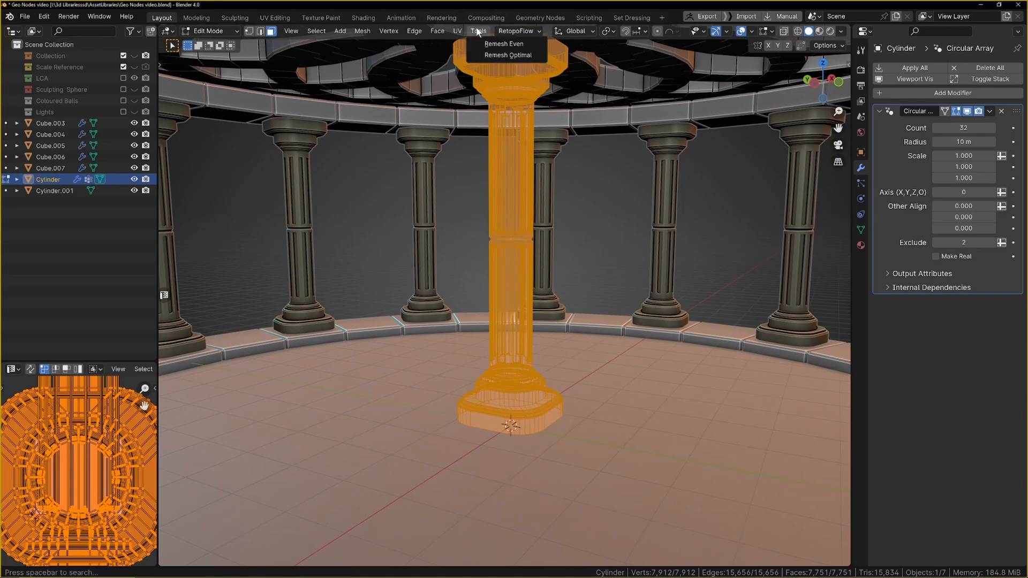
{"action": "left_click", "coordinate": [507, 55]}
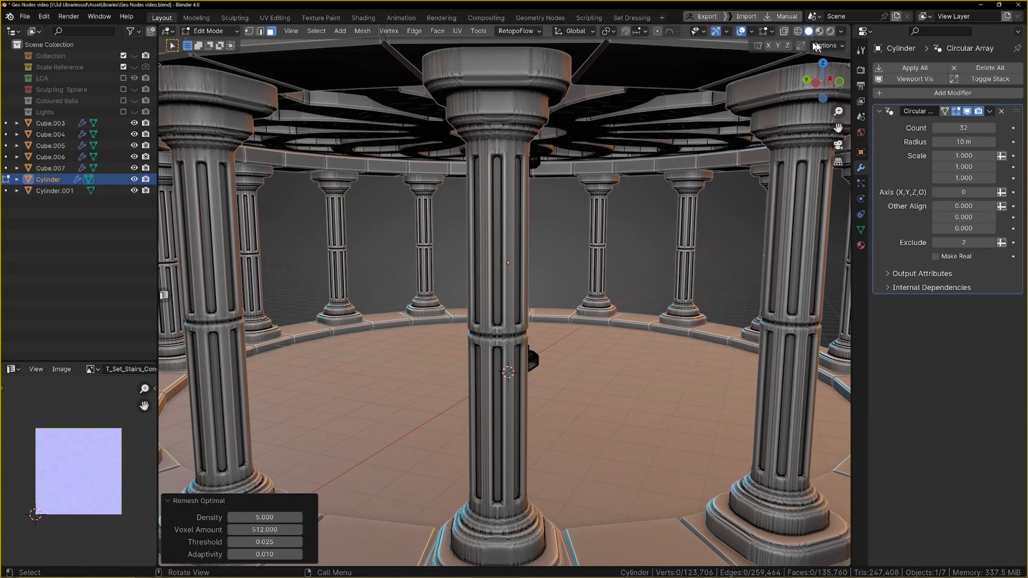
{"action": "left_click", "coordinate": [842, 31]}
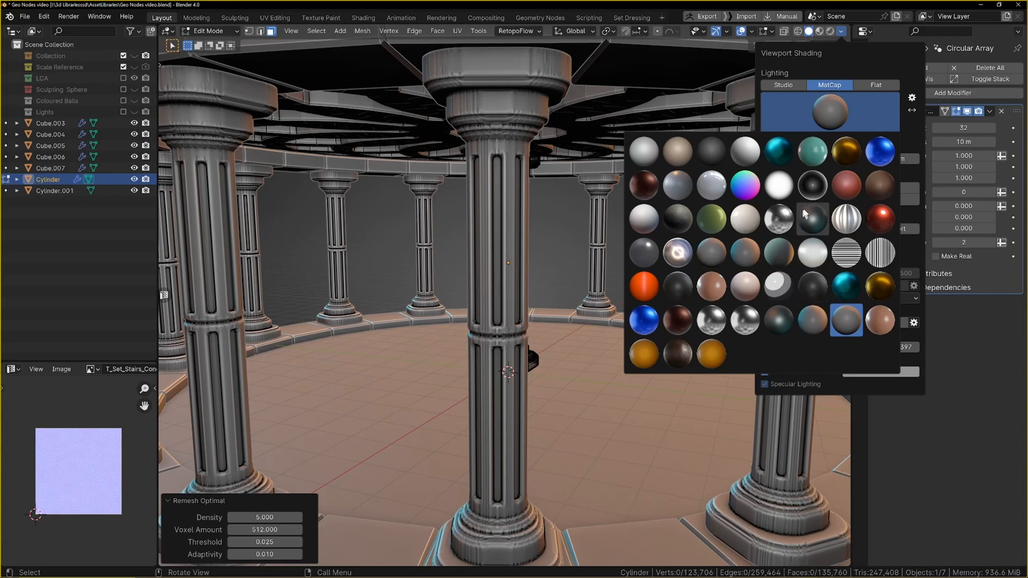
{"action": "mouse_move", "coordinate": [812, 319]}
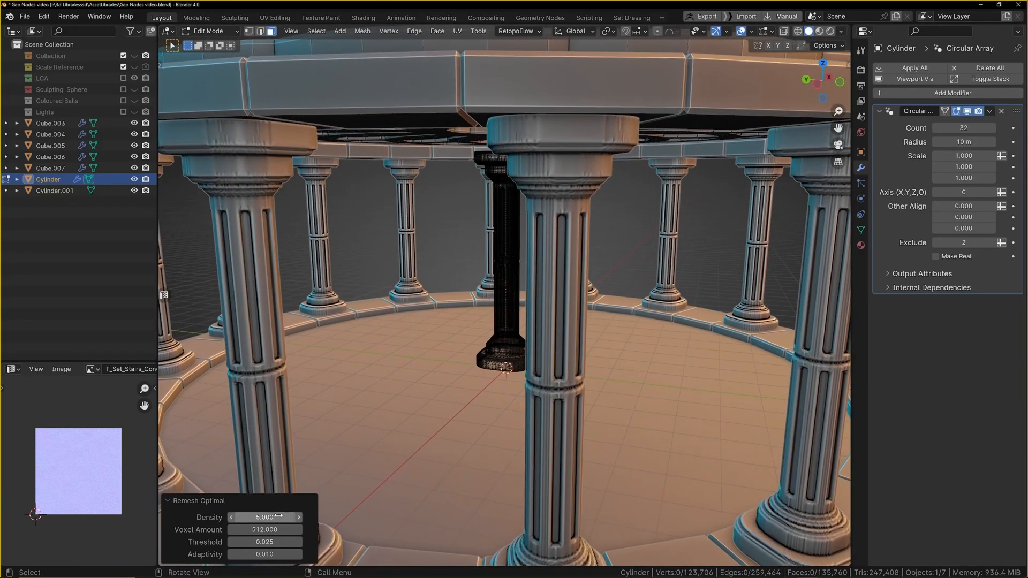
Step the remesh threshold through 0.001 and 0.05 up to 0.075
{"action": "left_click", "coordinate": [264, 542]}
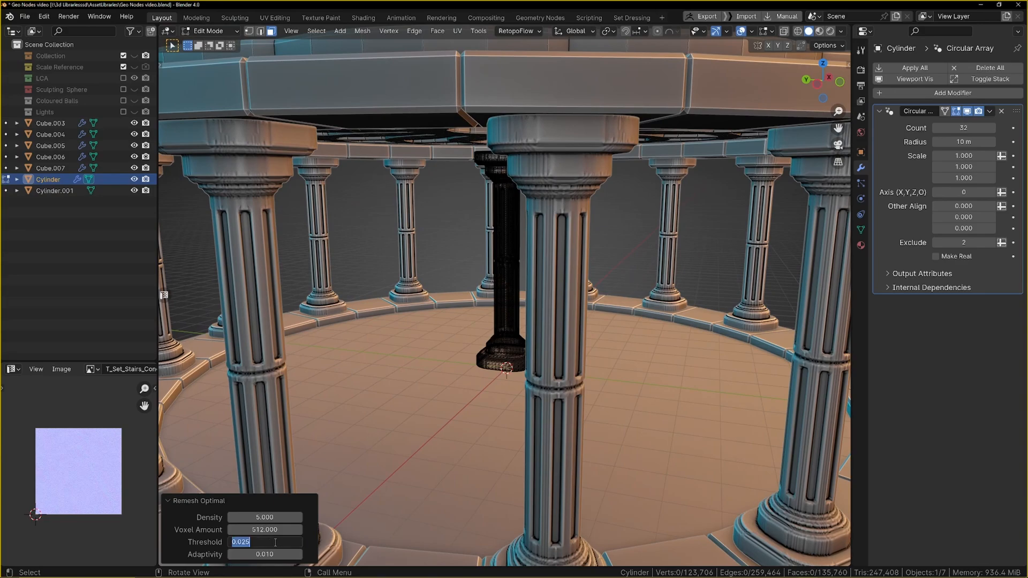
{"action": "type", "text": "0.001"}
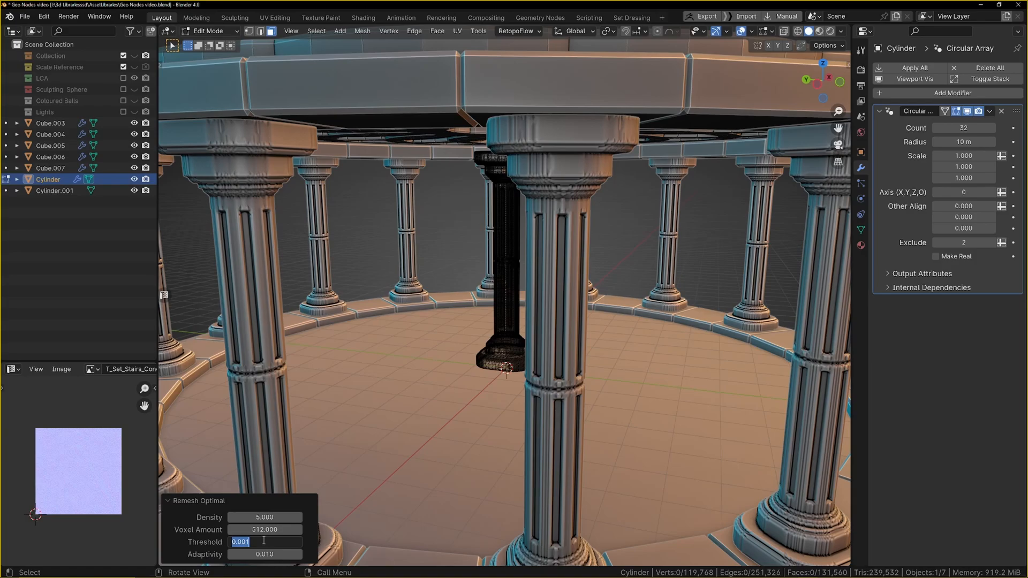
{"action": "type", "text": "0.05"}
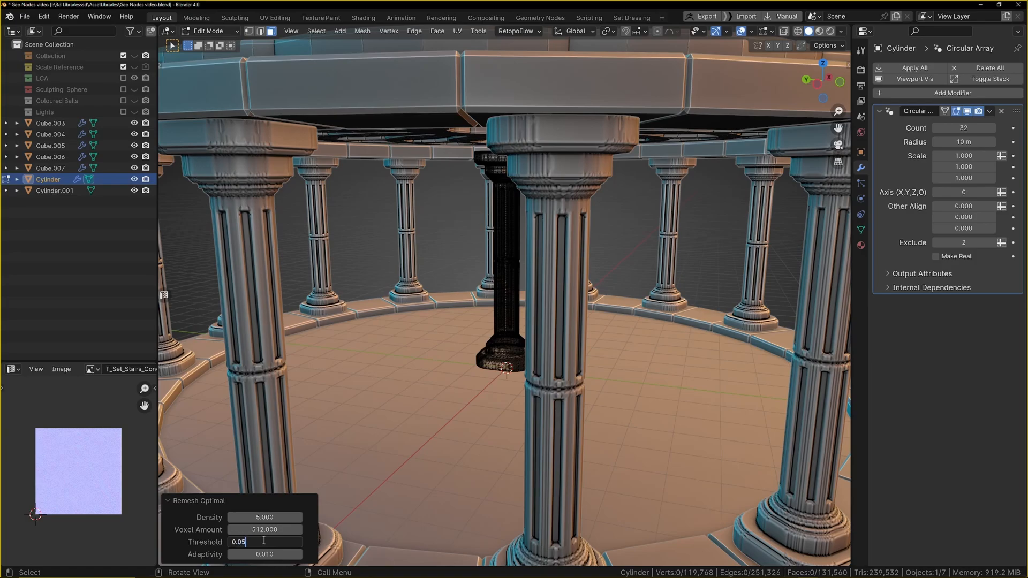
{"action": "type", "text": "0.075"}
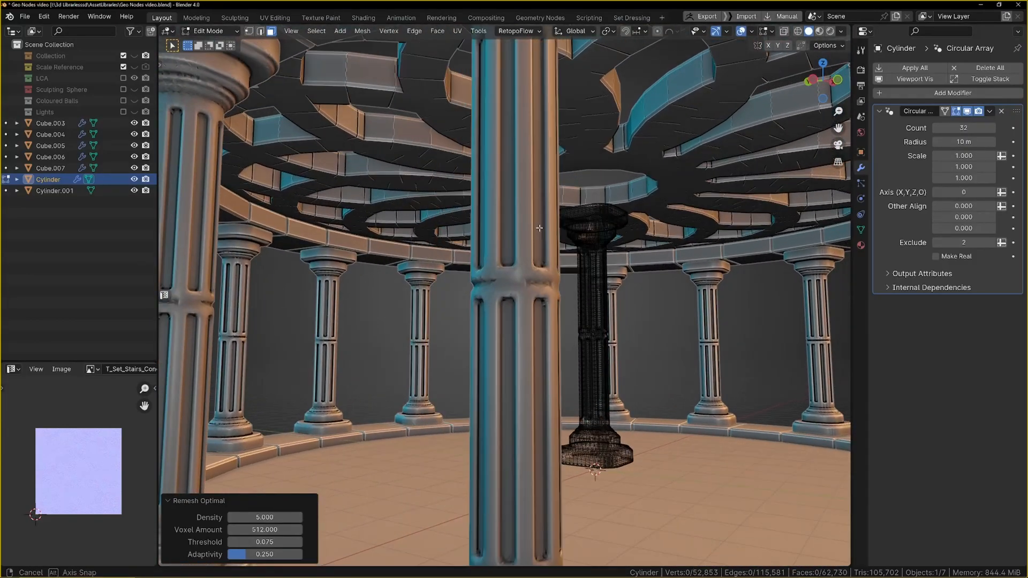
Orbit the view from the temple interior out to the colonnade
{"action": "left_click_drag", "start_coordinate": [539, 227], "coordinate": [460, 331]}
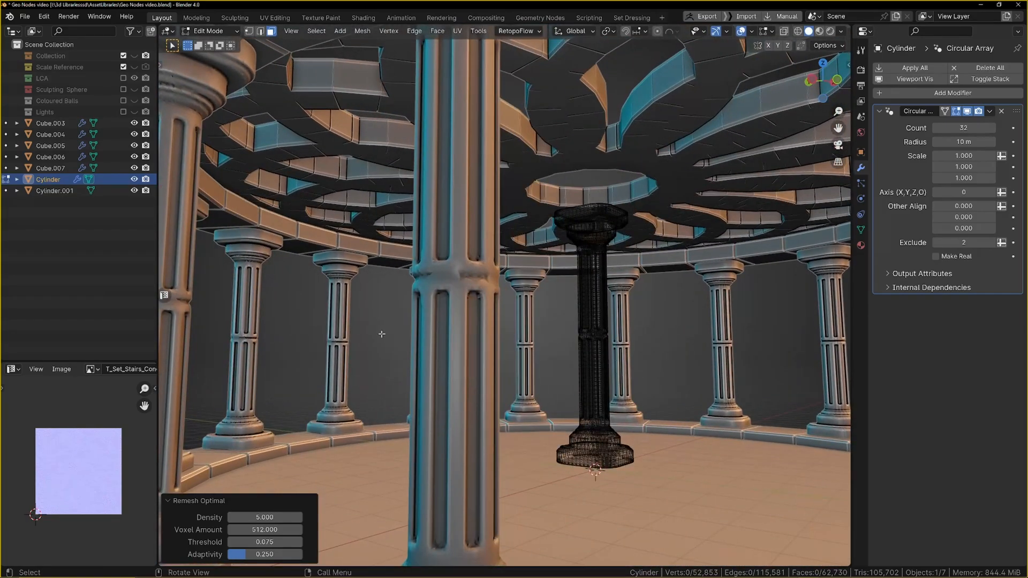
{"action": "scroll", "scroll_direction": "down", "scroll_amount": 3}
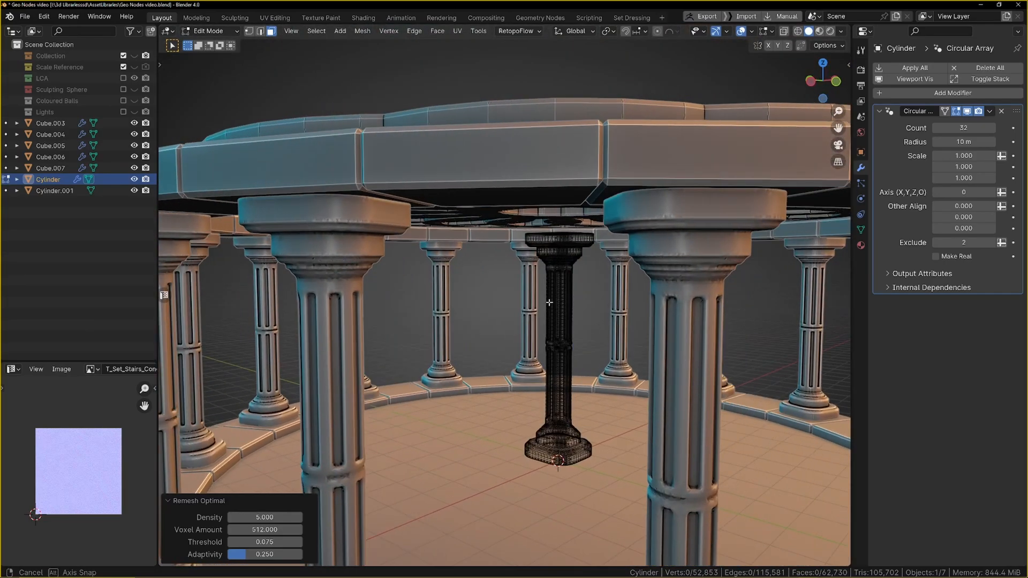
{"action": "left_click_drag", "start_coordinate": [551, 302], "coordinate": [522, 285]}
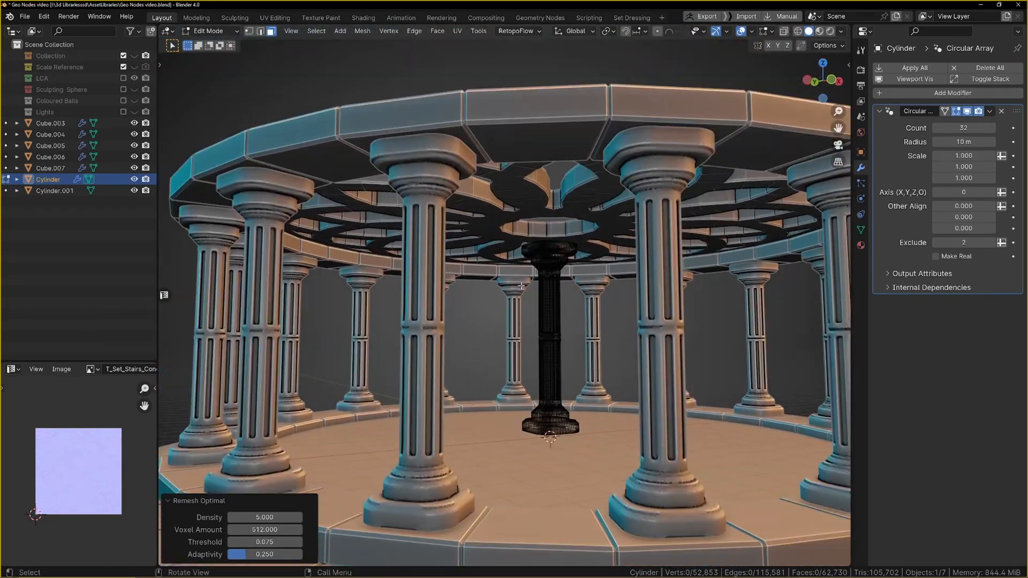
{"action": "left_click_drag", "start_coordinate": [512, 295], "coordinate": [538, 341]}
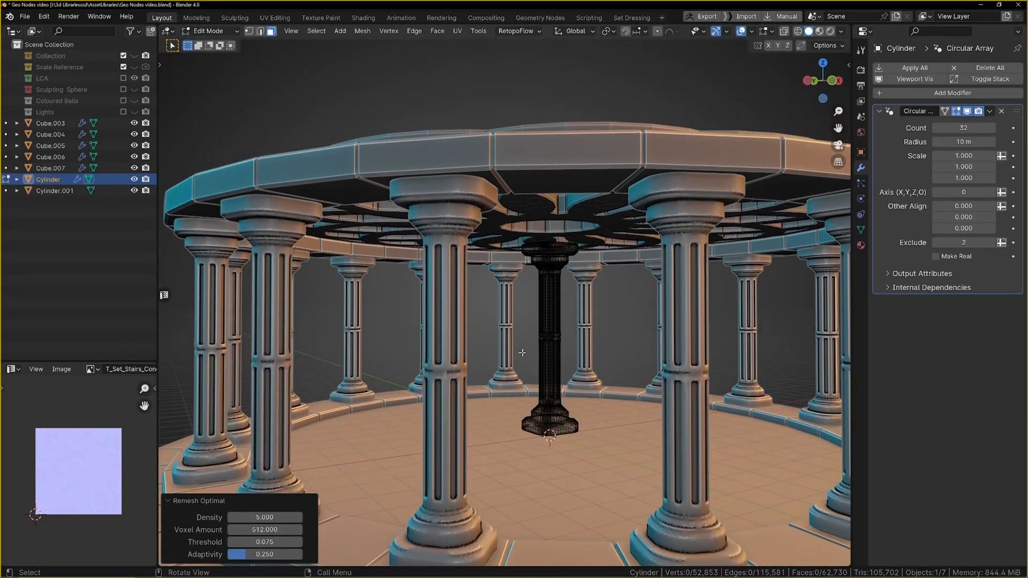
Apply the base cubes' Circular Array modifiers, join them into Cube.005, and enter Edit Mode
{"action": "key", "text": "Tab"}
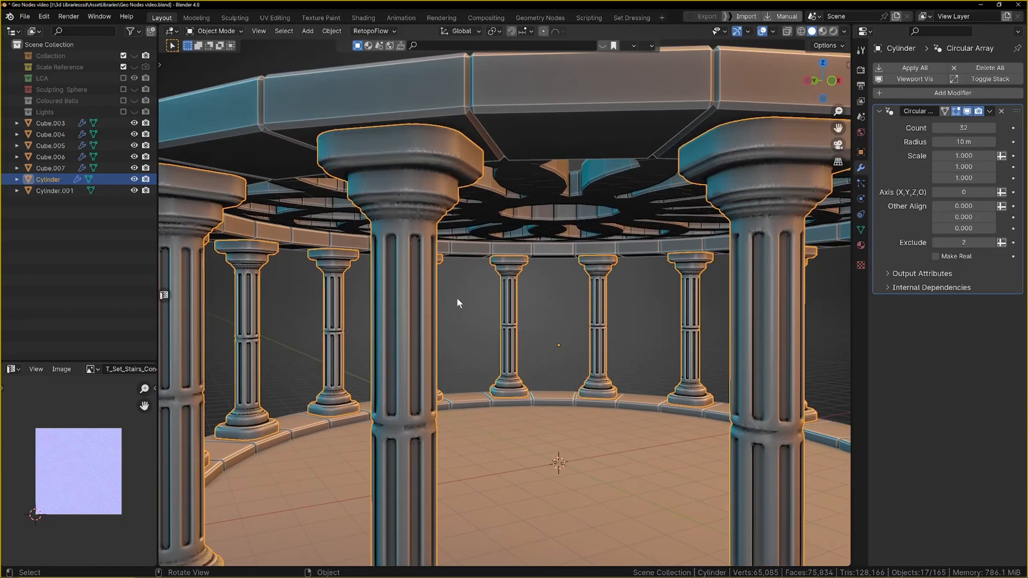
{"action": "scroll", "scroll_direction": "down", "scroll_amount": 3}
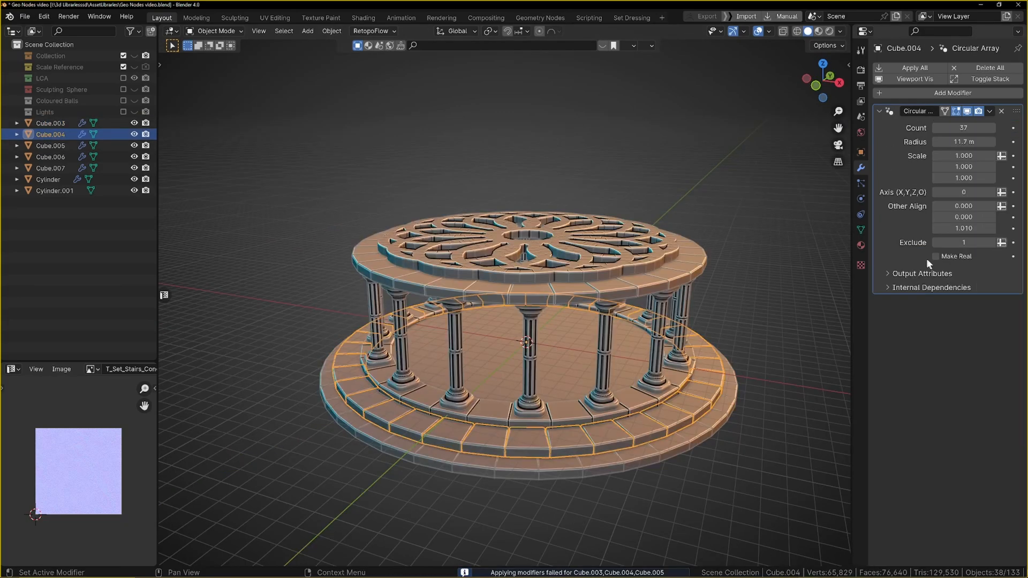
{"action": "left_click", "coordinate": [937, 256]}
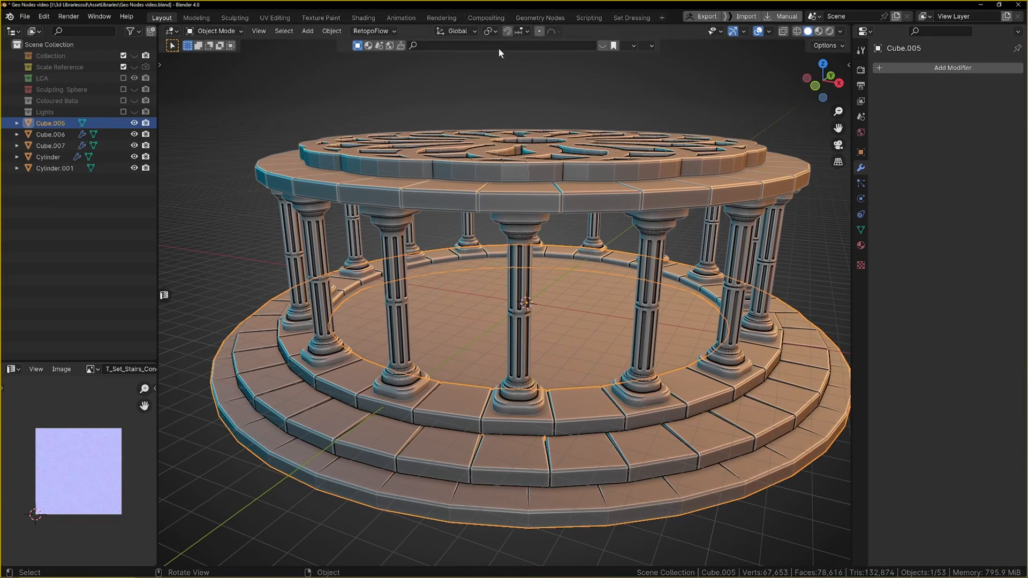
{"action": "mouse_move", "coordinate": [516, 260]}
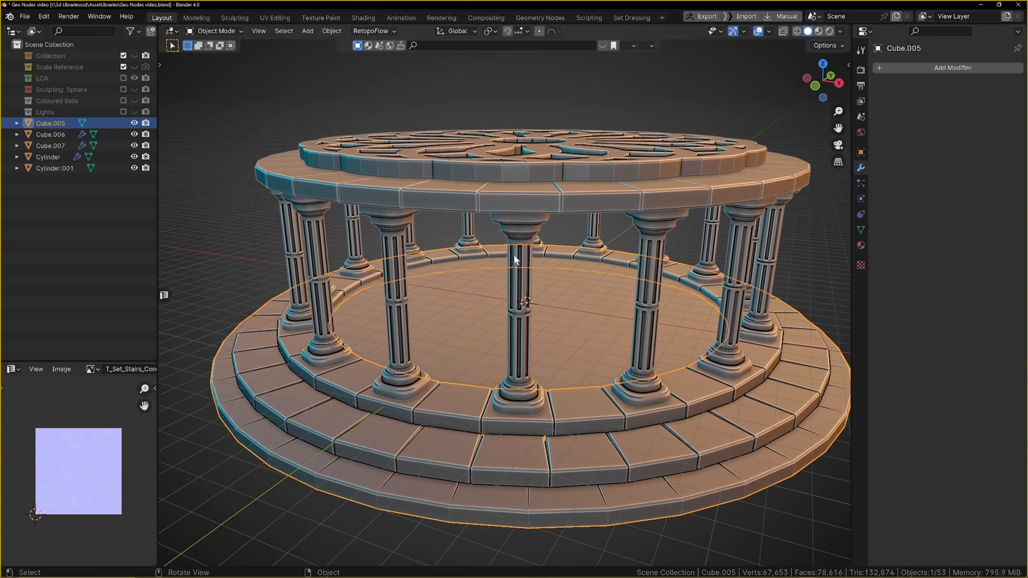
{"action": "key", "text": "Tab"}
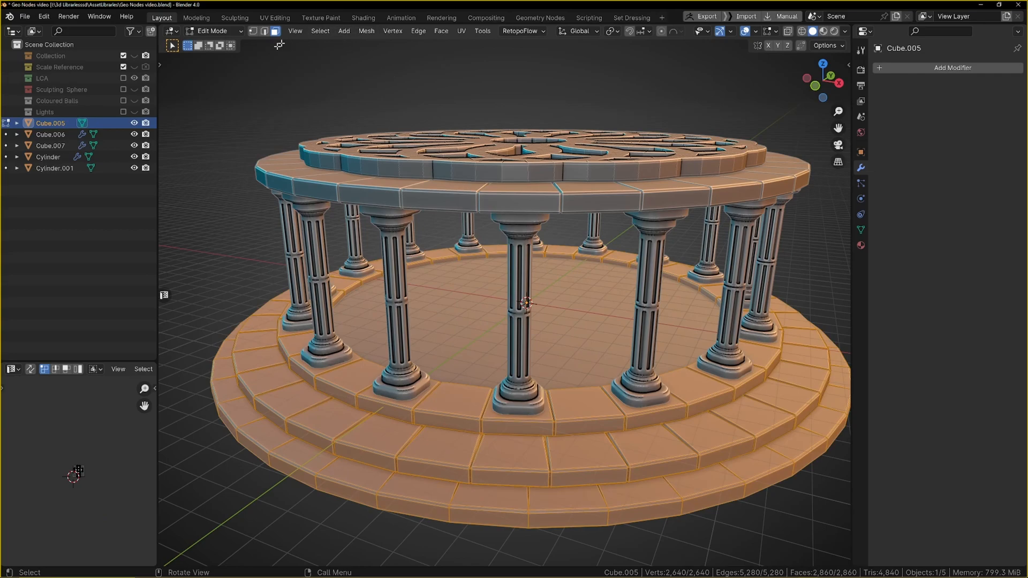
Run Remesh Optimal on the base with Voxel Amount 1024 and Threshold 0.35
{"action": "left_click", "coordinate": [484, 31]}
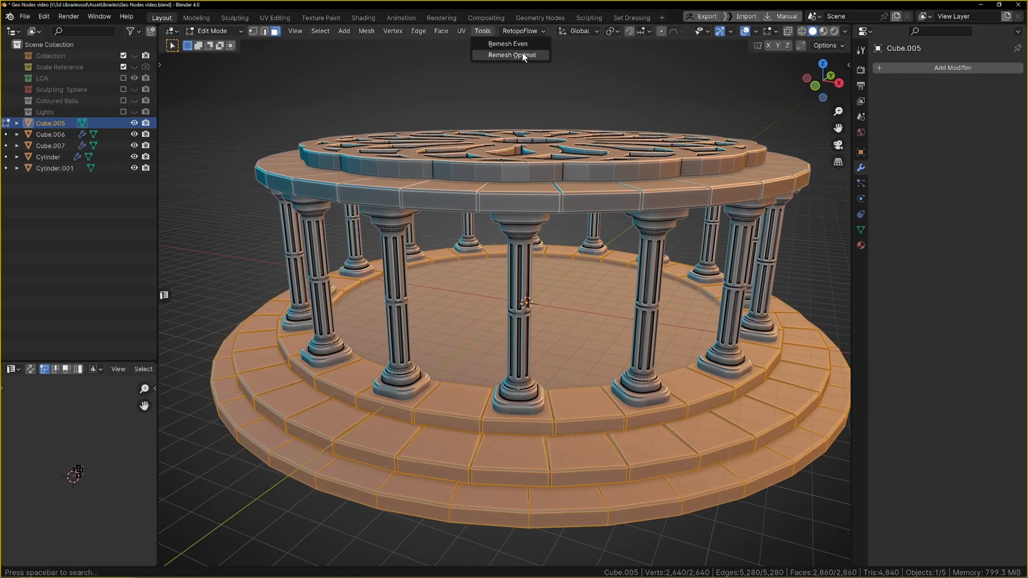
{"action": "left_click", "coordinate": [508, 43]}
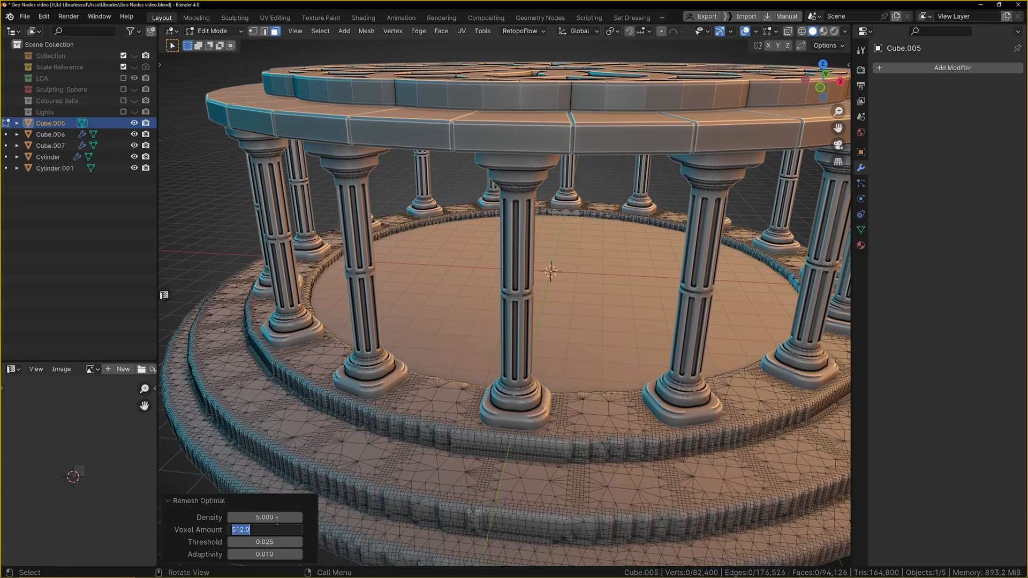
{"action": "type", "text": "1024"}
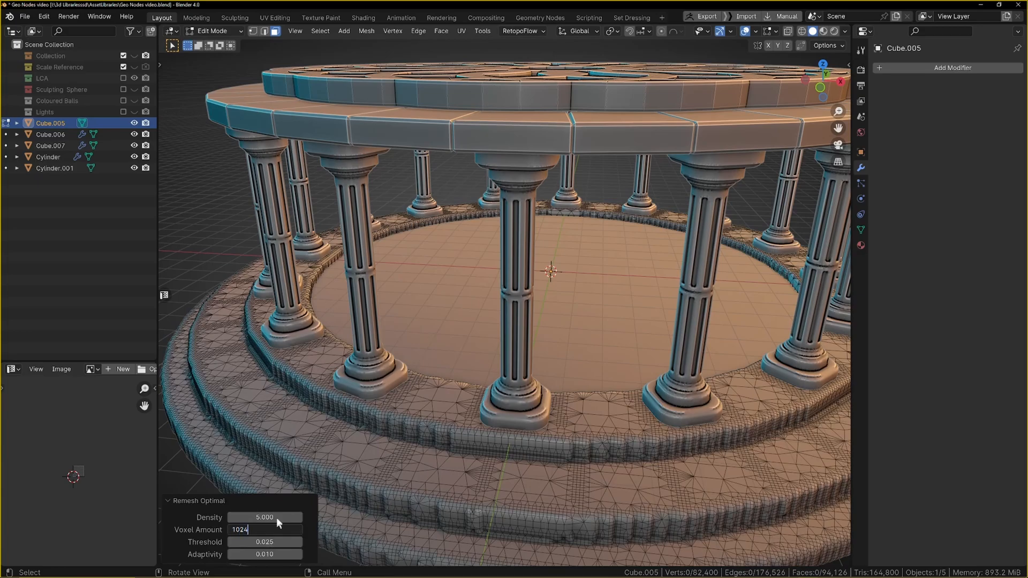
{"action": "key", "text": "Return"}
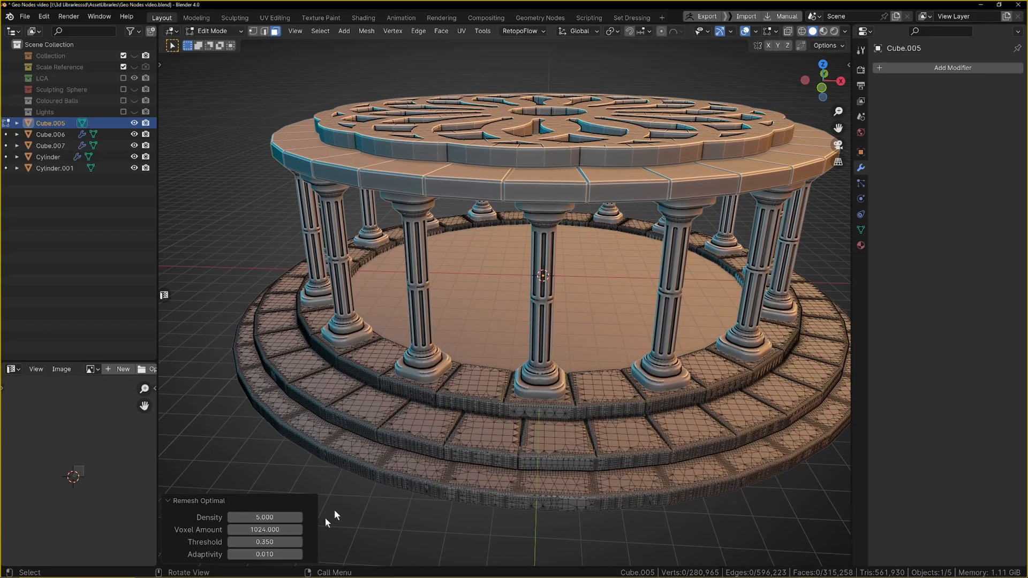
{"action": "left_click", "coordinate": [265, 554]}
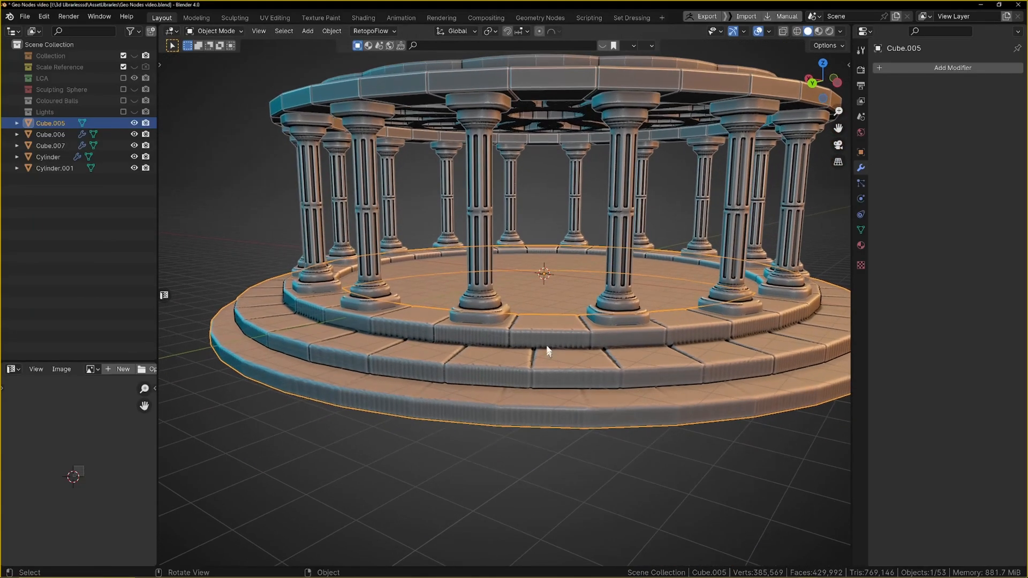
Shade the remeshed base smooth from its context menu
{"action": "right_click", "coordinate": [547, 352]}
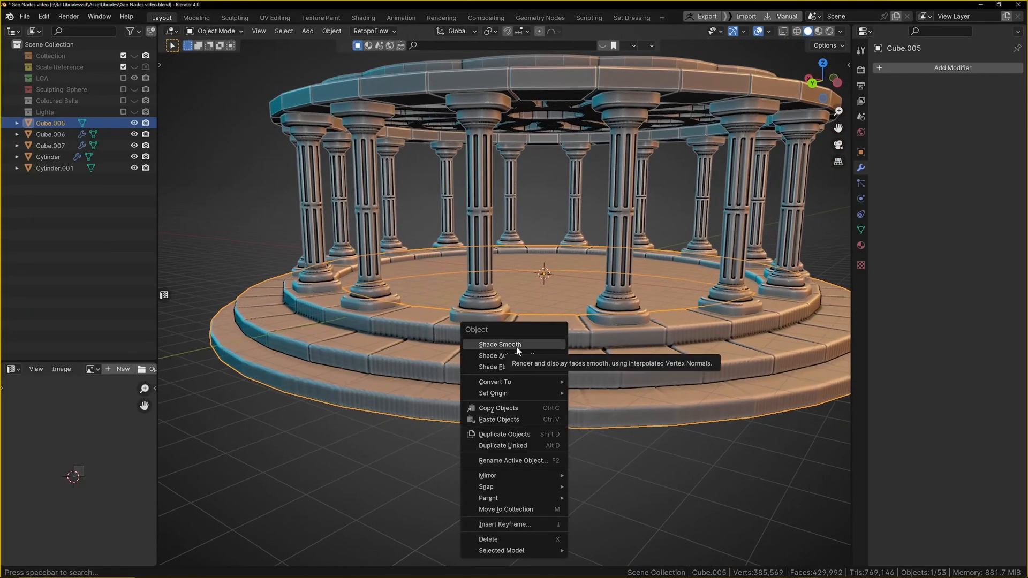
{"action": "left_click", "coordinate": [500, 344]}
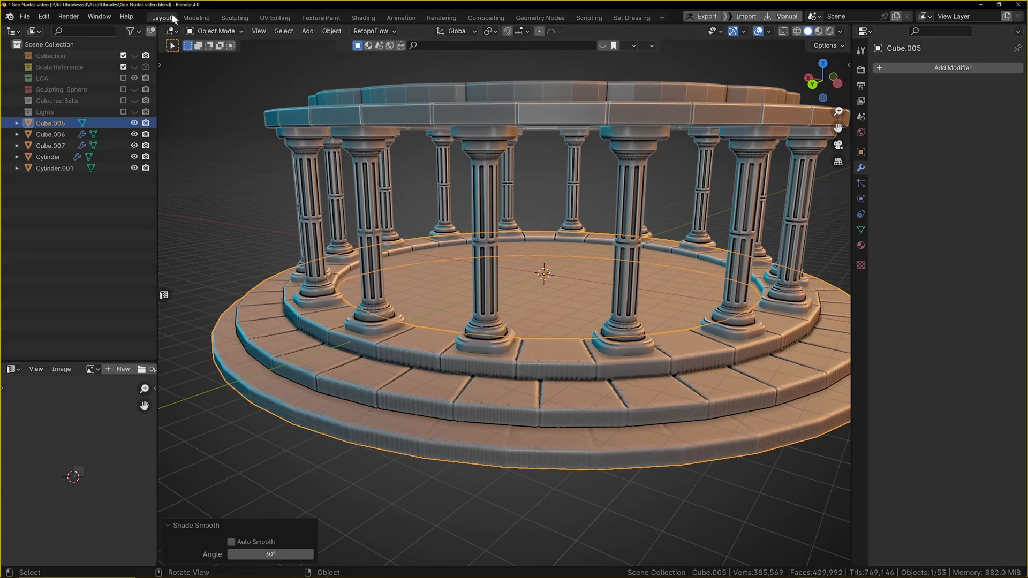
{"action": "mouse_move", "coordinate": [488, 272]}
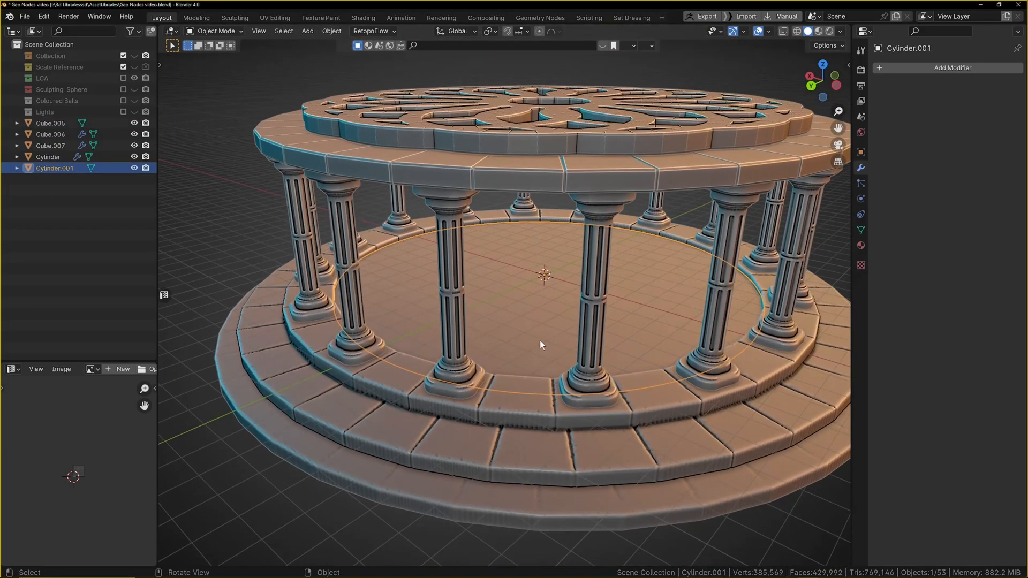
Select roof slab Cube.006 with ring Cube.007 and apply their modifiers into one mesh
{"action": "left_click", "coordinate": [50, 135]}
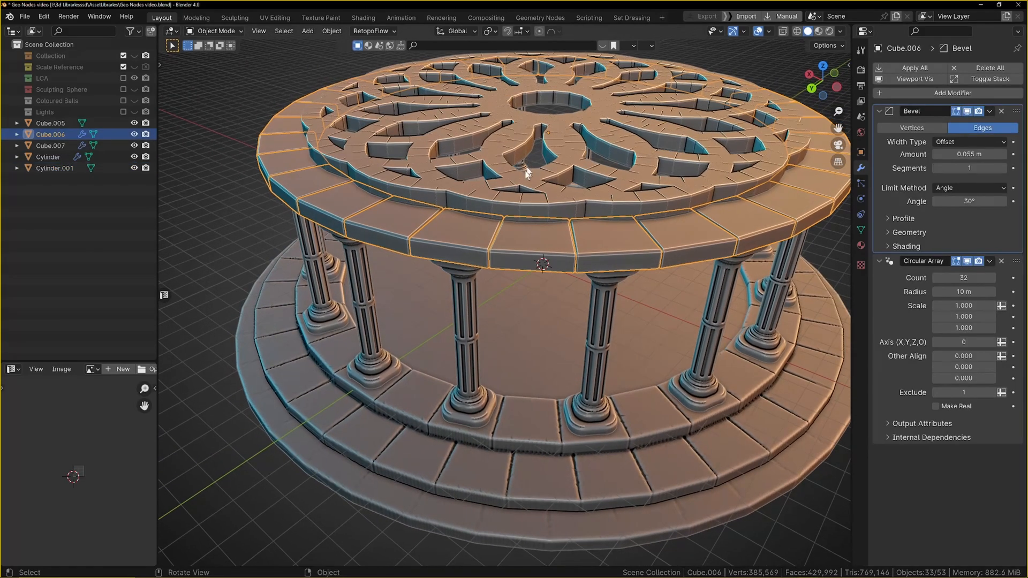
{"action": "left_click", "coordinate": [50, 145]}
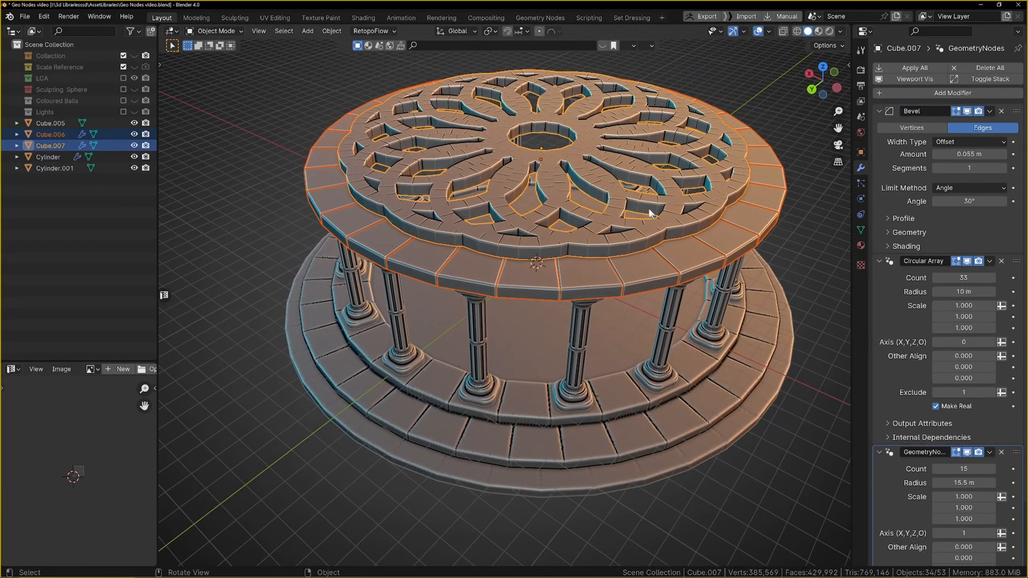
{"action": "left_click", "coordinate": [50, 134]}
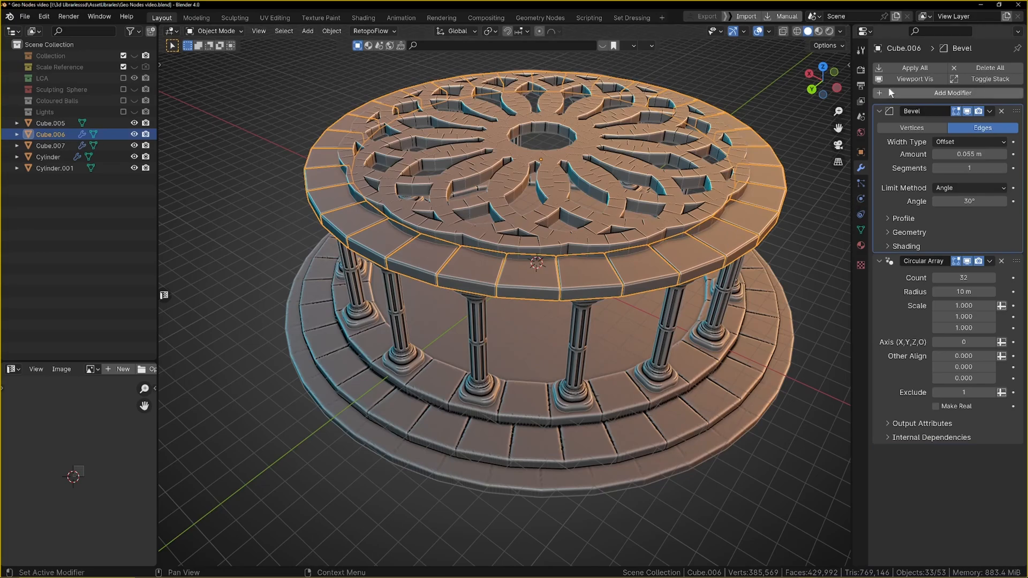
{"action": "left_click", "coordinate": [935, 406]}
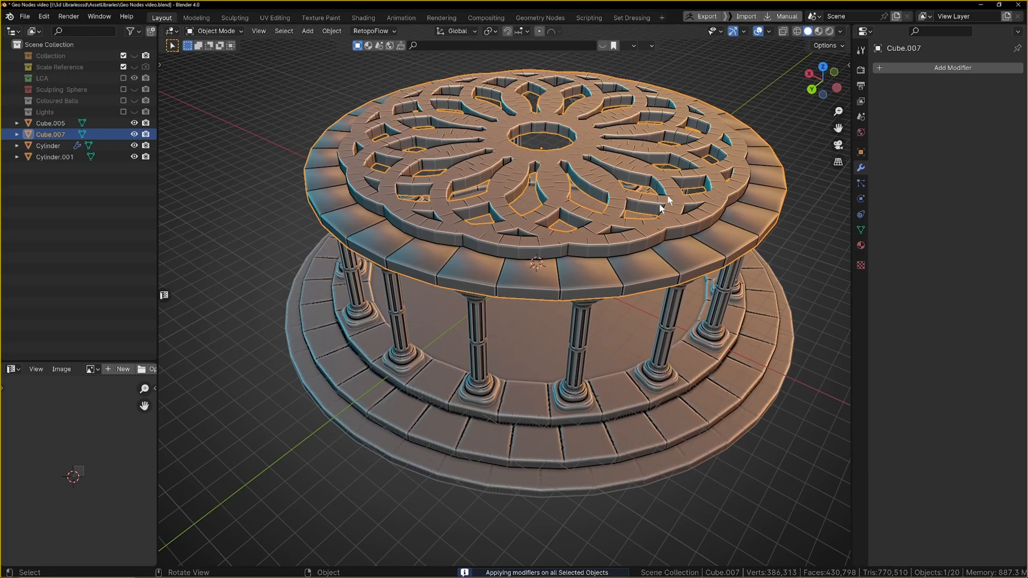
Shade the roof smooth and enter Edit Mode on its mesh
{"action": "right_click", "coordinate": [661, 207]}
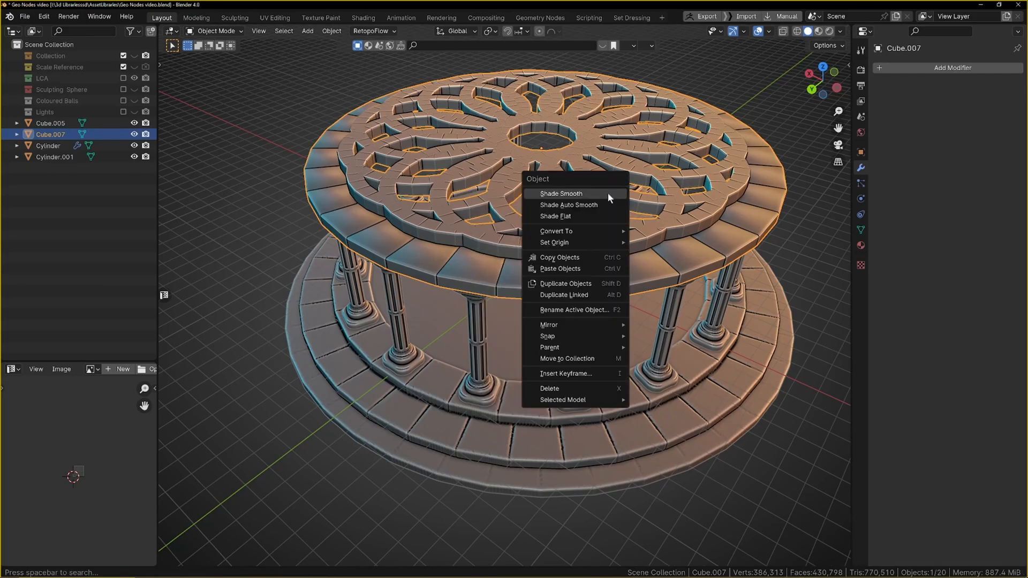
{"action": "left_click", "coordinate": [560, 194]}
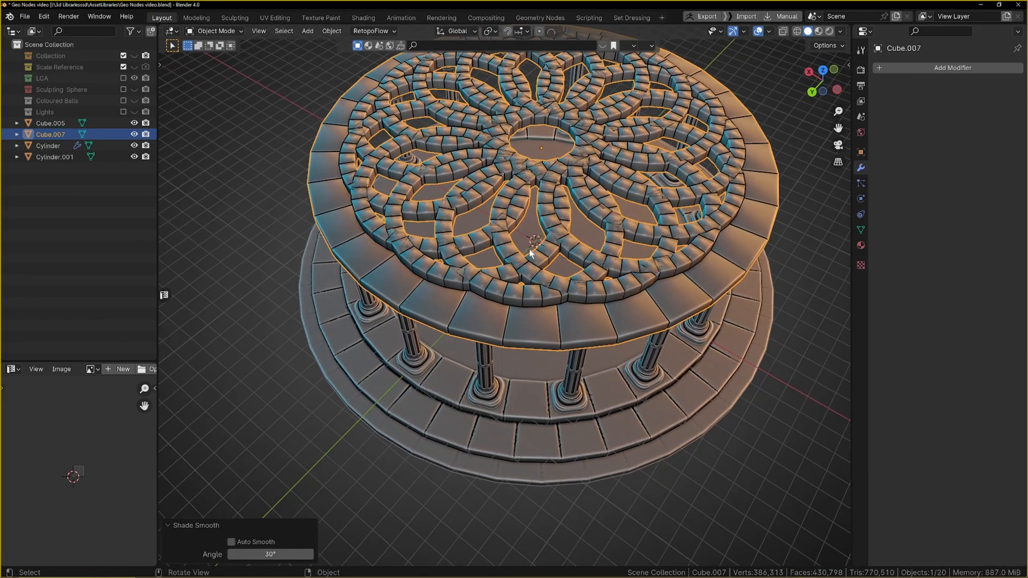
{"action": "key", "text": "Tab"}
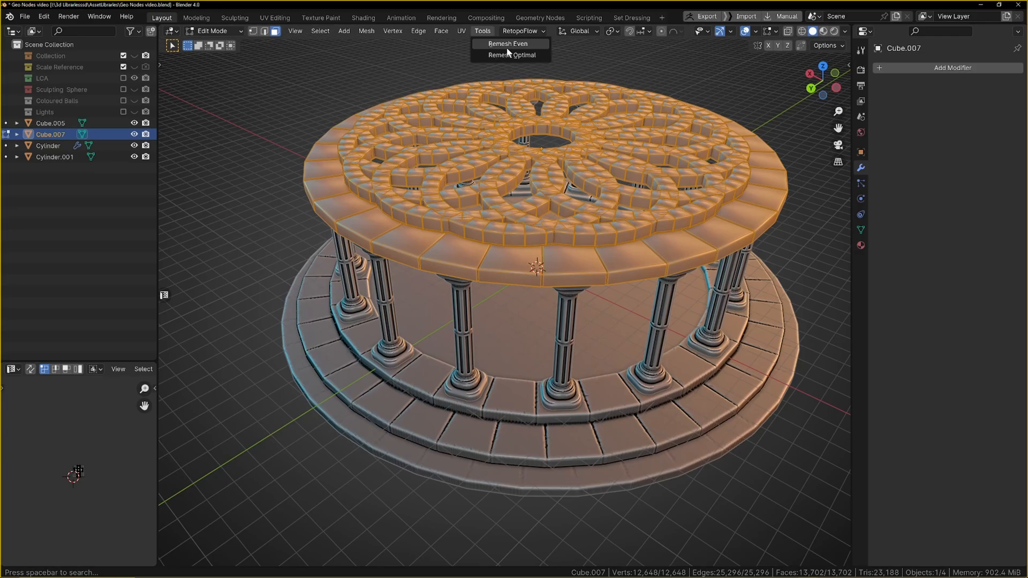
Run Remesh Even on the roof at Voxel Amount 1024 and tweak its threshold
{"action": "left_click", "coordinate": [507, 43]}
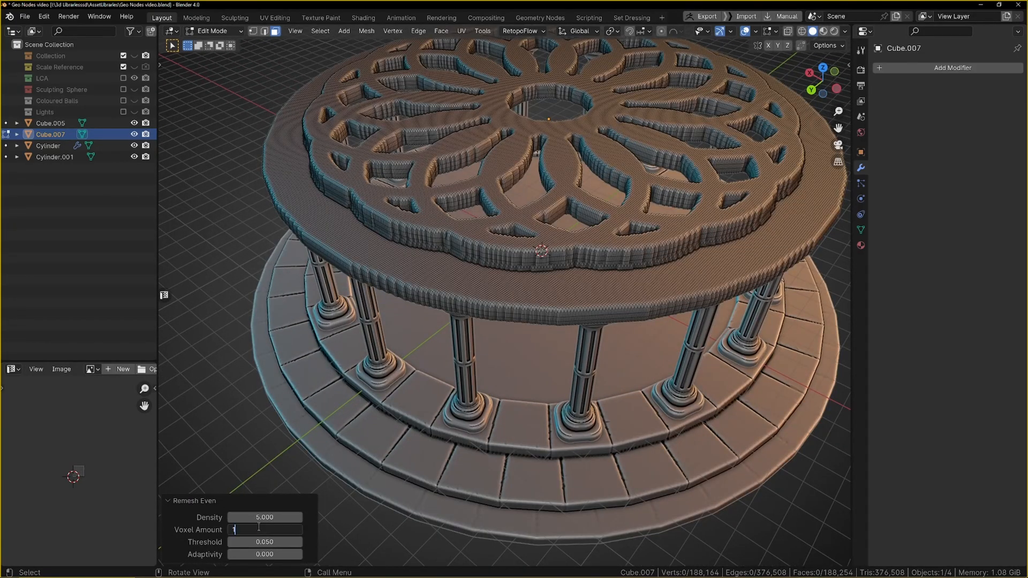
{"action": "type", "text": "024.000"}
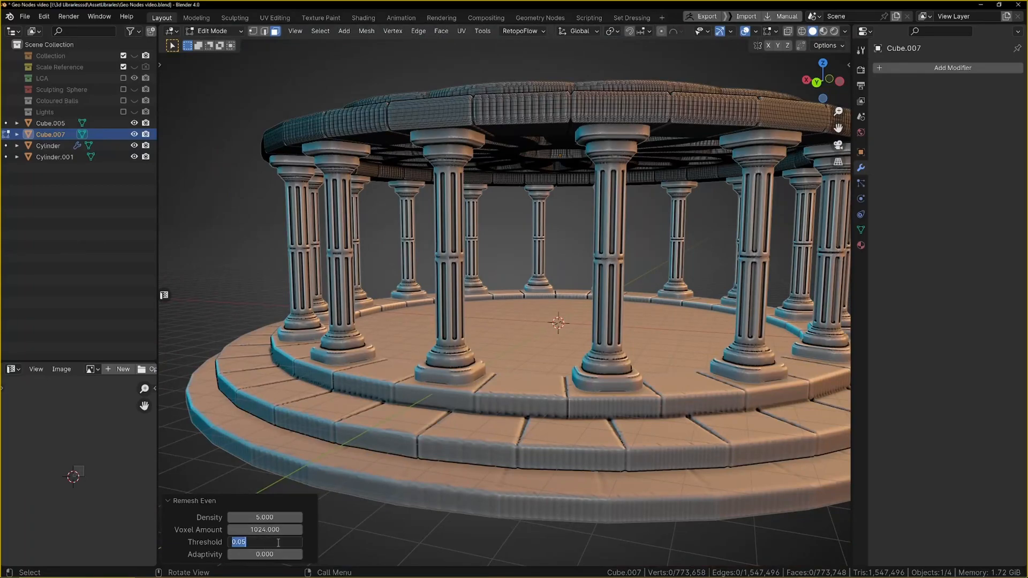
{"action": "type", "text": "2"}
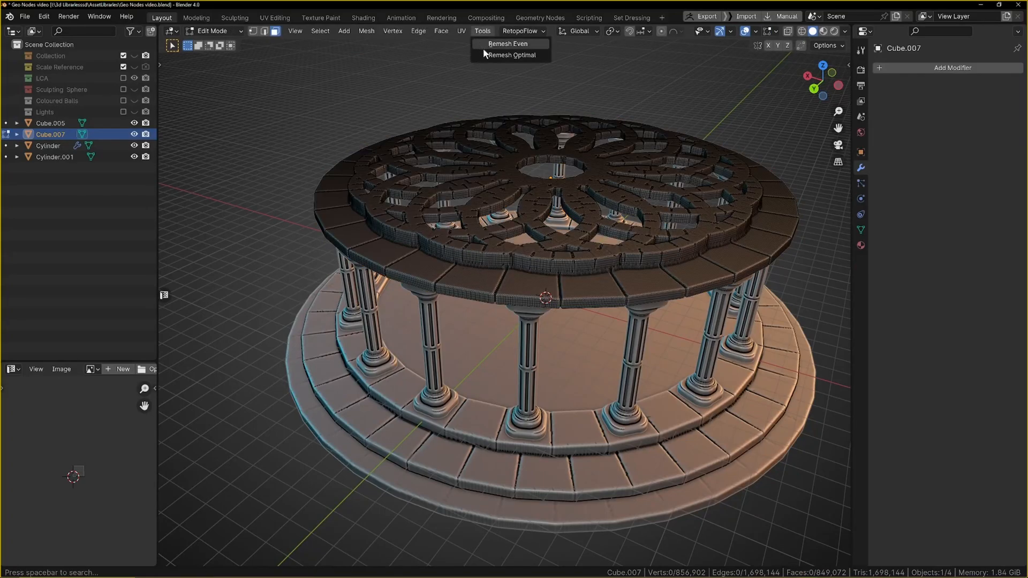
Replace it with Remesh Optimal at Voxel Amount 1024
{"action": "left_click", "coordinate": [507, 43]}
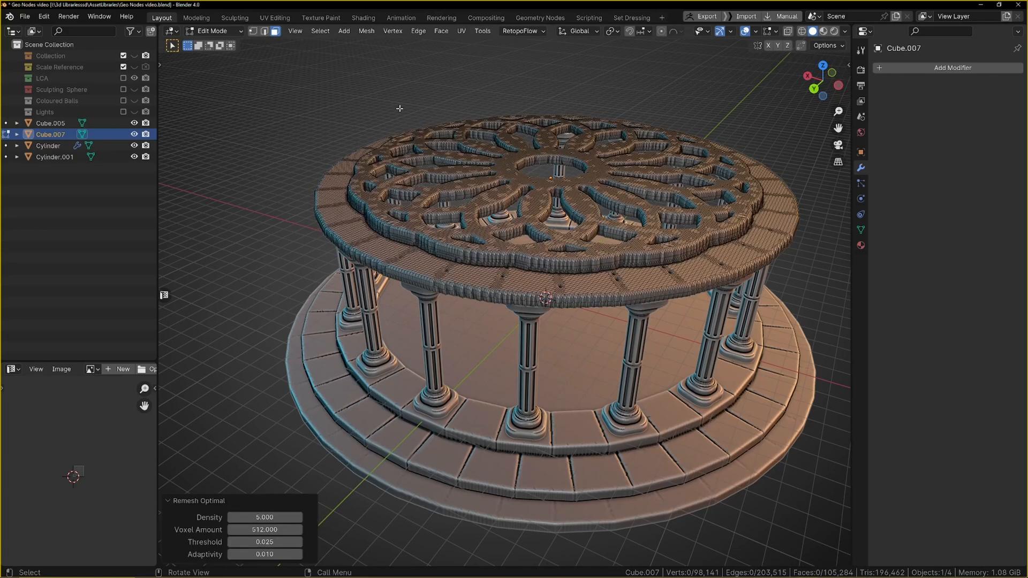
{"action": "double_click", "coordinate": [264, 529]}
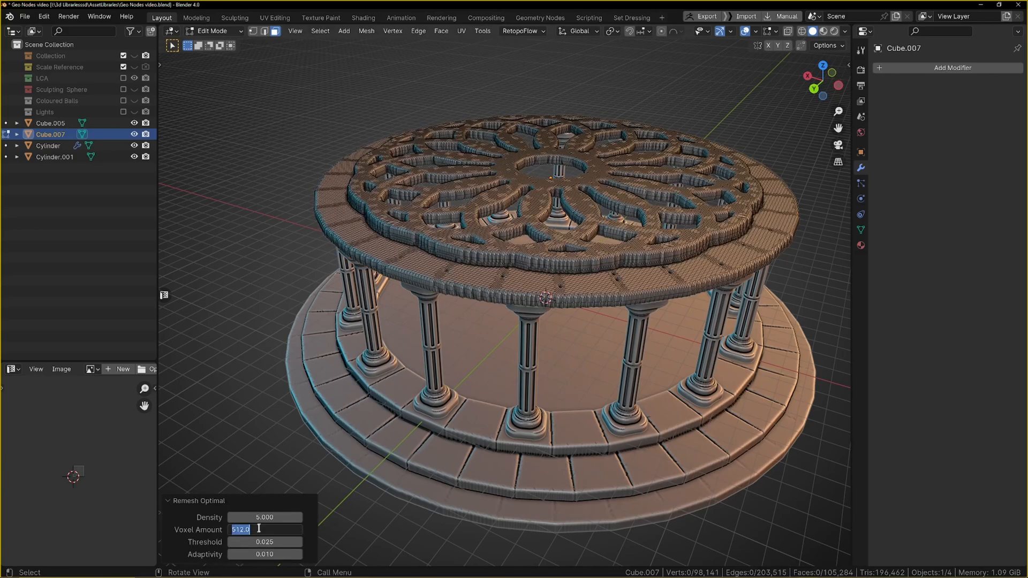
{"action": "type", "text": "1024"}
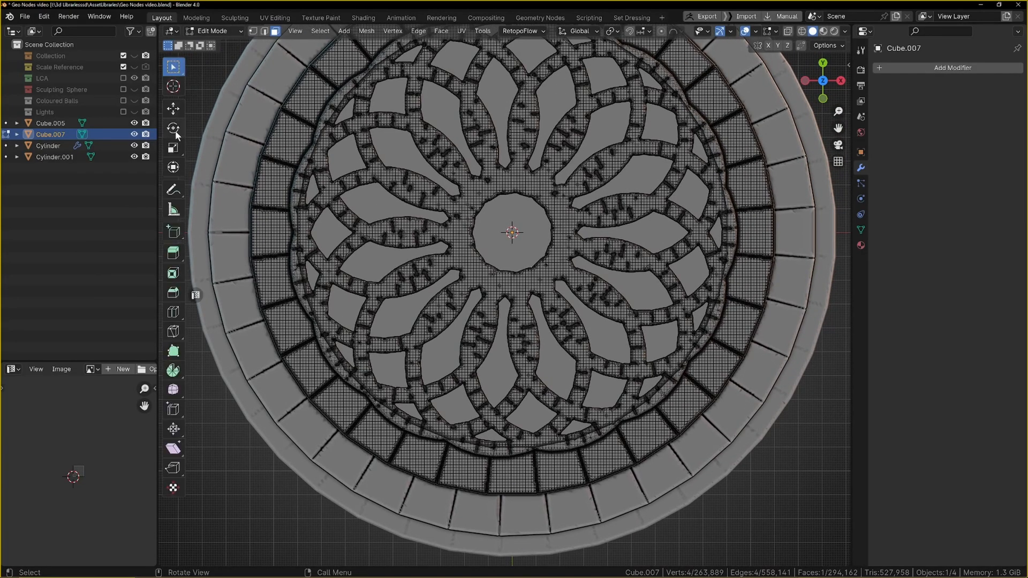
Lift the roof centre about 2.5 m with proportional falloff into a dome, then leave Edit Mode
{"action": "left_click", "coordinate": [513, 233]}
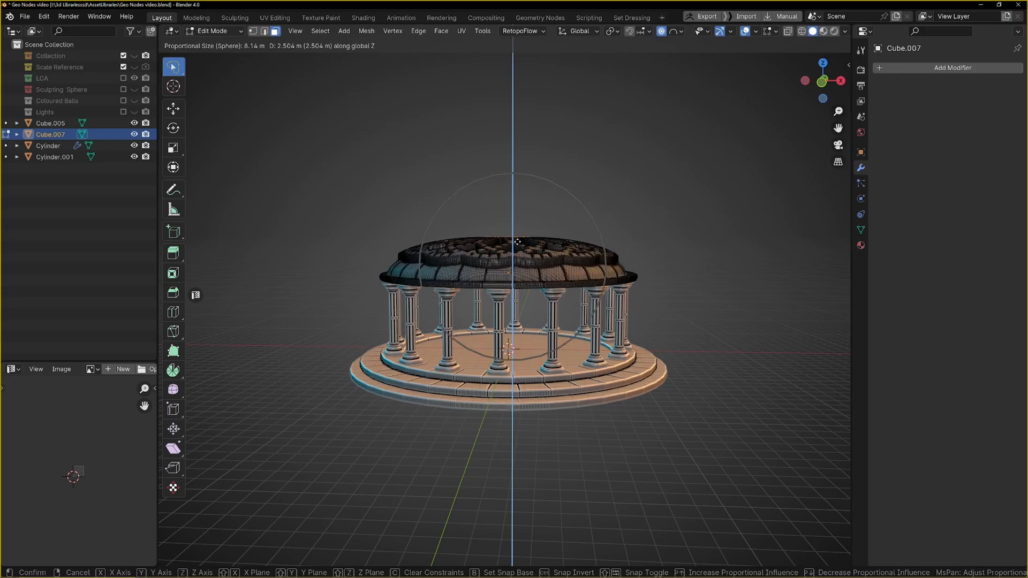
{"action": "key", "text": "Tab"}
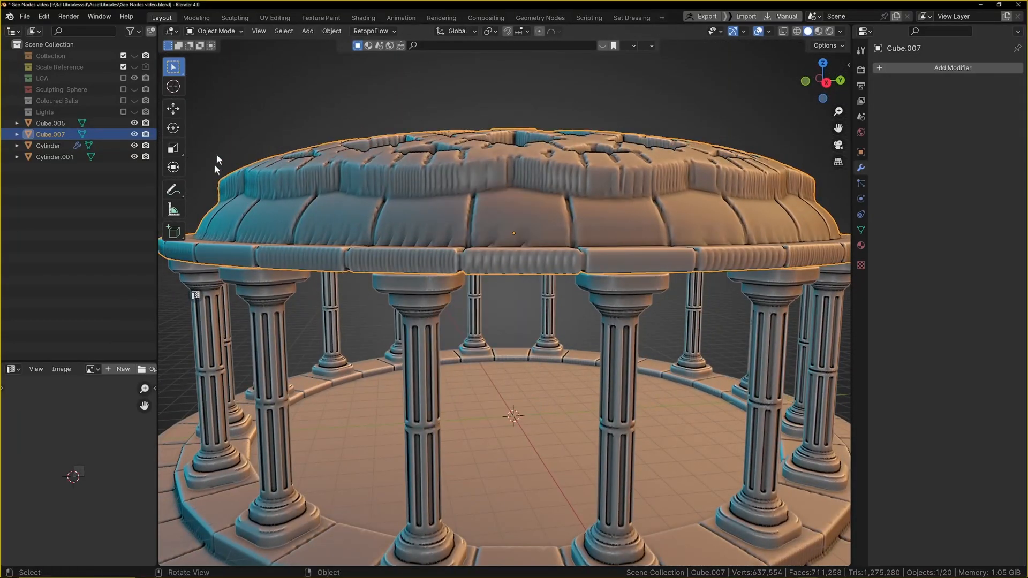
In the Sculpting workspace, crease a groove along the dome's side with the Crease brush
{"action": "left_click", "coordinate": [234, 19]}
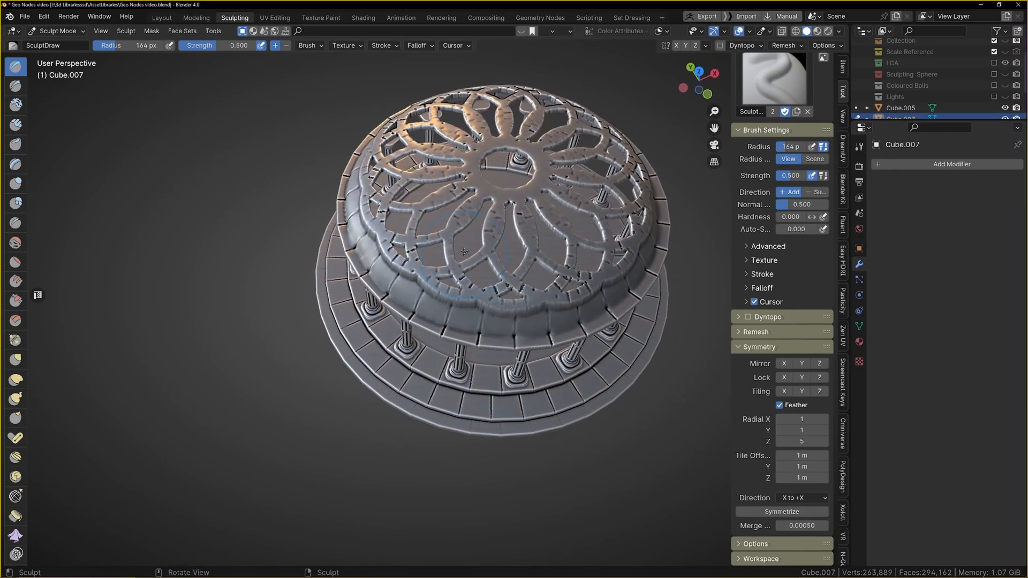
{"action": "left_click", "coordinate": [15, 223]}
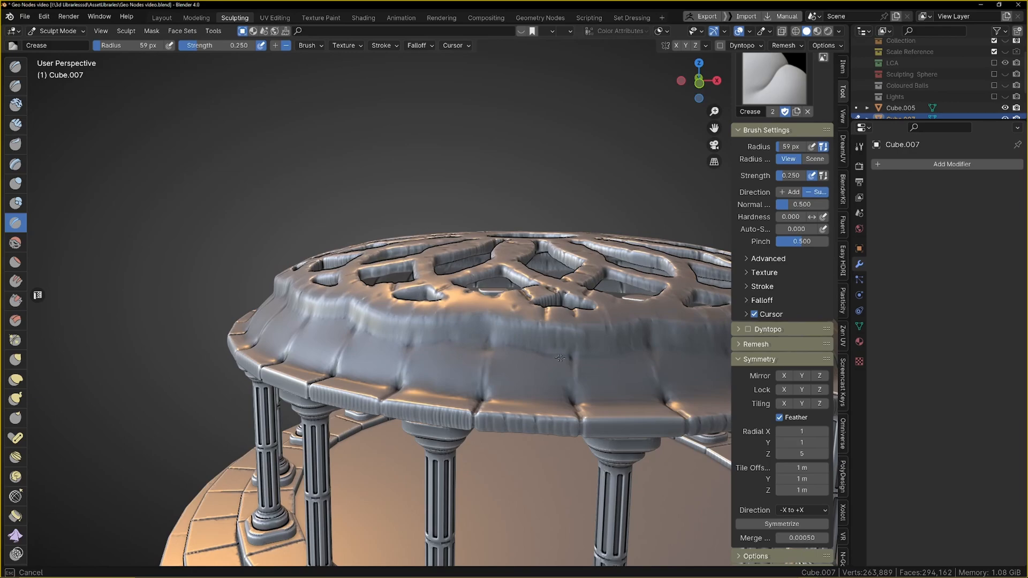
{"action": "left_click_drag", "start_coordinate": [560, 359], "coordinate": [446, 347]}
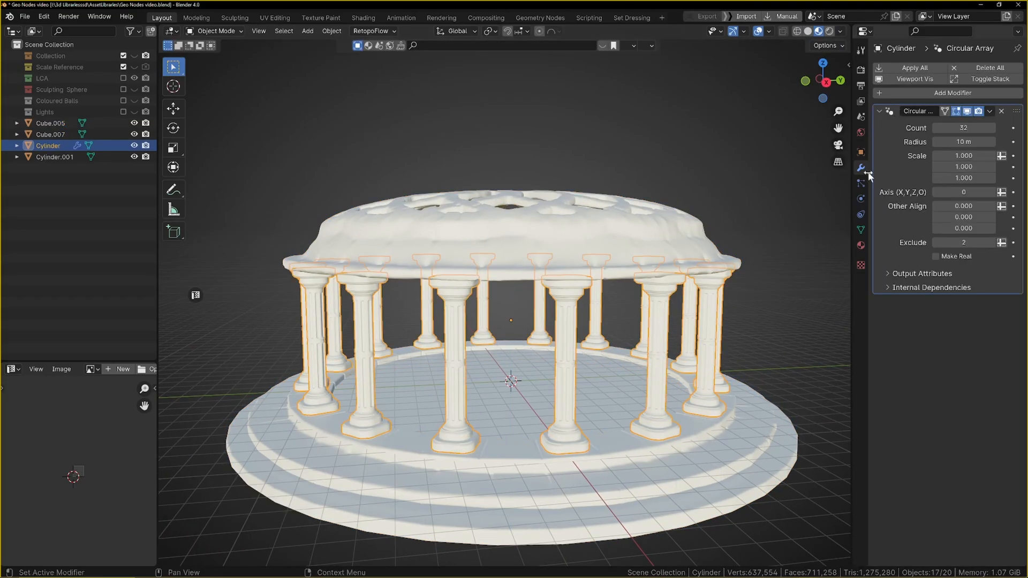
Assign the Old concrete material to the columns and cube-project UVs for columns, roof and steps
{"action": "left_click", "coordinate": [861, 246]}
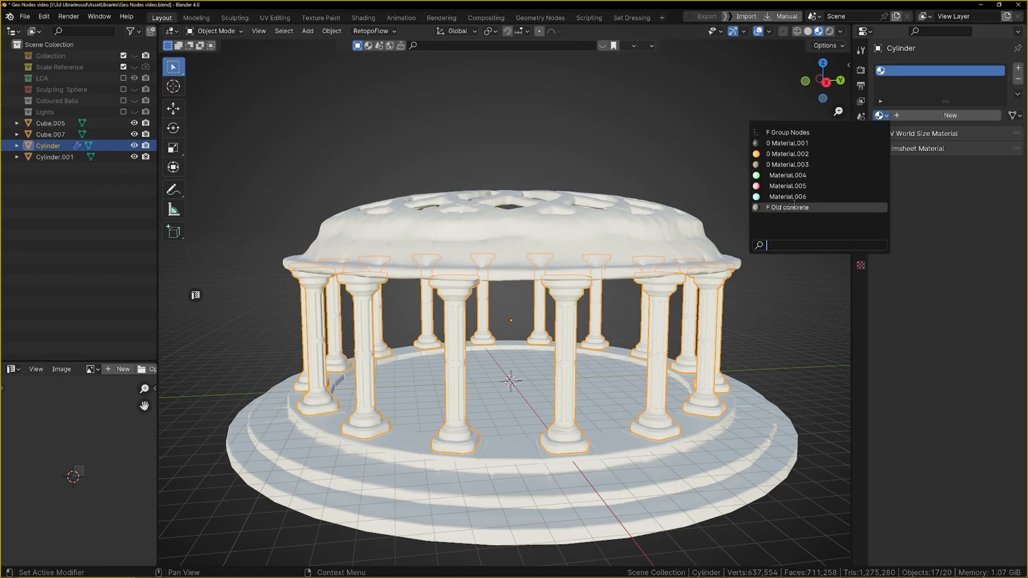
{"action": "left_click", "coordinate": [789, 206]}
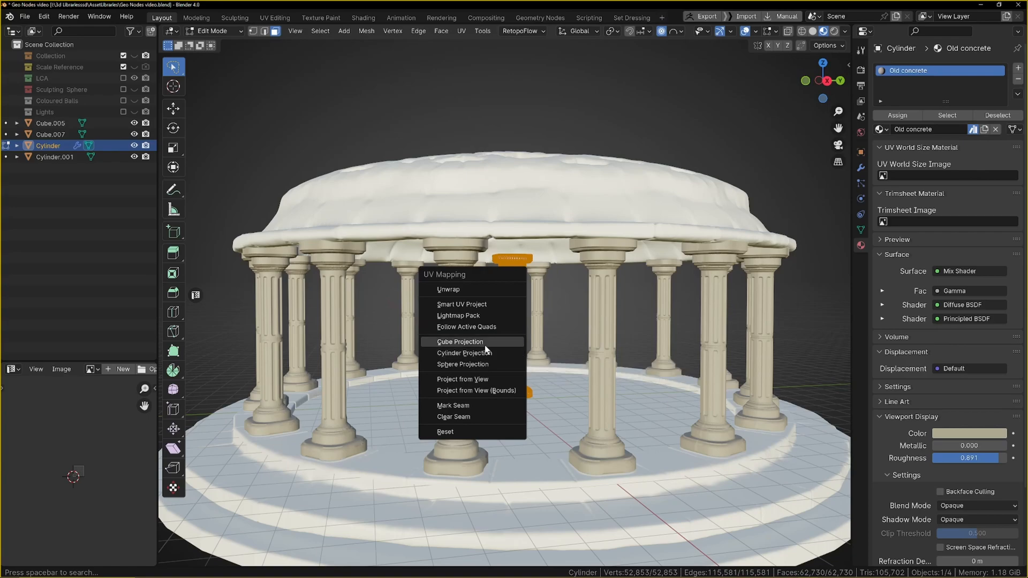
{"action": "left_click", "coordinate": [459, 341]}
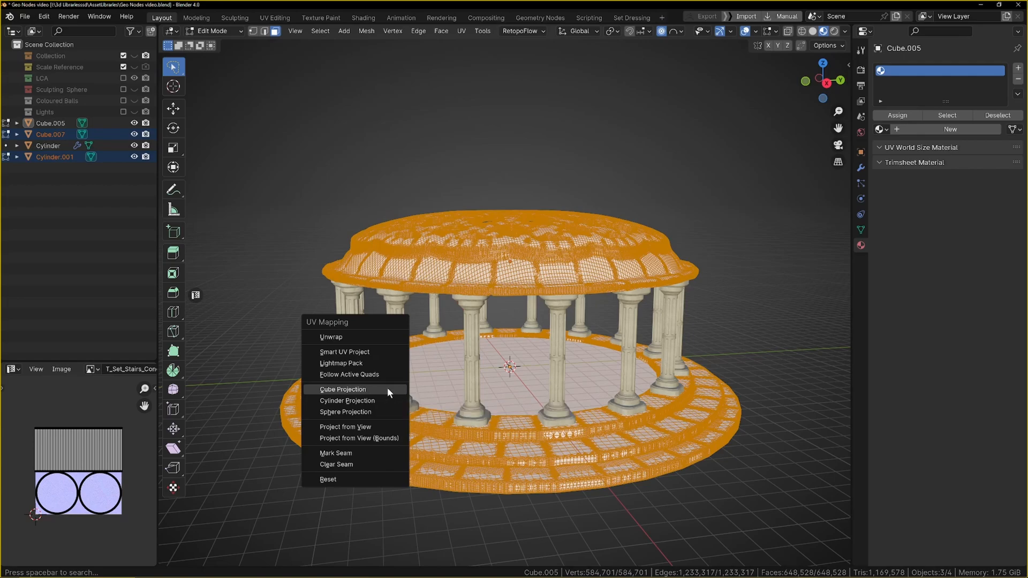
{"action": "left_click", "coordinate": [341, 389]}
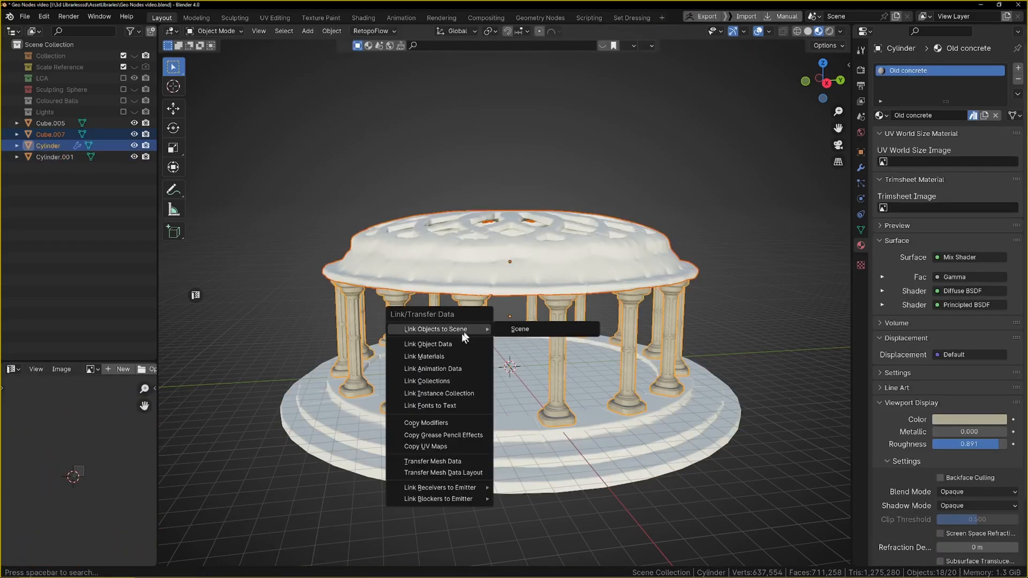
Link the Old concrete material to all temple parts, inspect it, then return to solid shading
{"action": "key", "text": "Tab"}
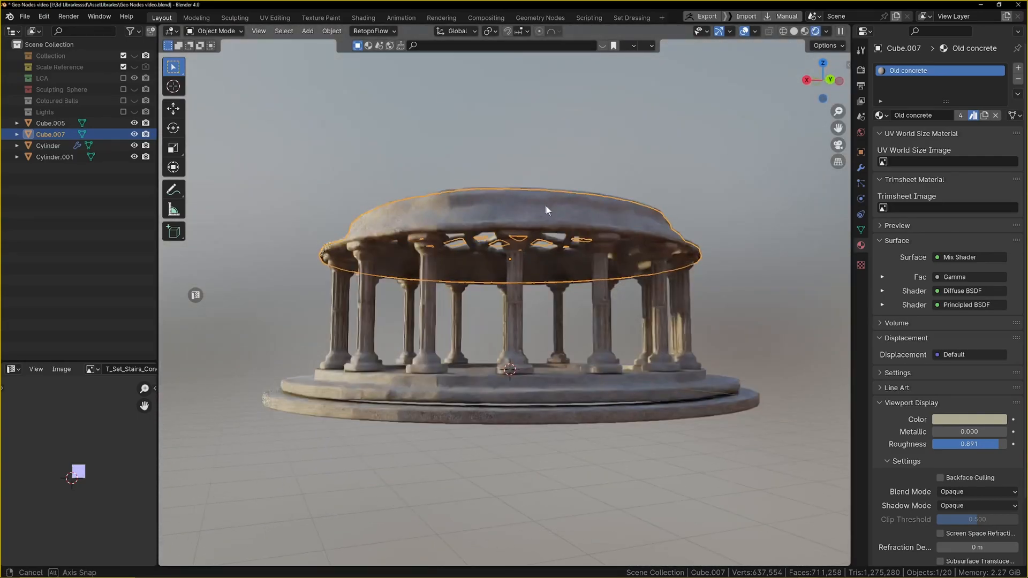
{"action": "left_click_drag", "start_coordinate": [547, 210], "coordinate": [407, 381]}
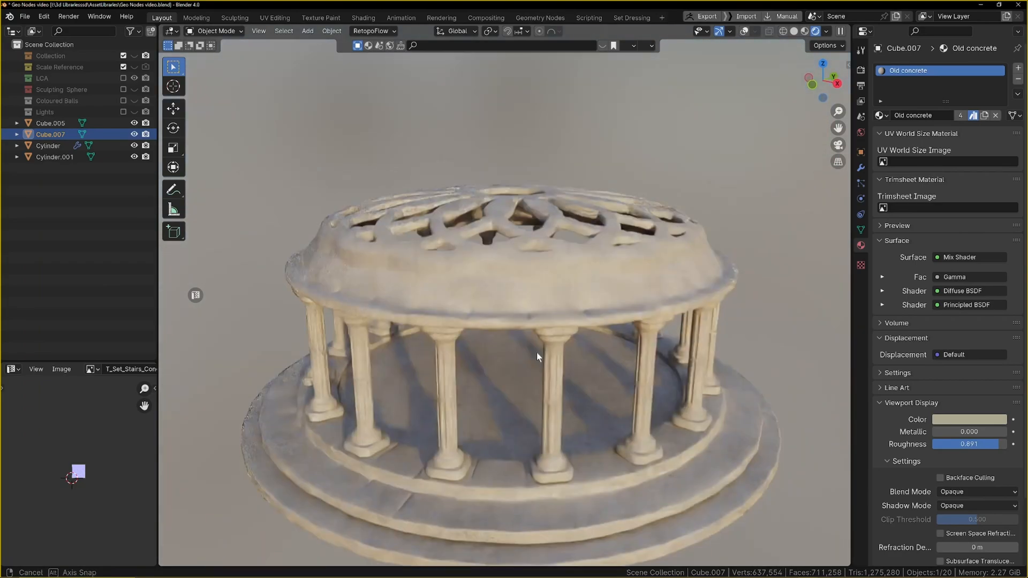
{"action": "left_click_drag", "start_coordinate": [538, 356], "coordinate": [437, 346]}
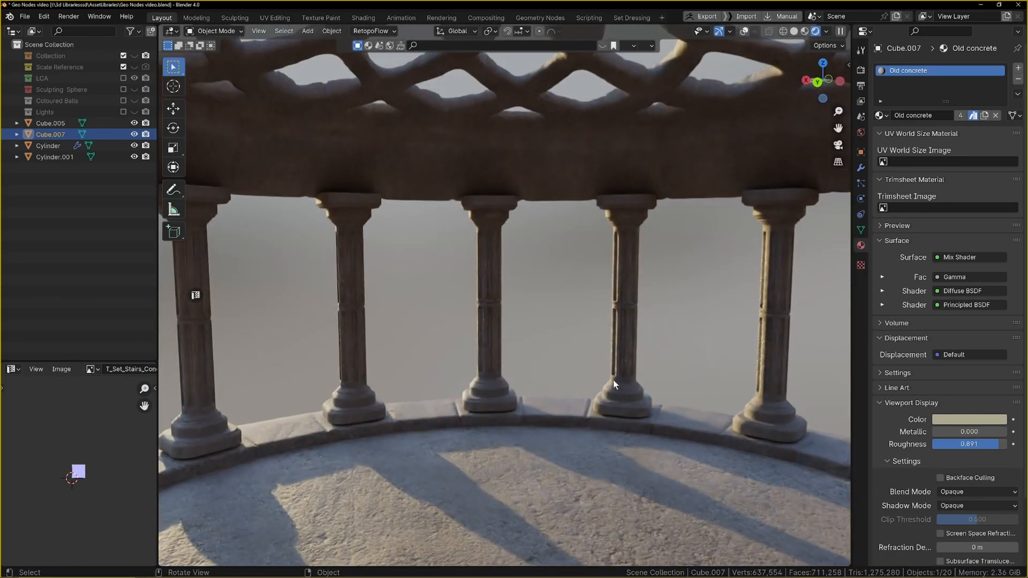
{"action": "scroll", "scroll_direction": "down", "scroll_amount": 3}
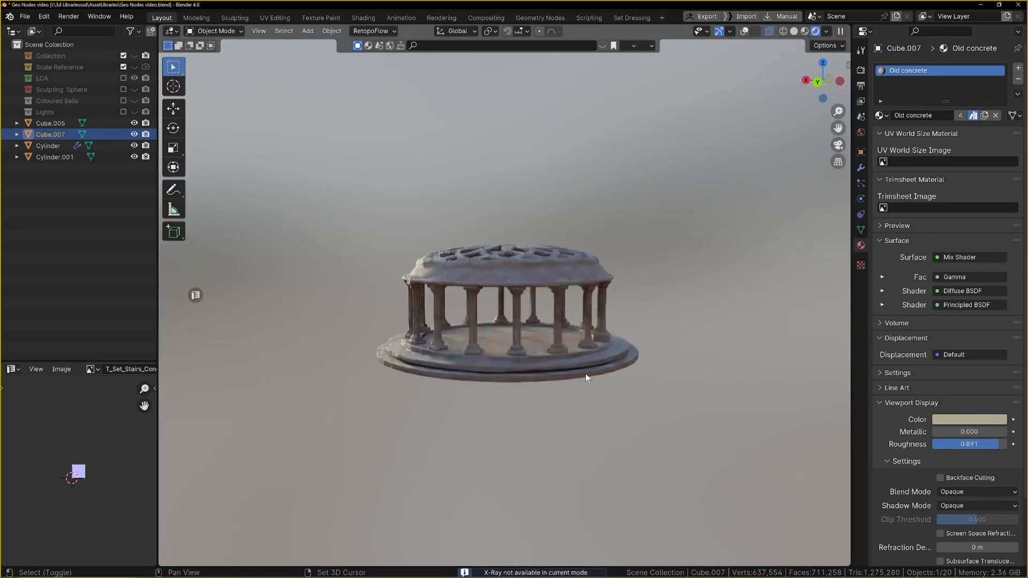
{"action": "left_click", "coordinate": [512, 334]}
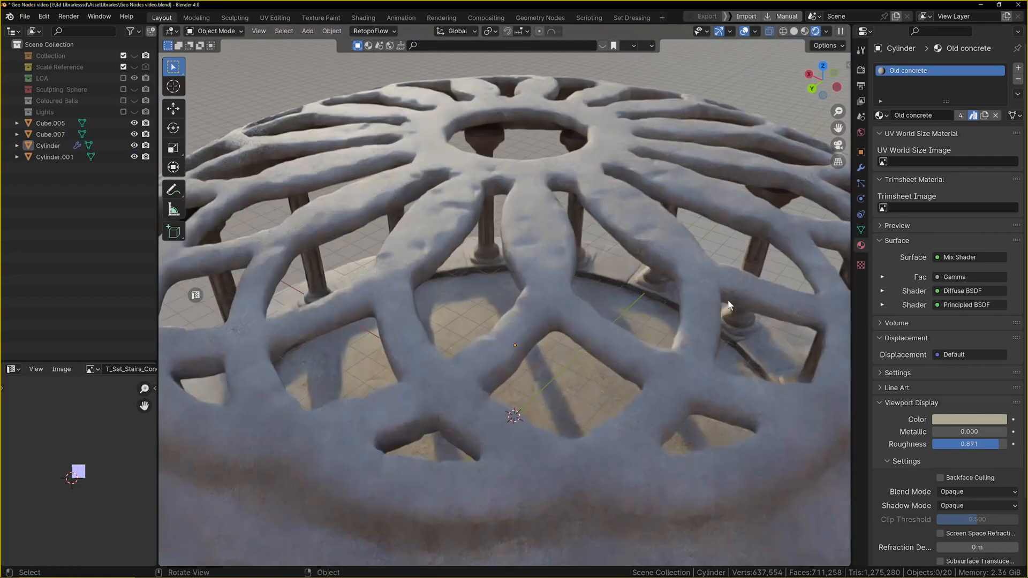
{"action": "scroll", "scroll_direction": "down", "scroll_amount": 3}
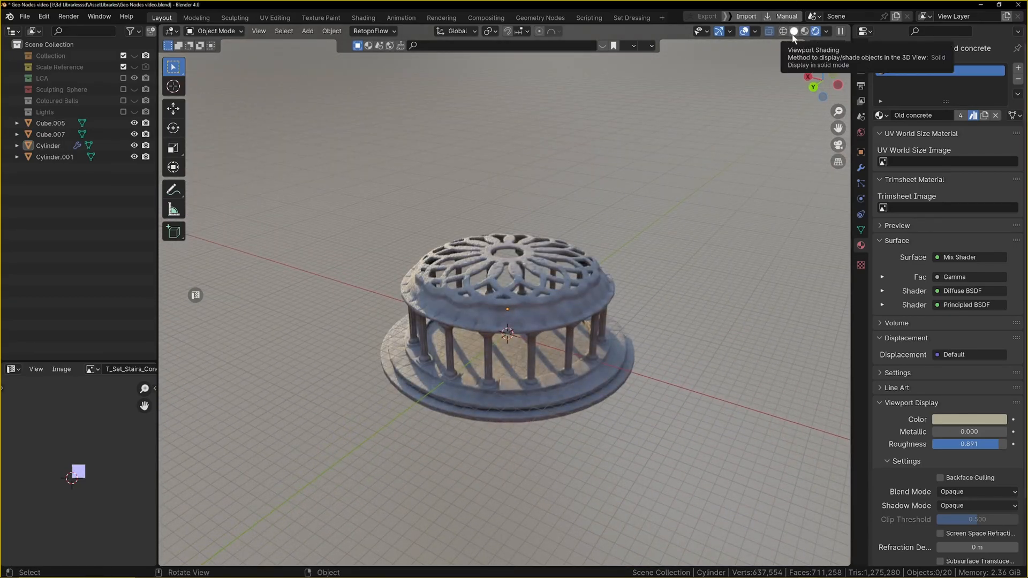
{"action": "left_click", "coordinate": [805, 31]}
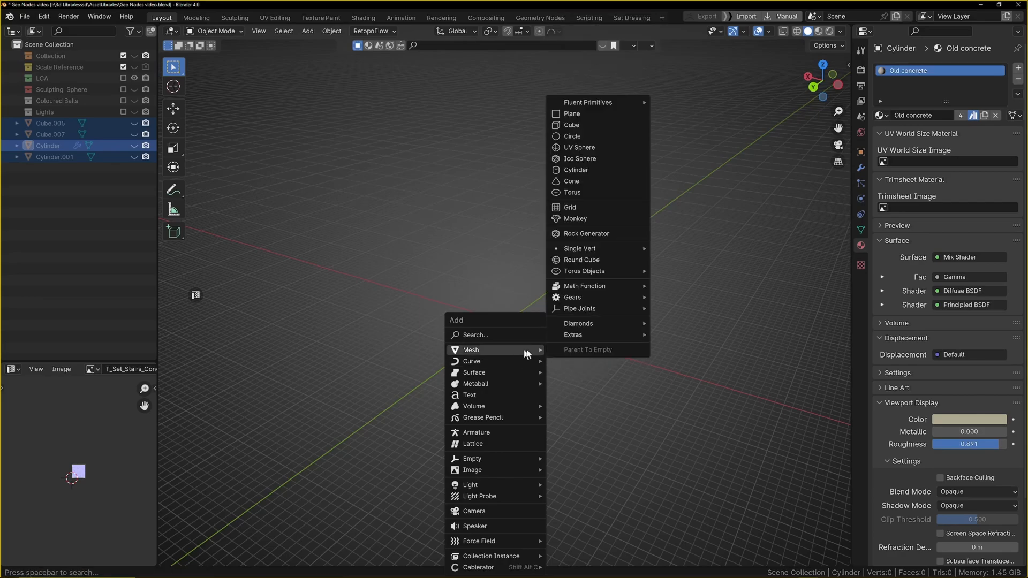
{"action": "mouse_move", "coordinate": [579, 181]}
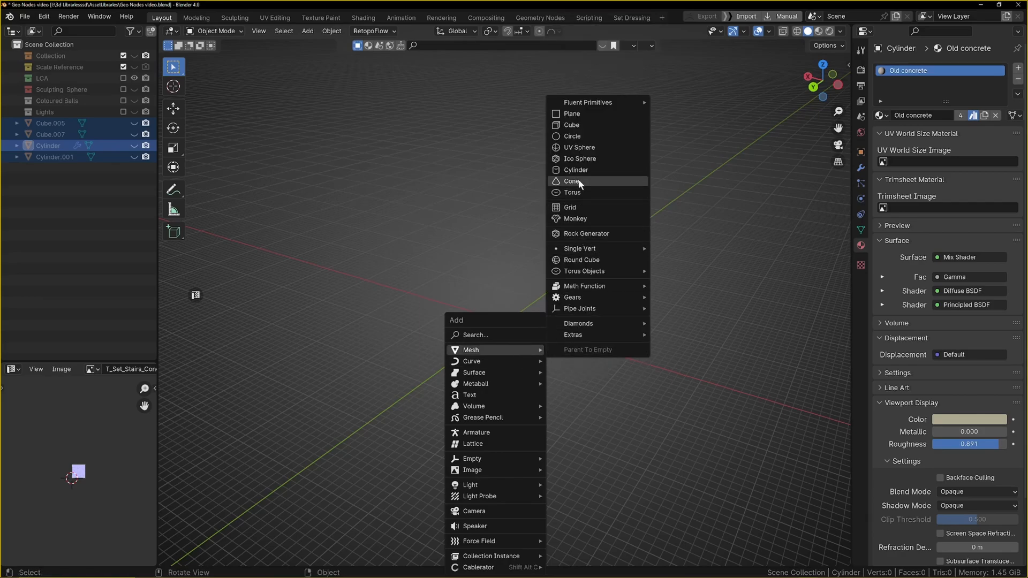
Add a cone at the origin and show its modifier properties
{"action": "left_click", "coordinate": [573, 181]}
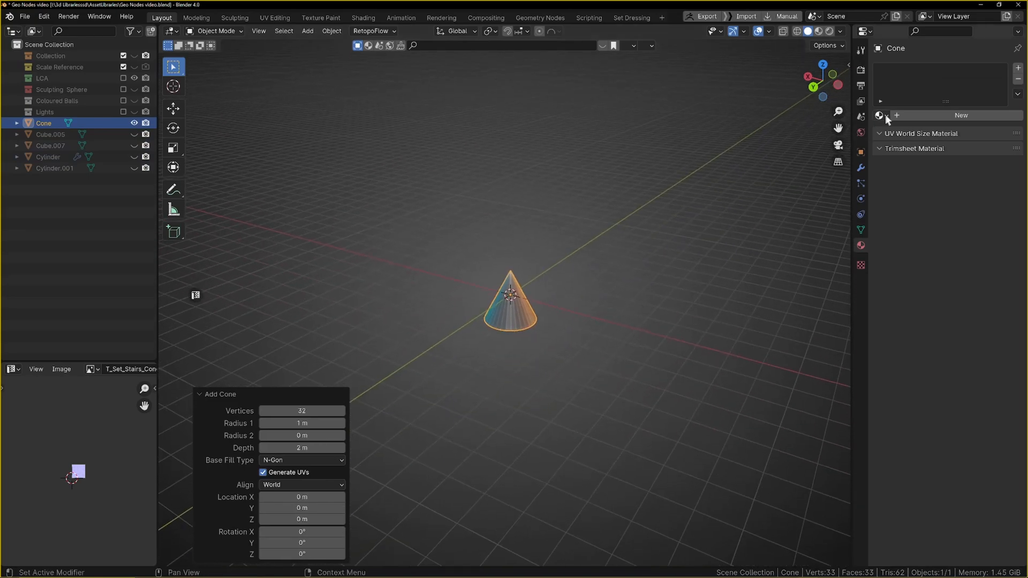
{"action": "left_click", "coordinate": [954, 67]}
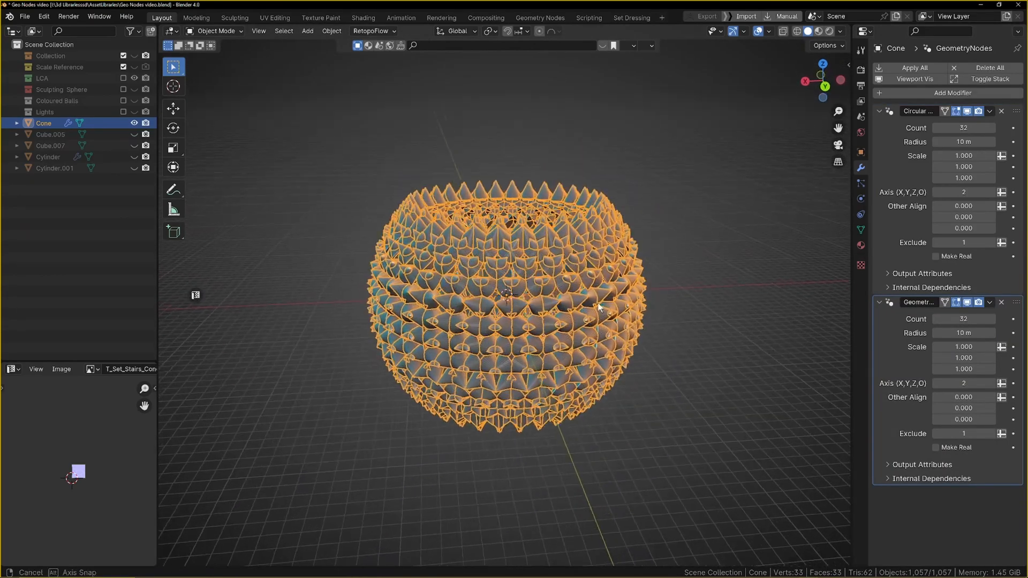
Set the second array's axis to 3 with alignment X 1.590 and the first array's axis to 2
{"action": "left_click_drag", "start_coordinate": [596, 309], "coordinate": [698, 332]}
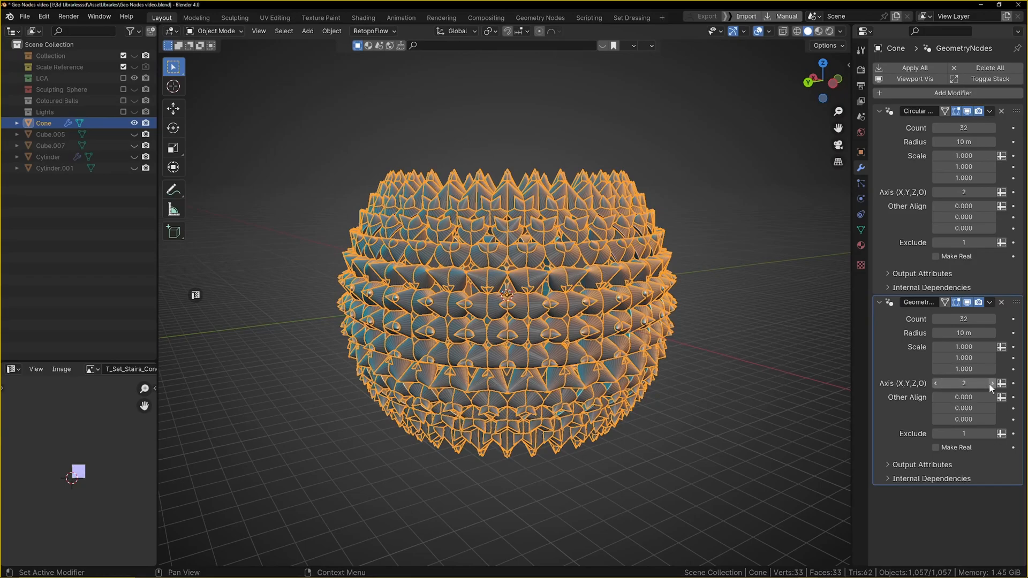
{"action": "left_click", "coordinate": [964, 384]}
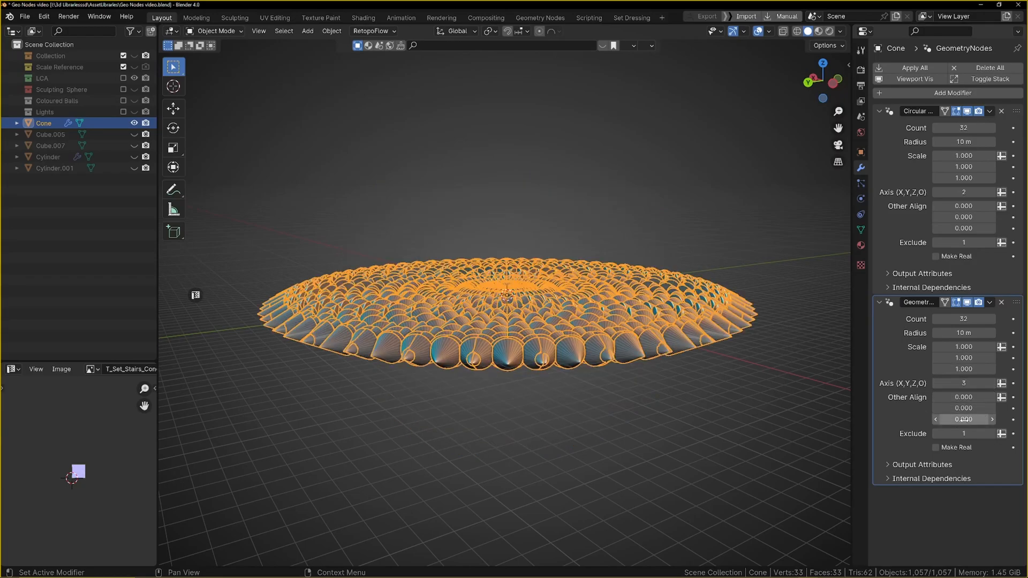
{"action": "left_click_drag", "start_coordinate": [964, 408], "coordinate": [964, 408]}
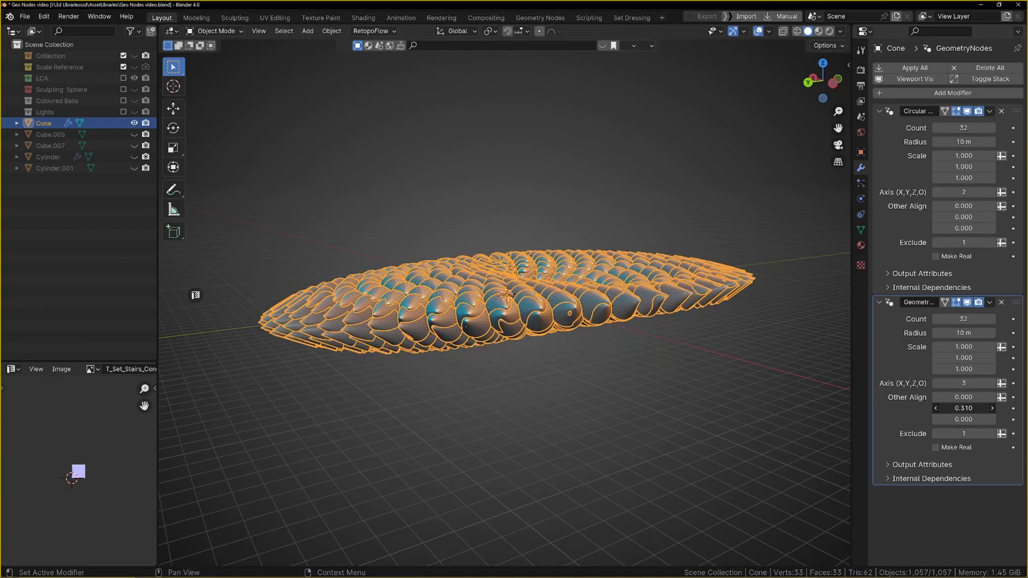
{"action": "left_click_drag", "start_coordinate": [964, 408], "coordinate": [973, 409]}
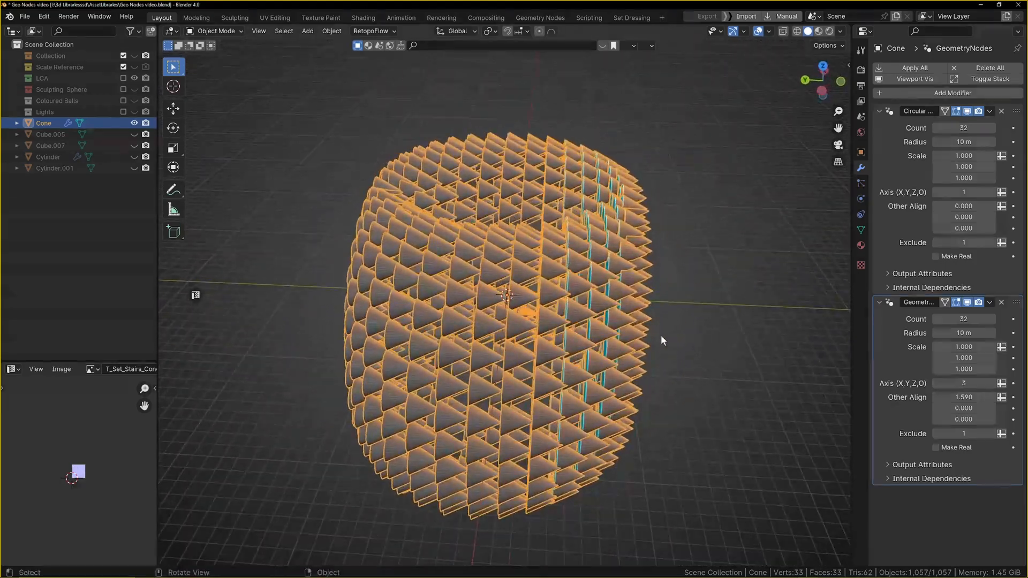
{"action": "left_click", "coordinate": [964, 192]}
{"action": "type", "text": "2"}
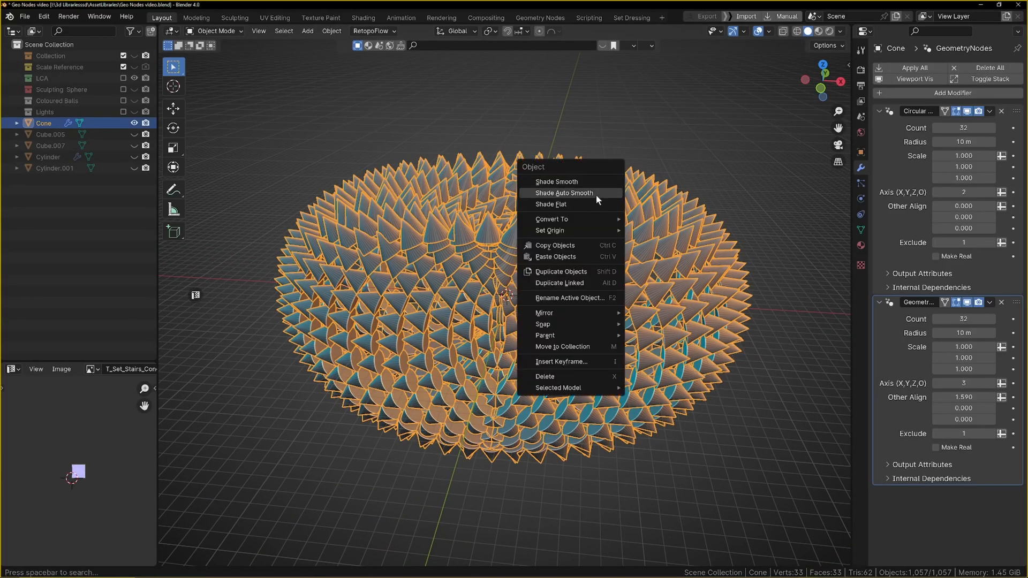
Shade the cone ring auto-smooth and preview it with a shiny matcap look
{"action": "left_click", "coordinate": [565, 193]}
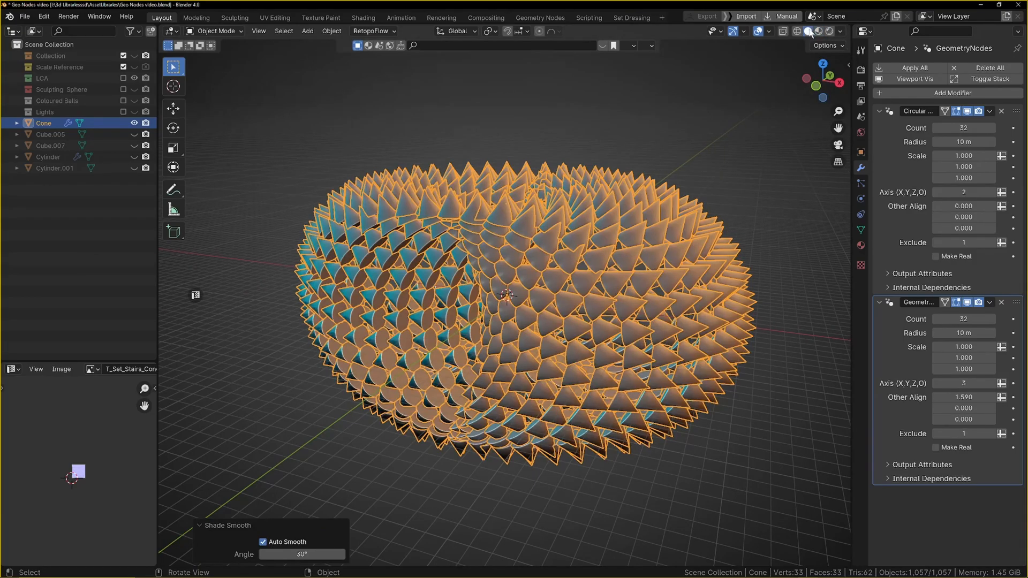
{"action": "left_click", "coordinate": [810, 31]}
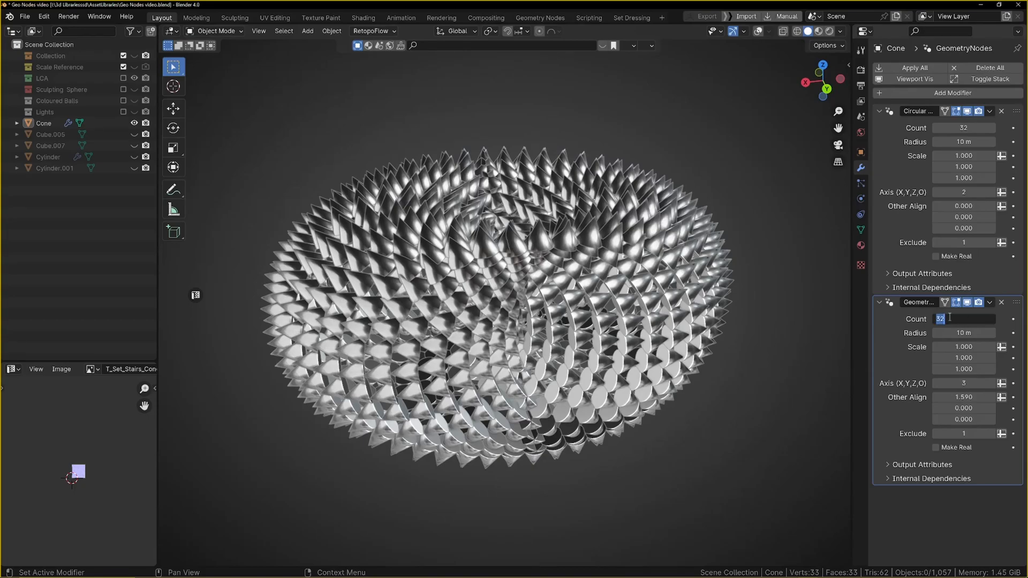
Set array counts to 16, widen the third array radius to 21.8 m and the second to 35.1 m
{"action": "type", "text": "16"}
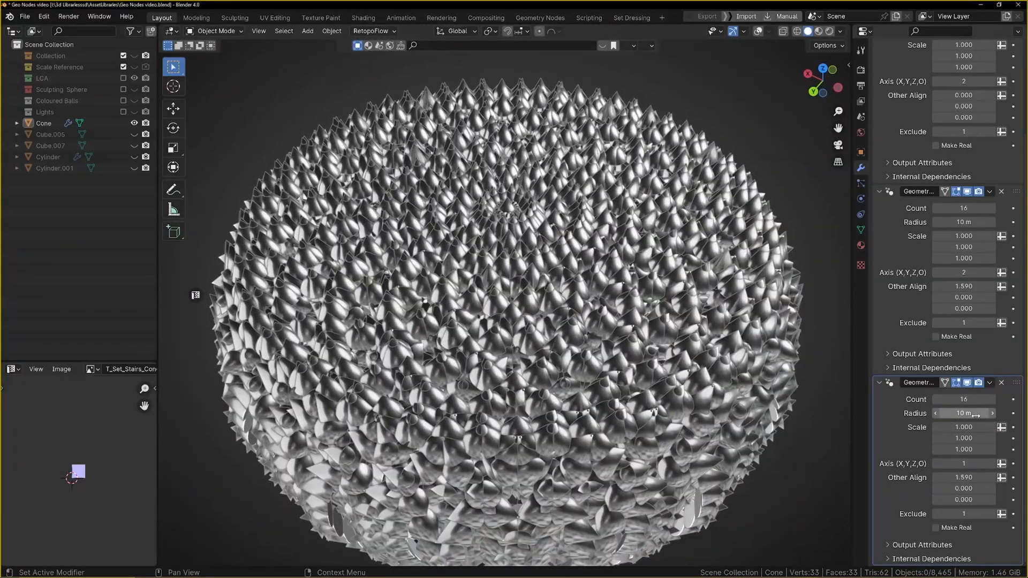
{"action": "left_click_drag", "start_coordinate": [963, 414], "coordinate": [984, 413]}
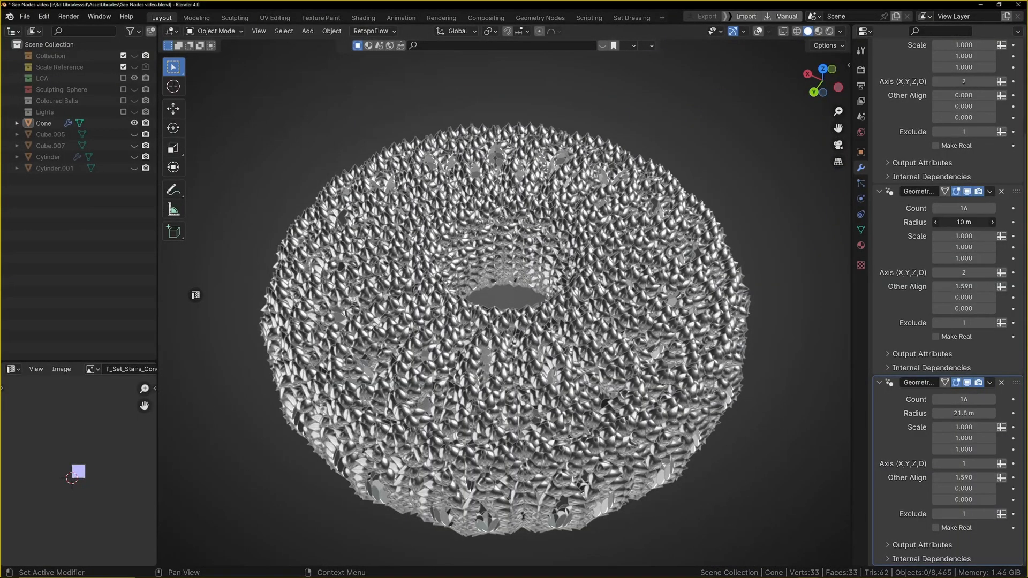
{"action": "left_click_drag", "start_coordinate": [964, 221], "coordinate": [1004, 221]}
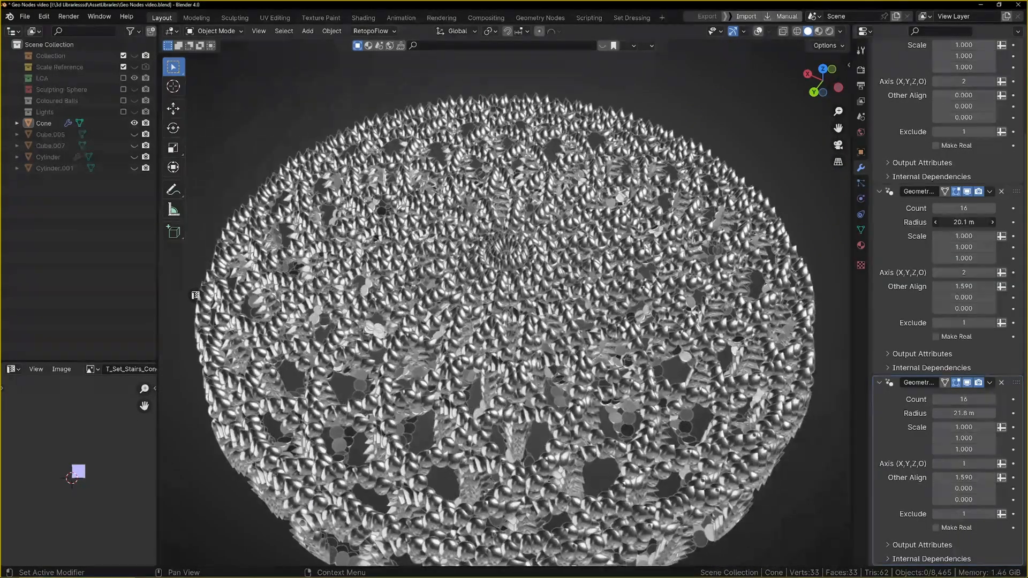
{"action": "left_click_drag", "start_coordinate": [964, 222], "coordinate": [977, 222]}
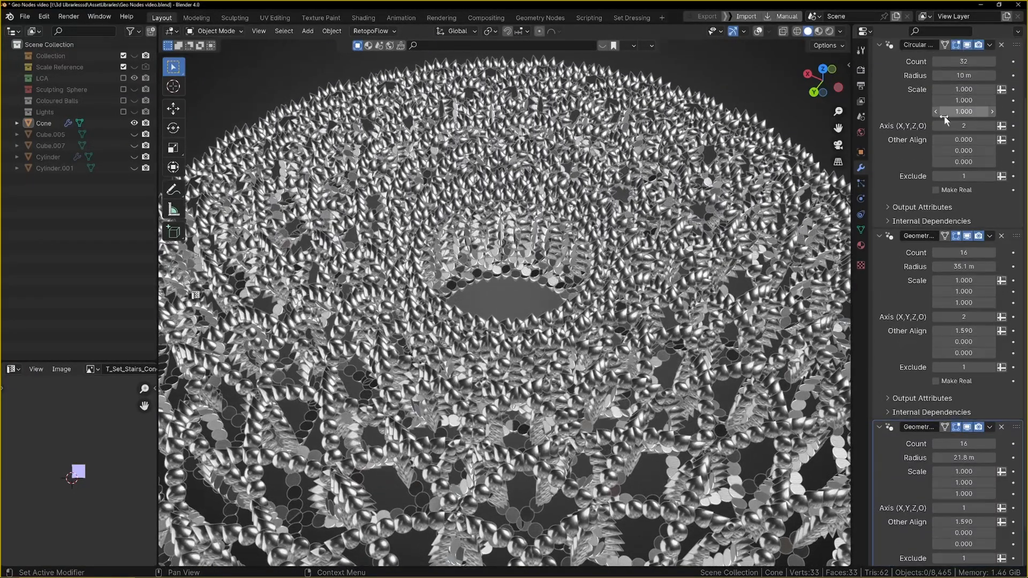
{"action": "left_click_drag", "start_coordinate": [964, 112], "coordinate": [977, 141]}
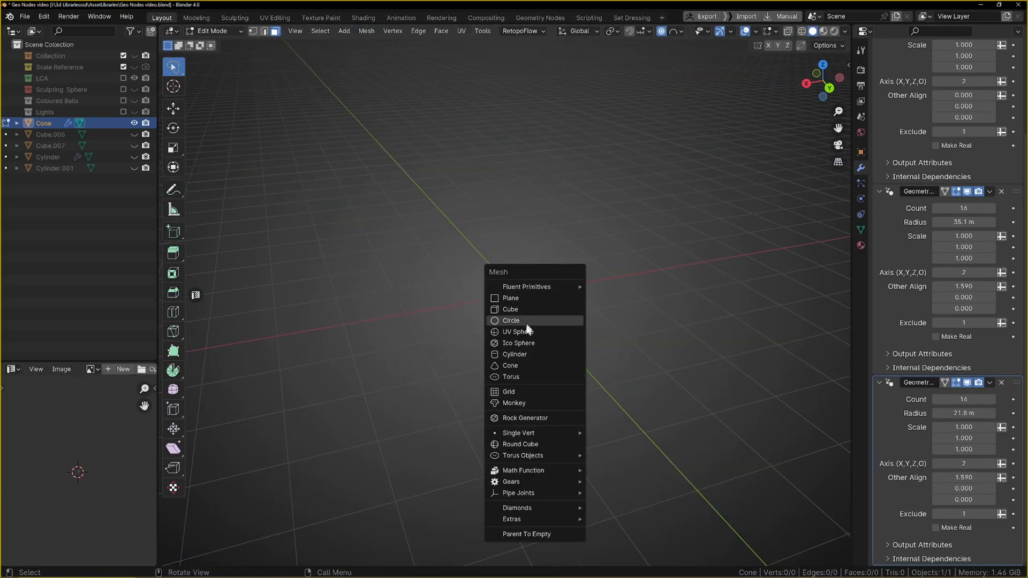
Replace the cone's mesh with a low-subdivision ico sphere and return to Object Mode
{"action": "left_click", "coordinate": [519, 343]}
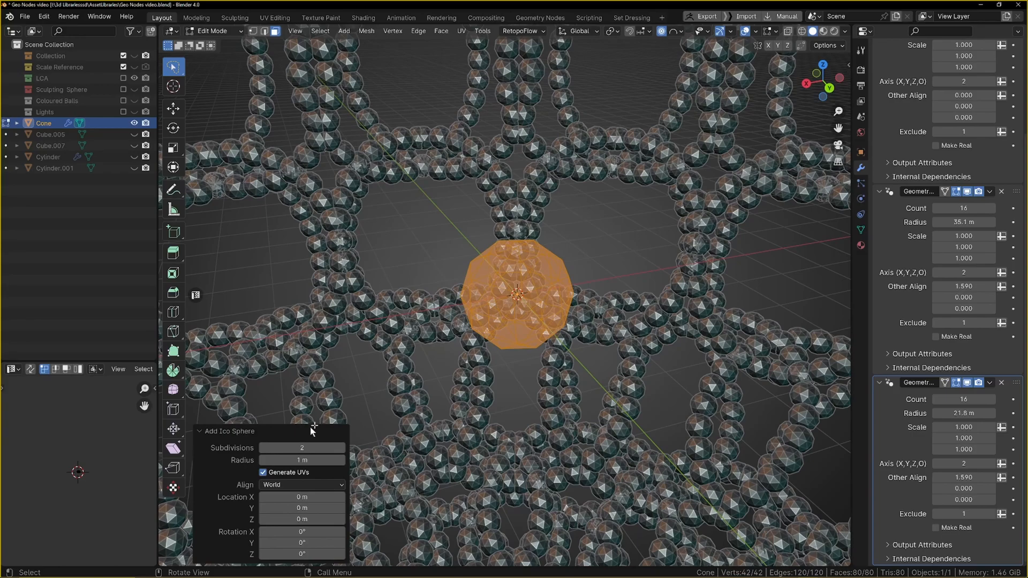
{"action": "left_click", "coordinate": [341, 447]}
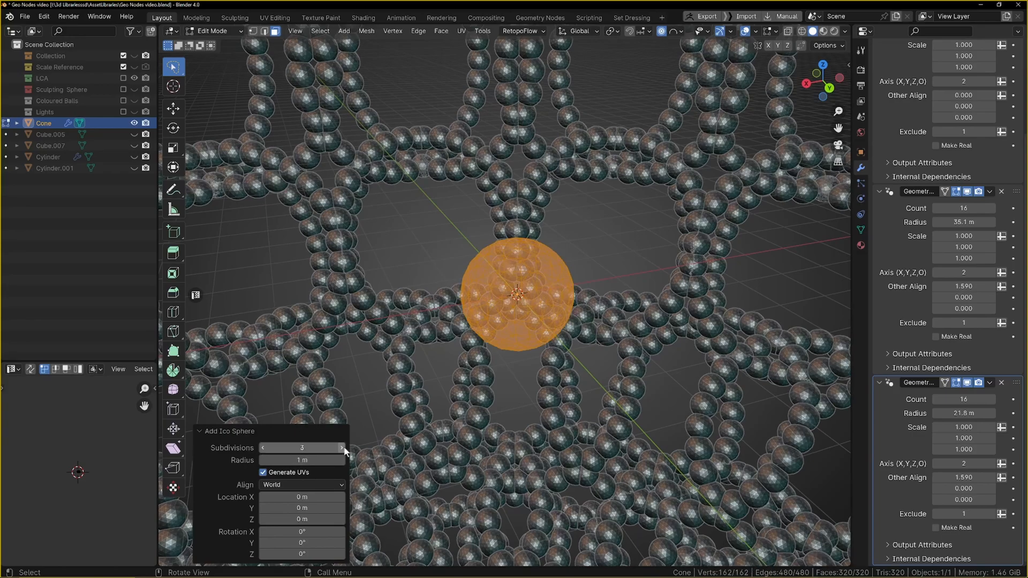
{"action": "left_click", "coordinate": [263, 448]}
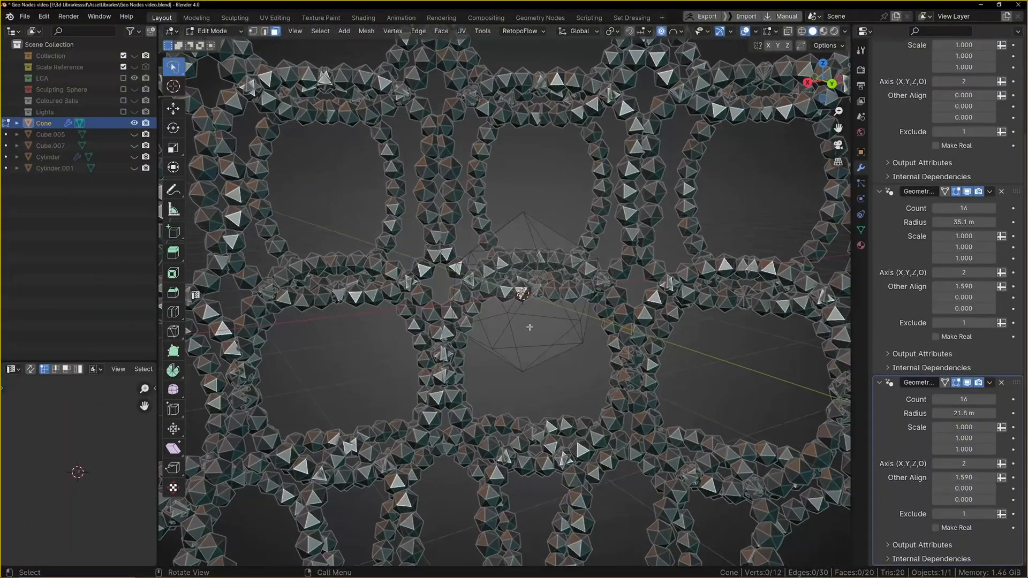
{"action": "key", "text": "Tab"}
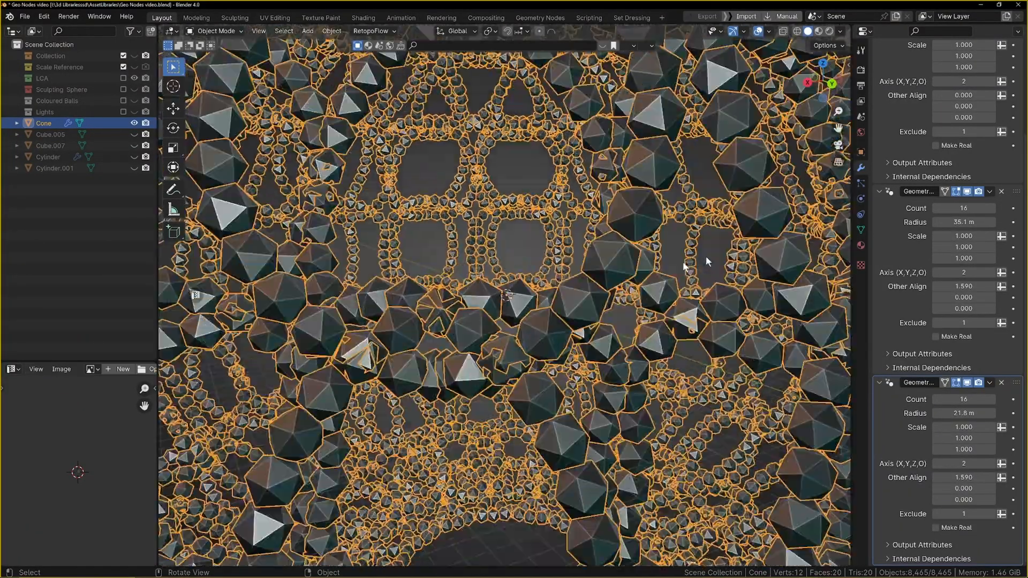
Add a Subdivision Surface modifier via the 'SUB' search
{"action": "left_click", "coordinate": [873, 90]}
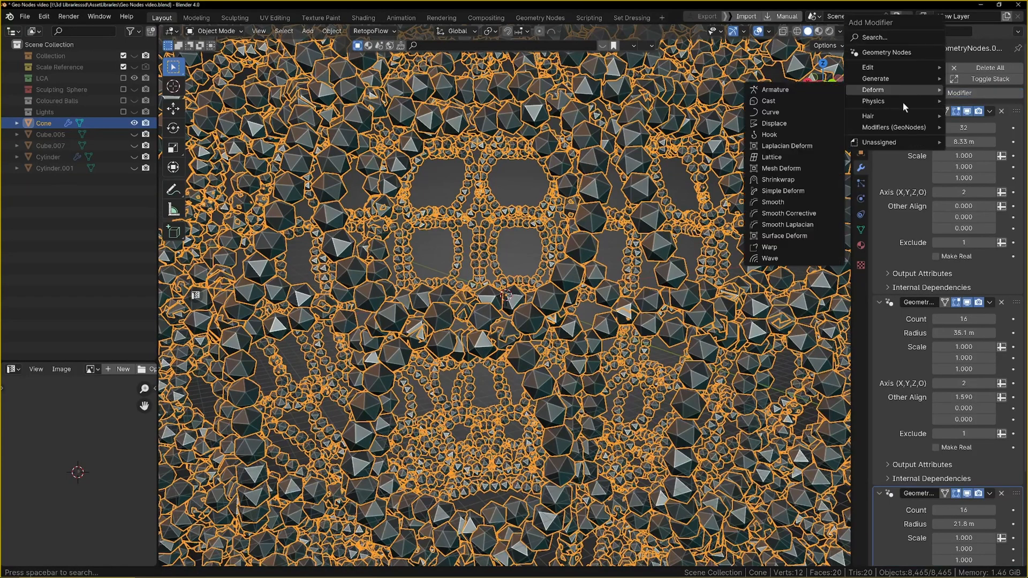
{"action": "mouse_move", "coordinate": [869, 67]}
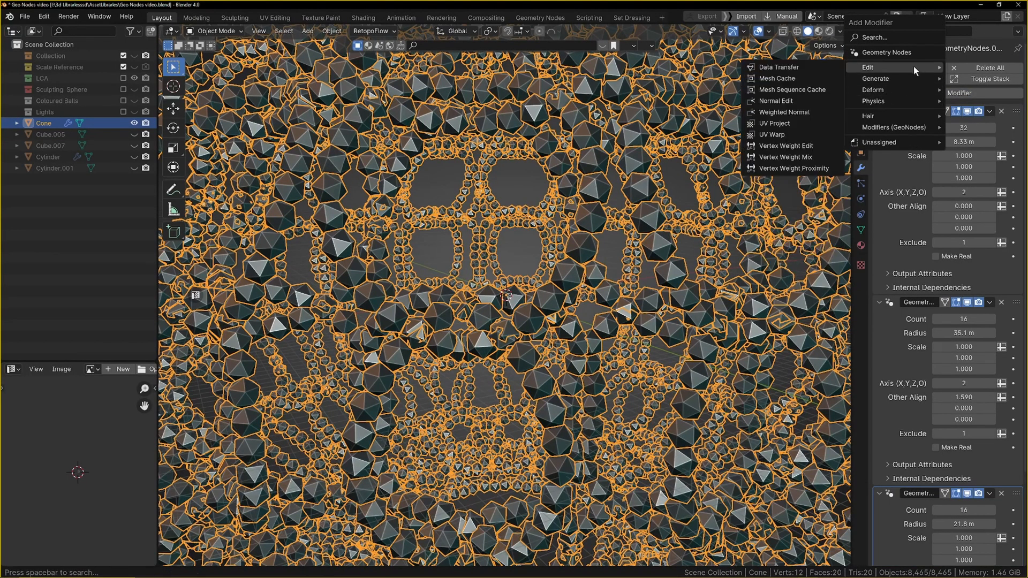
{"action": "type", "text": "SUB"}
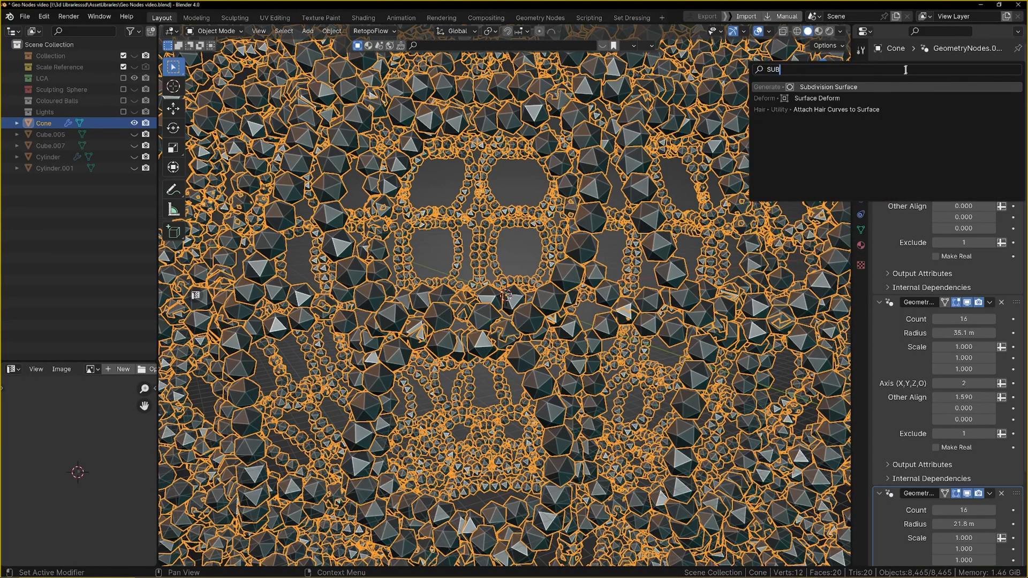
{"action": "left_click", "coordinate": [828, 86]}
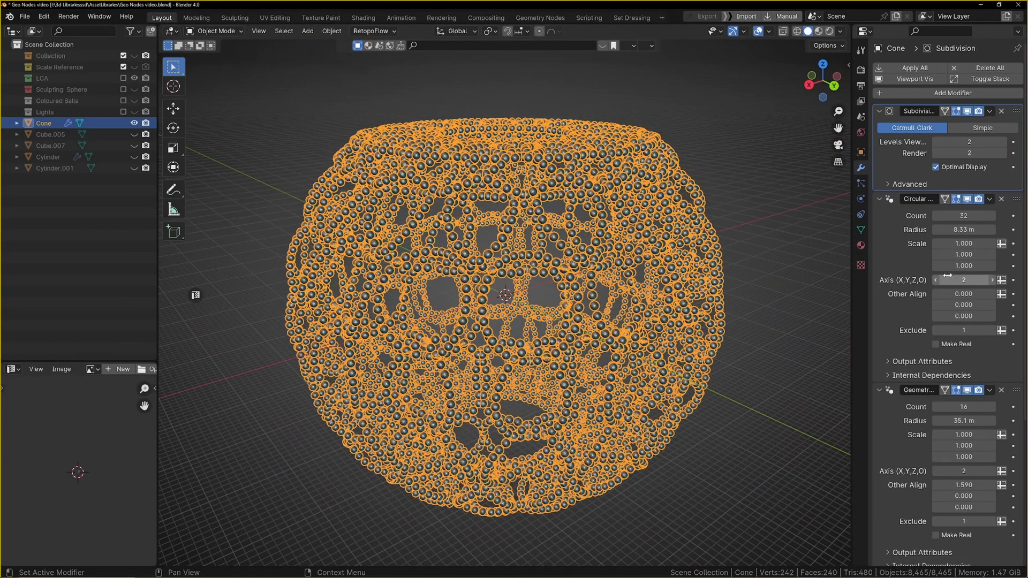
Set the first circular array's scale to 1.5
{"action": "double_click", "coordinate": [964, 244]}
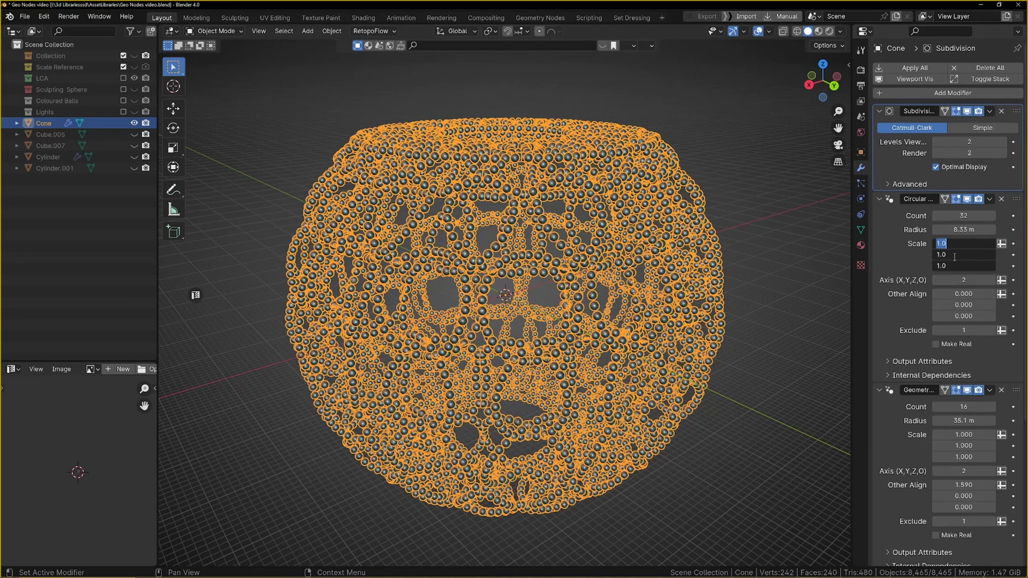
{"action": "type", "text": "1.0"}
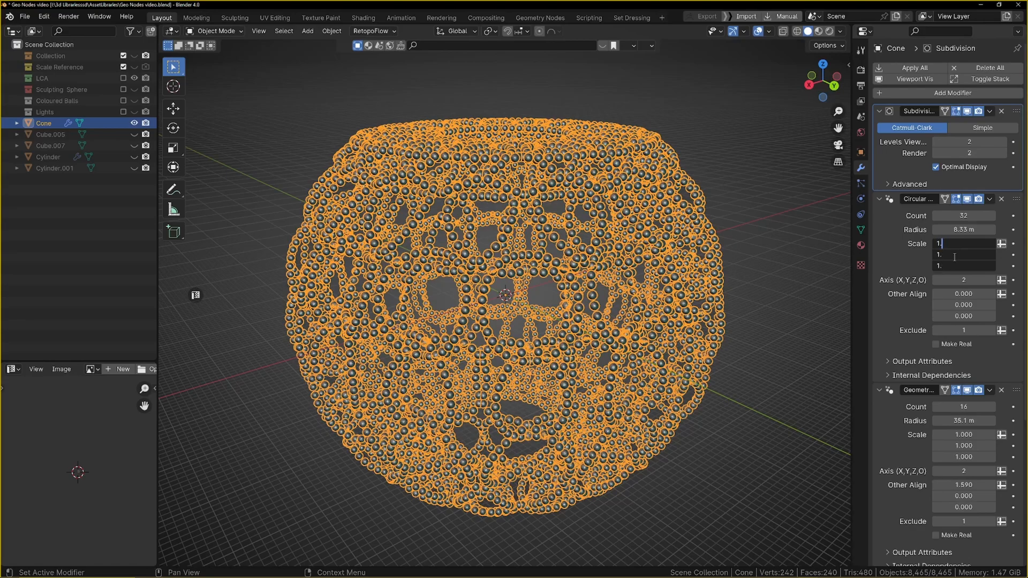
{"action": "type", "text": "1.500"}
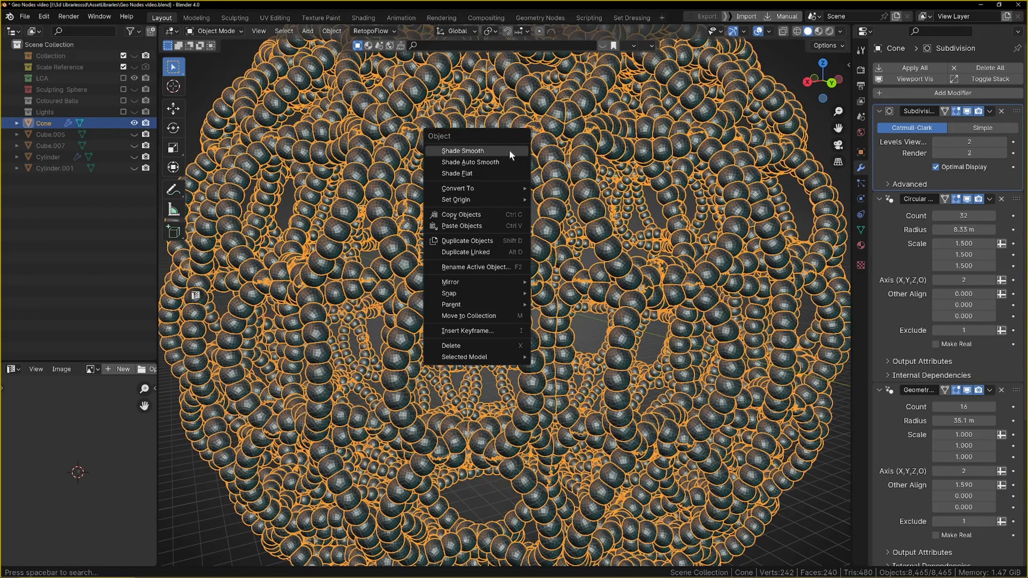
Shade the lattice sphere smooth and inspect it in rendered view as a white beaded ball
{"action": "left_click", "coordinate": [462, 151]}
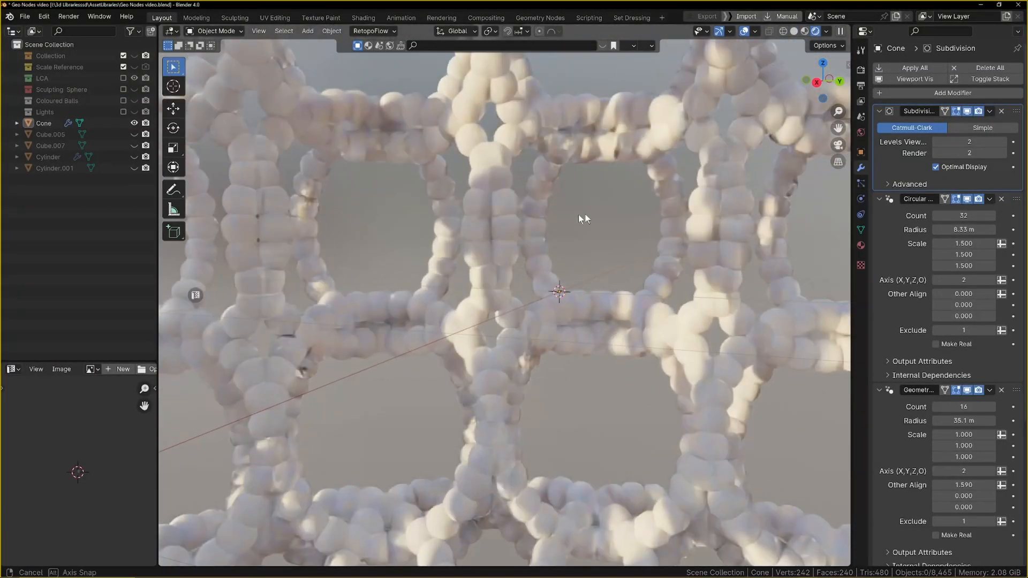
{"action": "left_click_drag", "start_coordinate": [584, 219], "coordinate": [682, 188]}
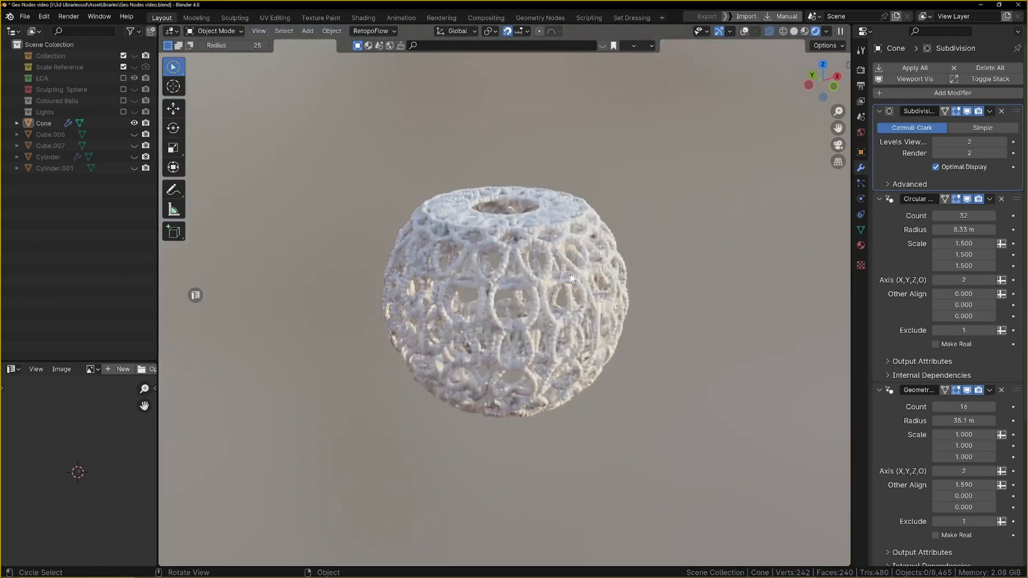
{"action": "left_click_drag", "start_coordinate": [568, 279], "coordinate": [590, 339]}
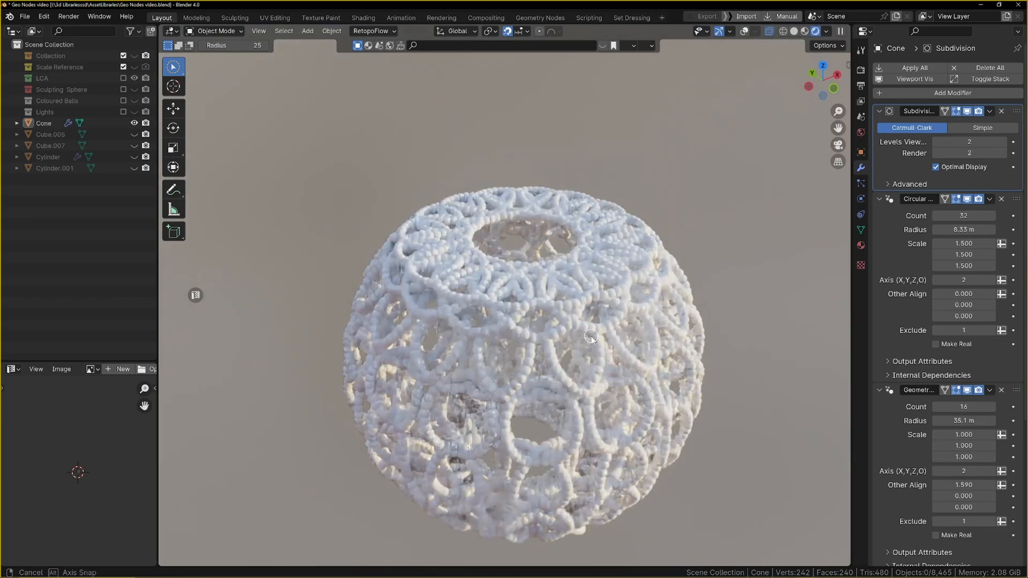